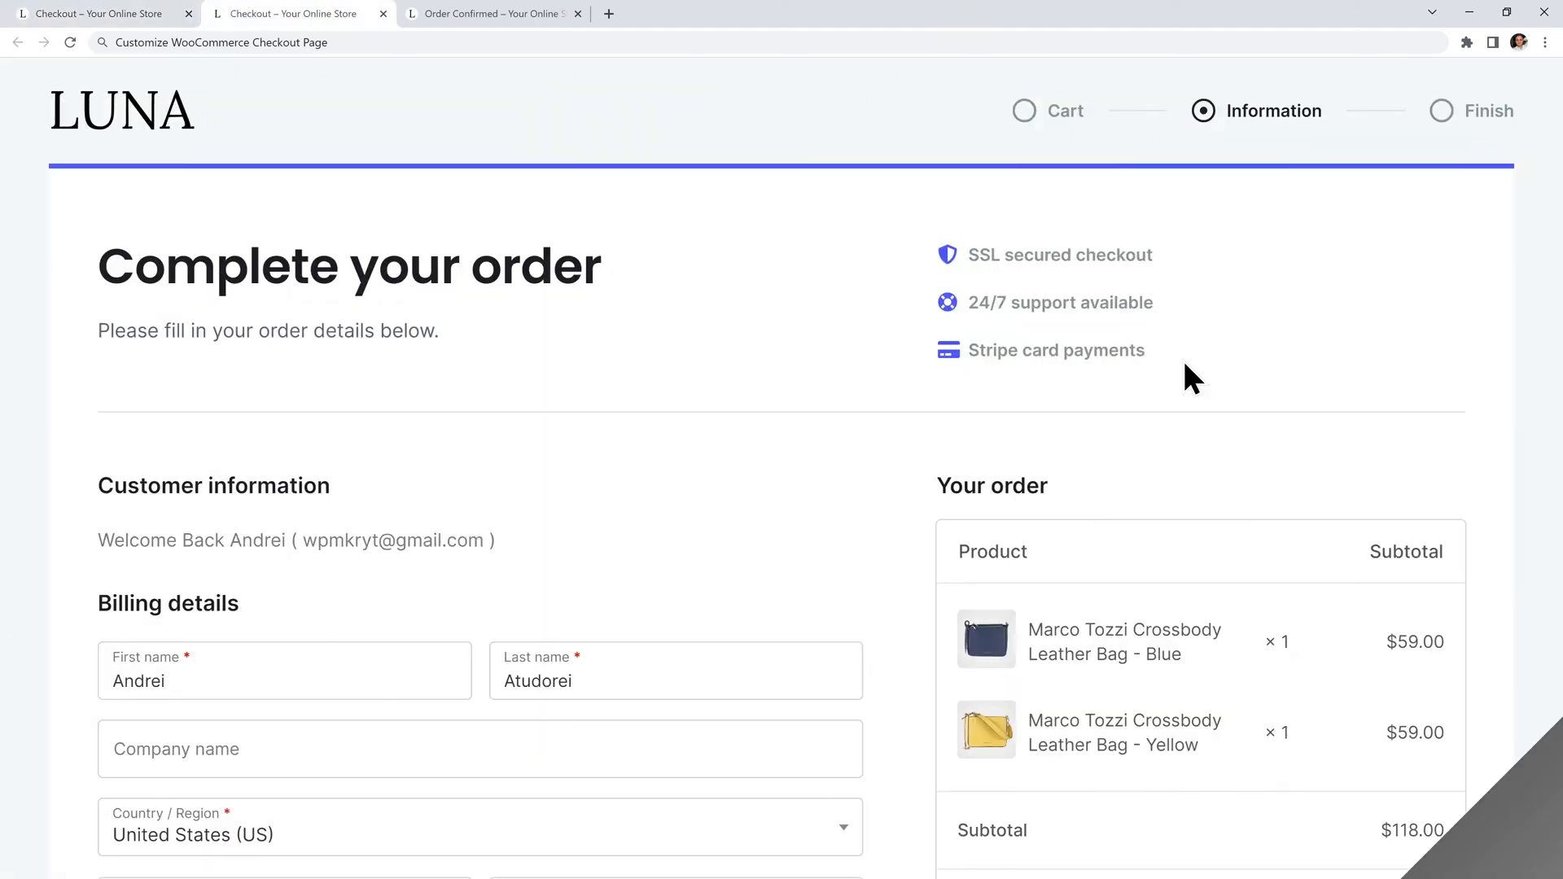
Scroll through the customized LUNA CartFlows checkout page preview.
scroll("down", 3)
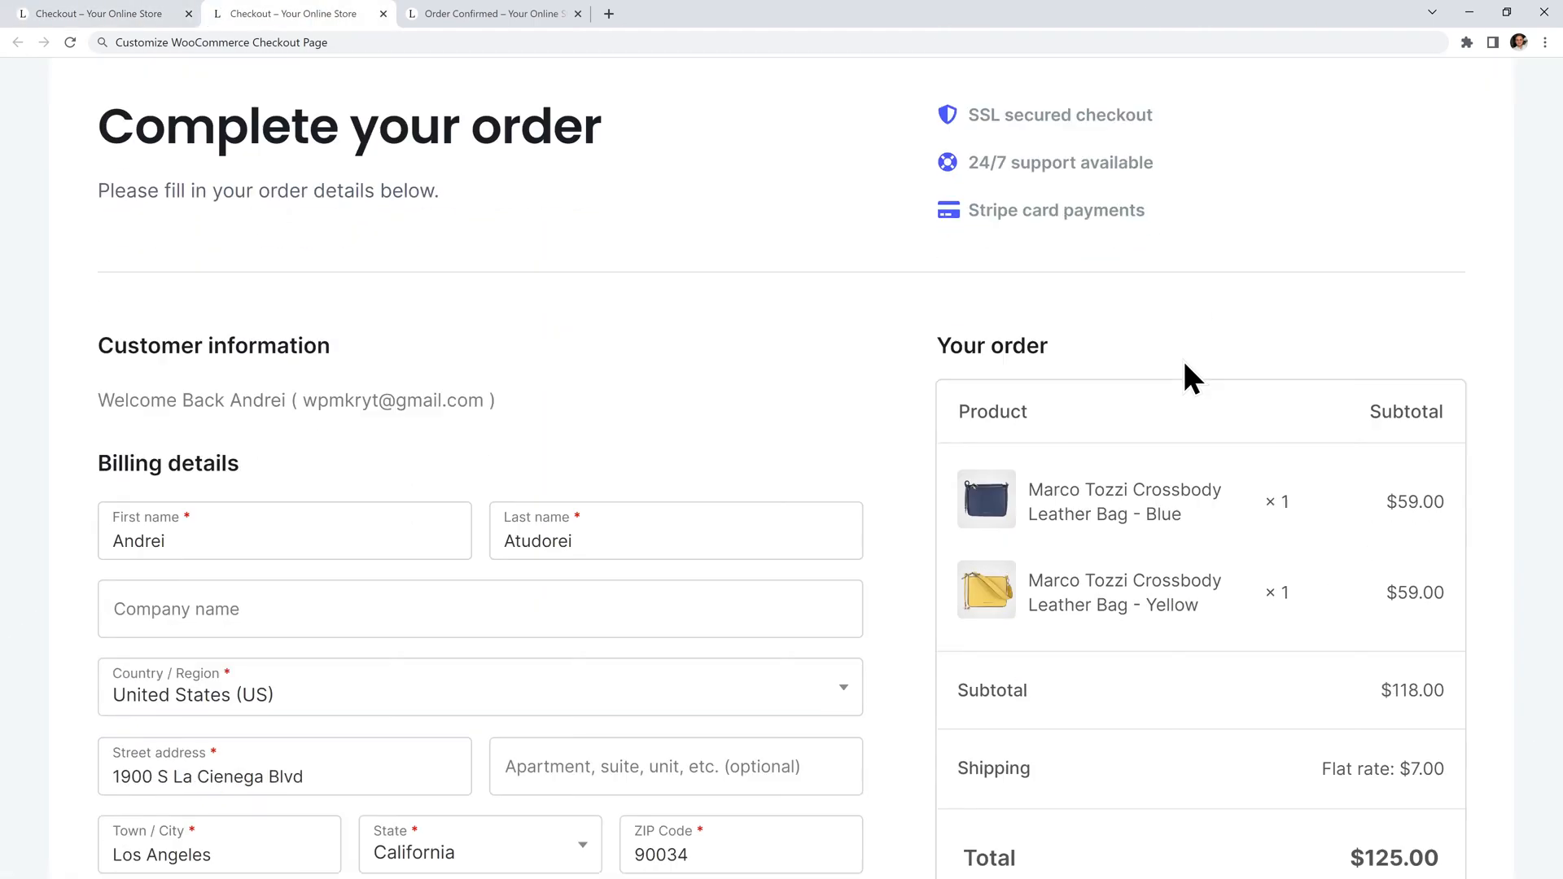
scroll("down", 3)
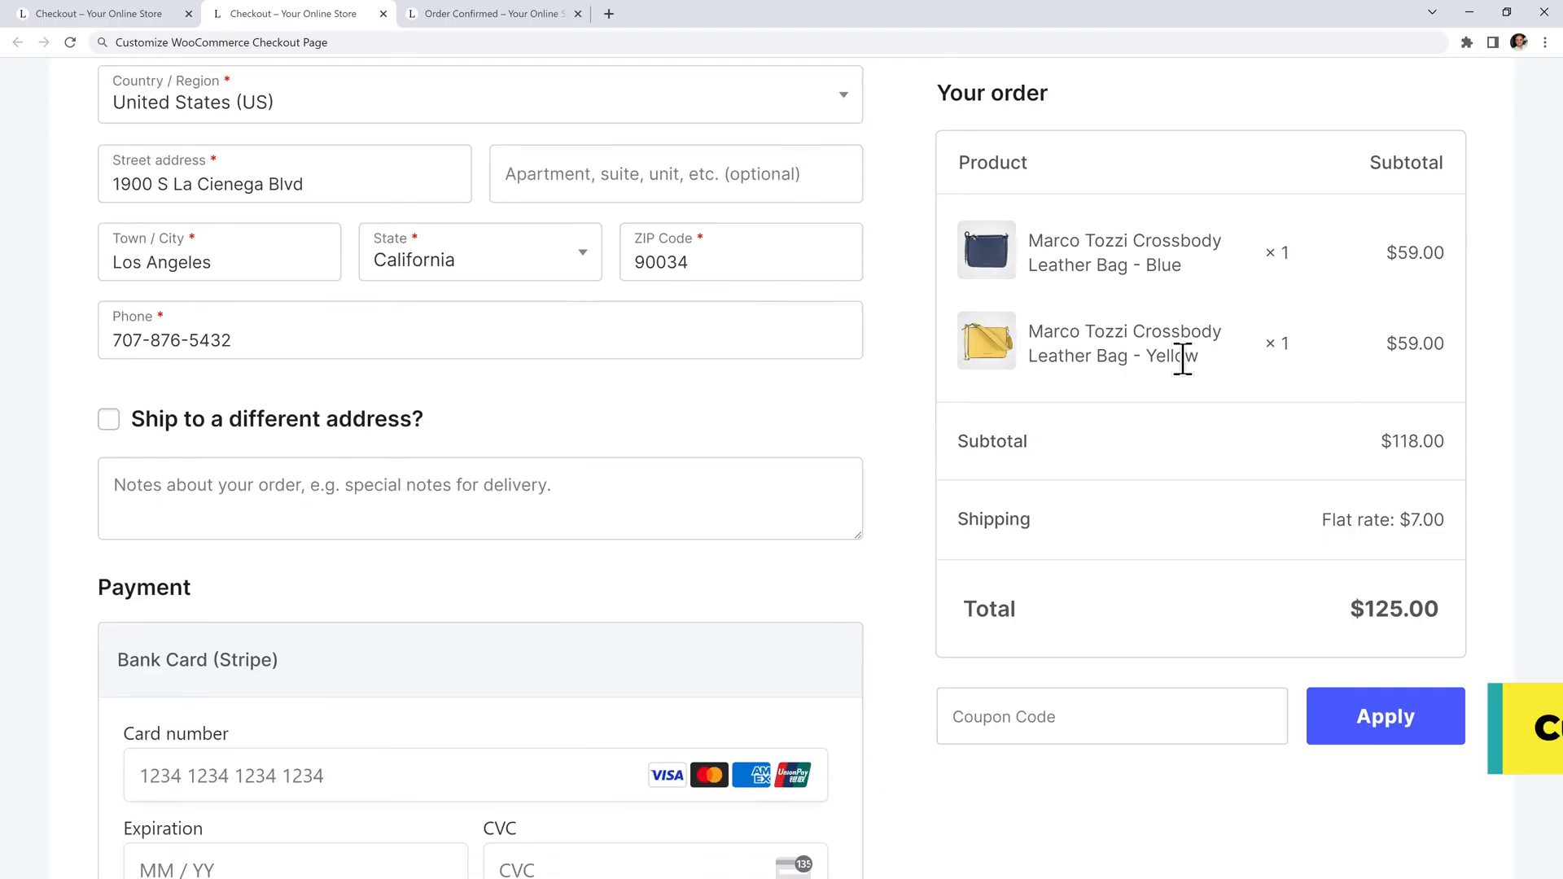
scroll("down", 3)
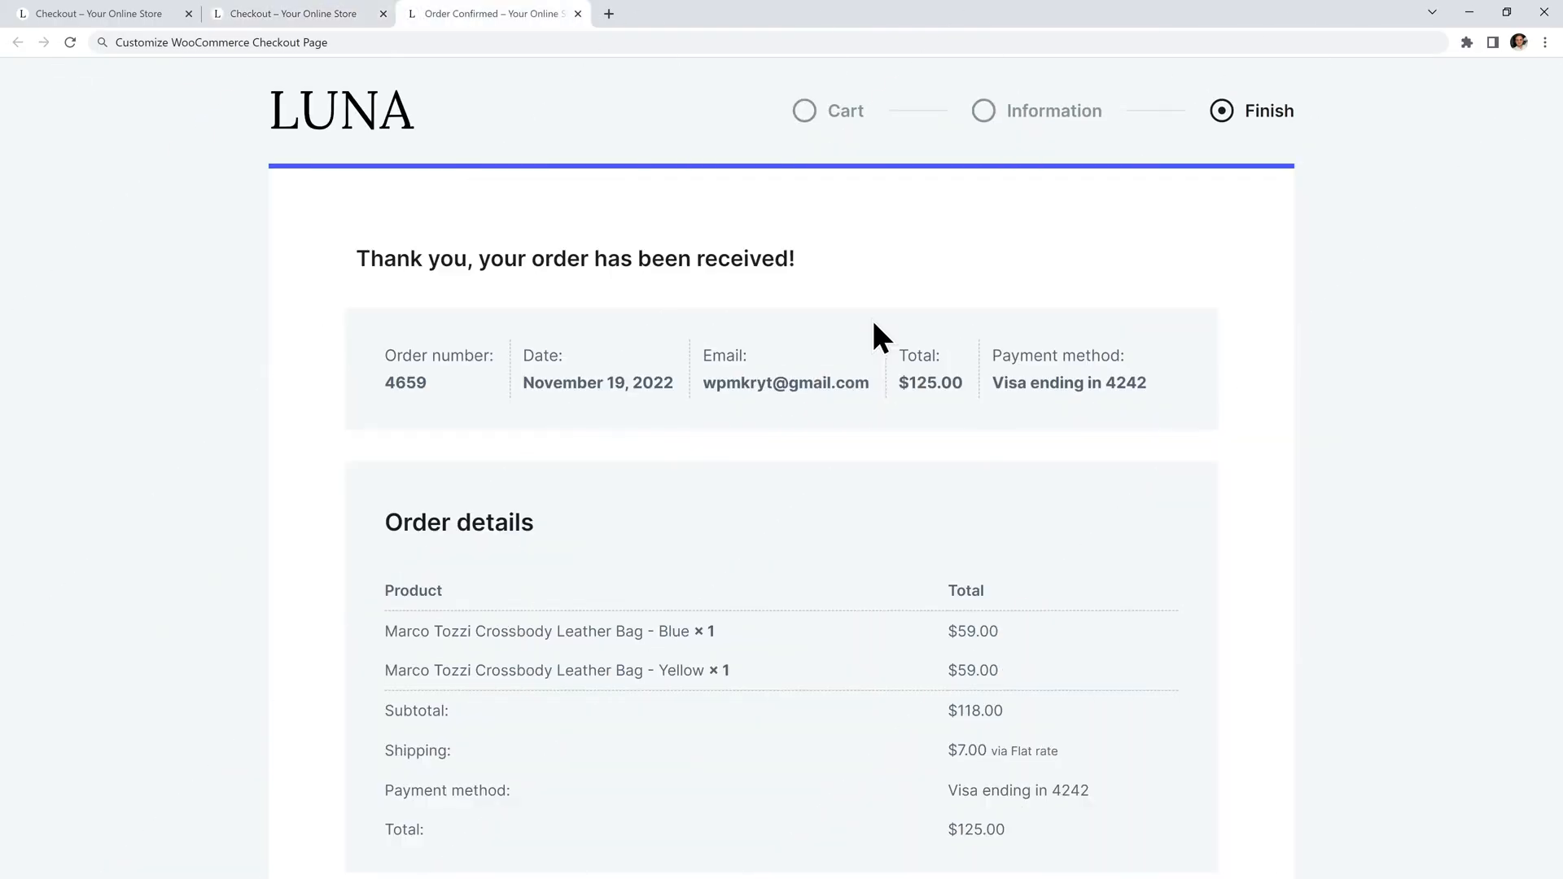
scroll("down", 3)
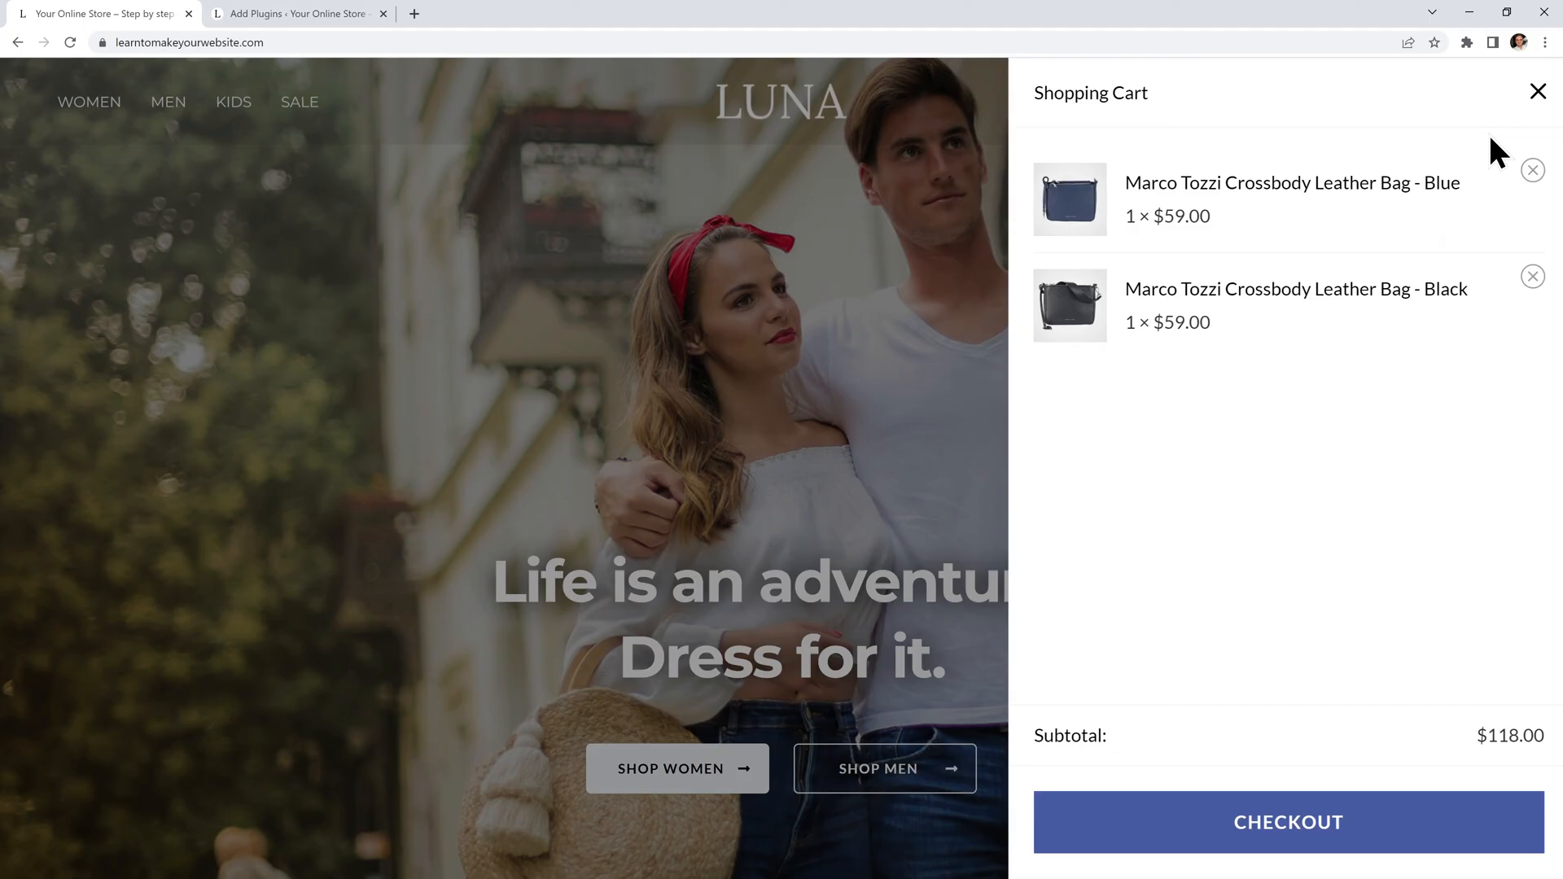
Review the default WooCommerce checkout page showing the two bags at $125.
left_click(1287, 822)
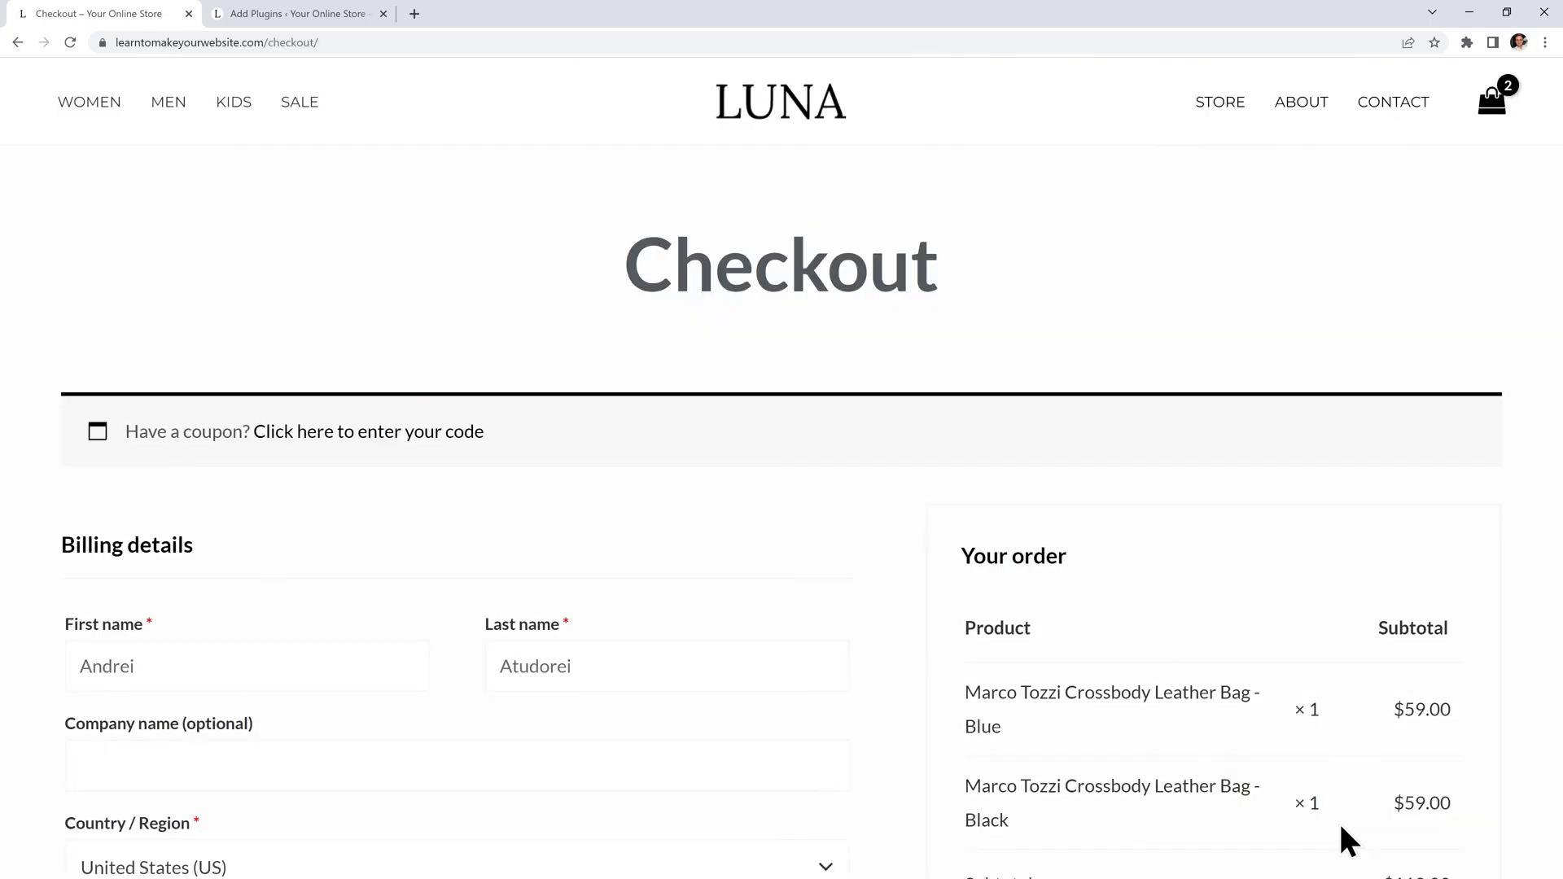
scroll("down", 3)
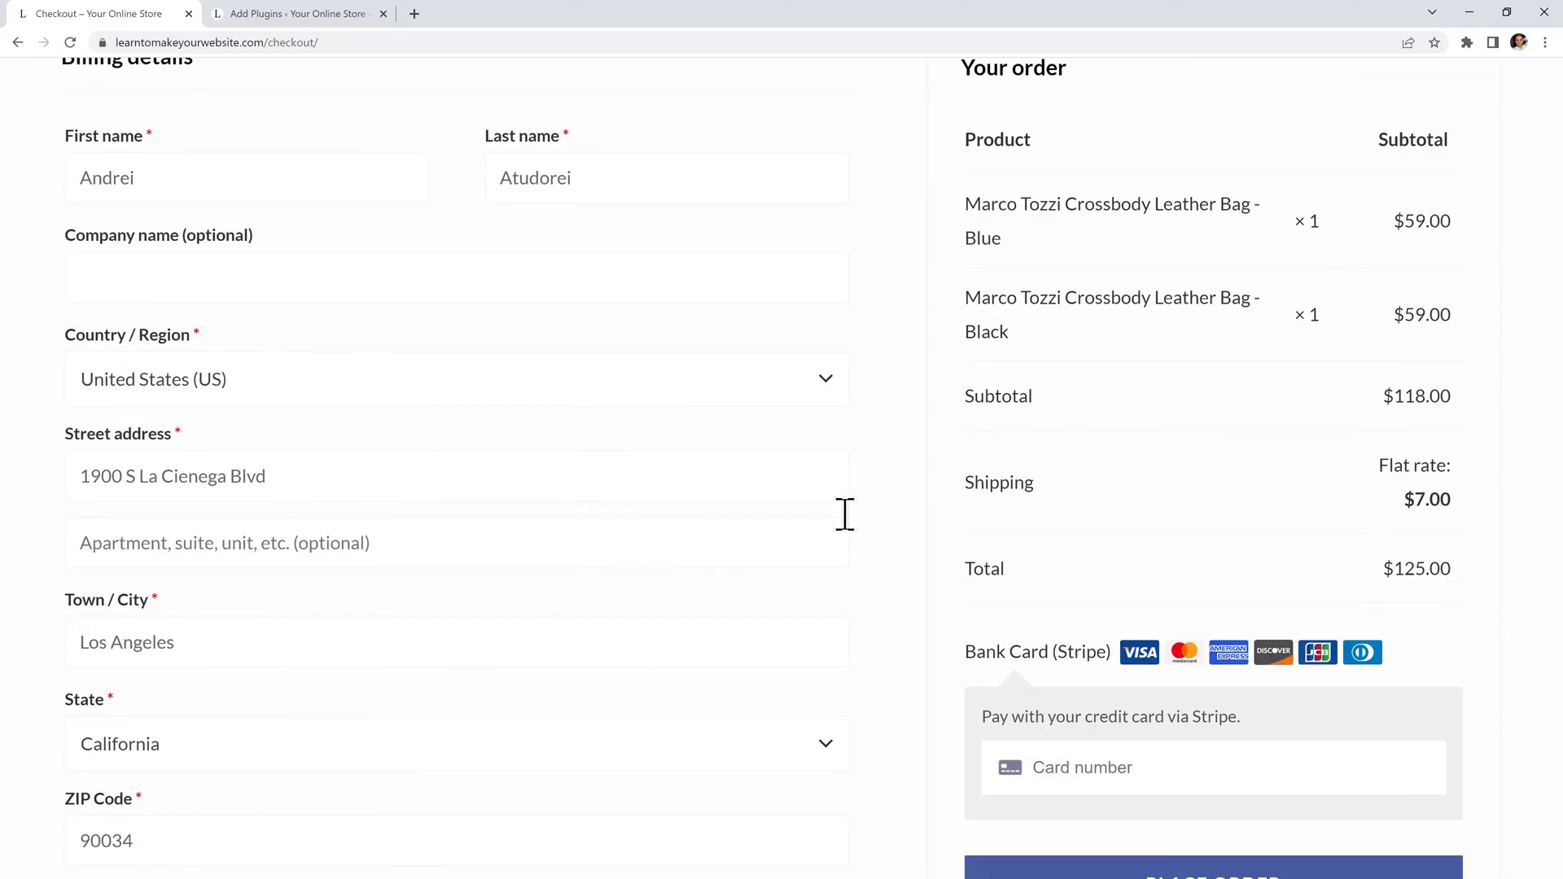
scroll("down", 3)
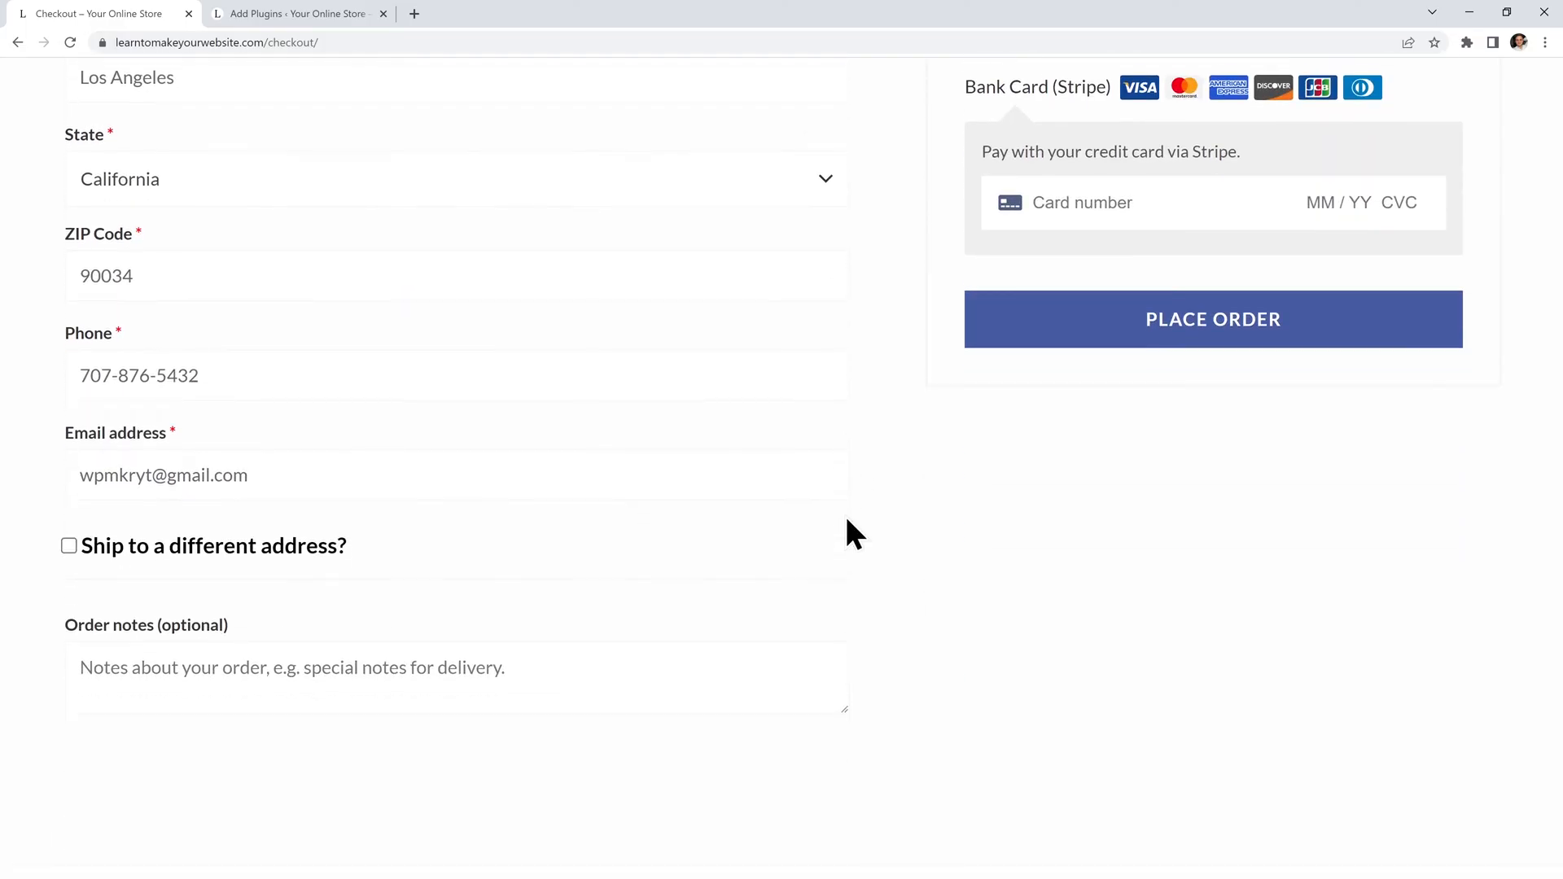
left_click(294, 13)
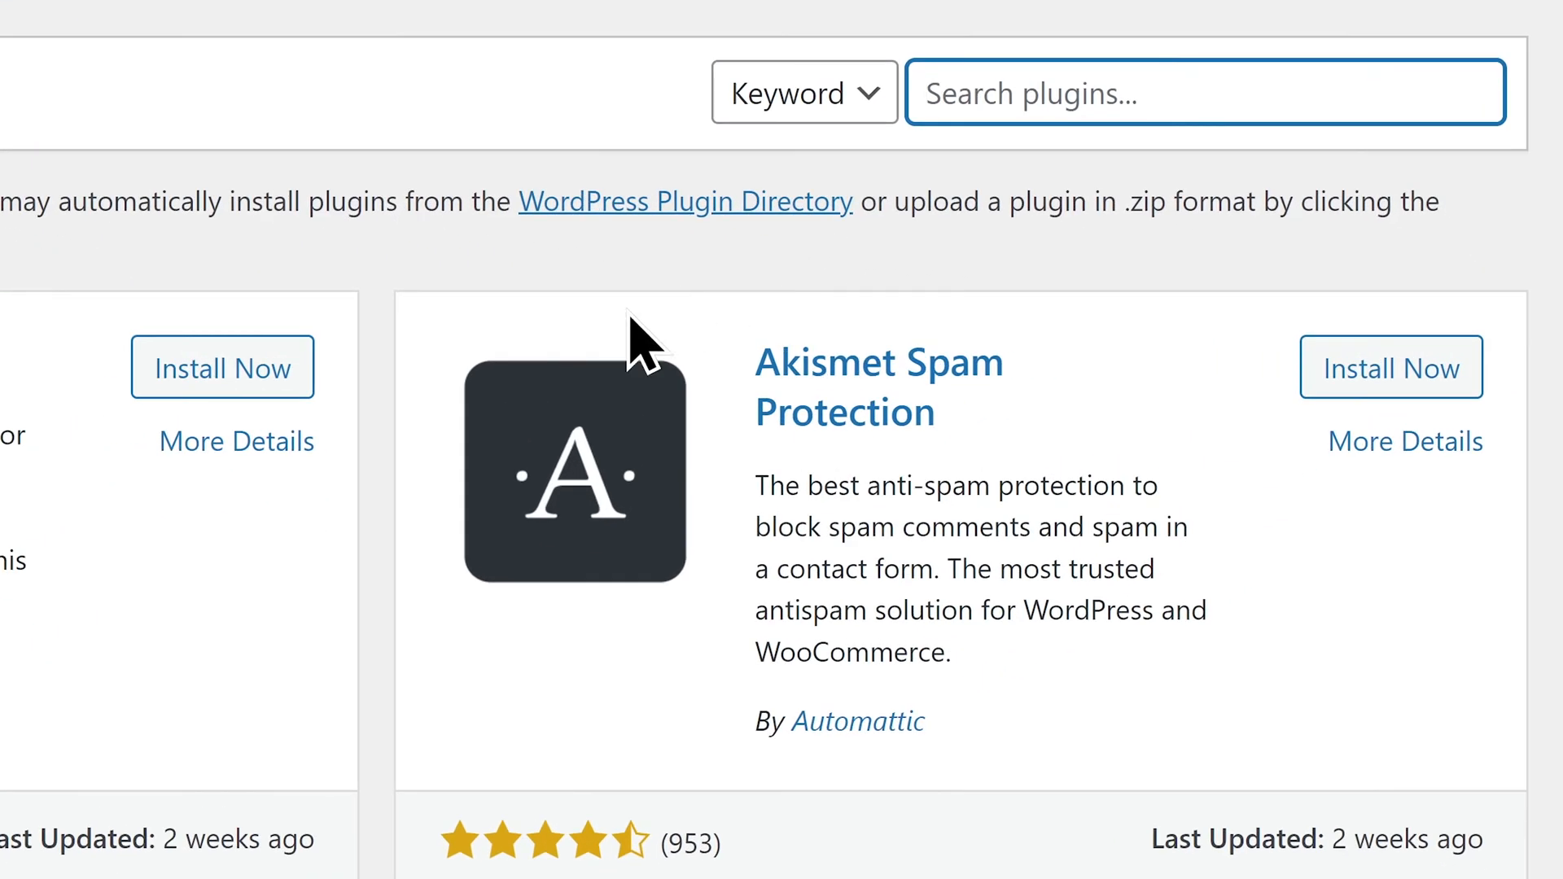
Search for 'cartflows' and install Checkout & Funnel Builder by CartFlows.
type("cartflows")
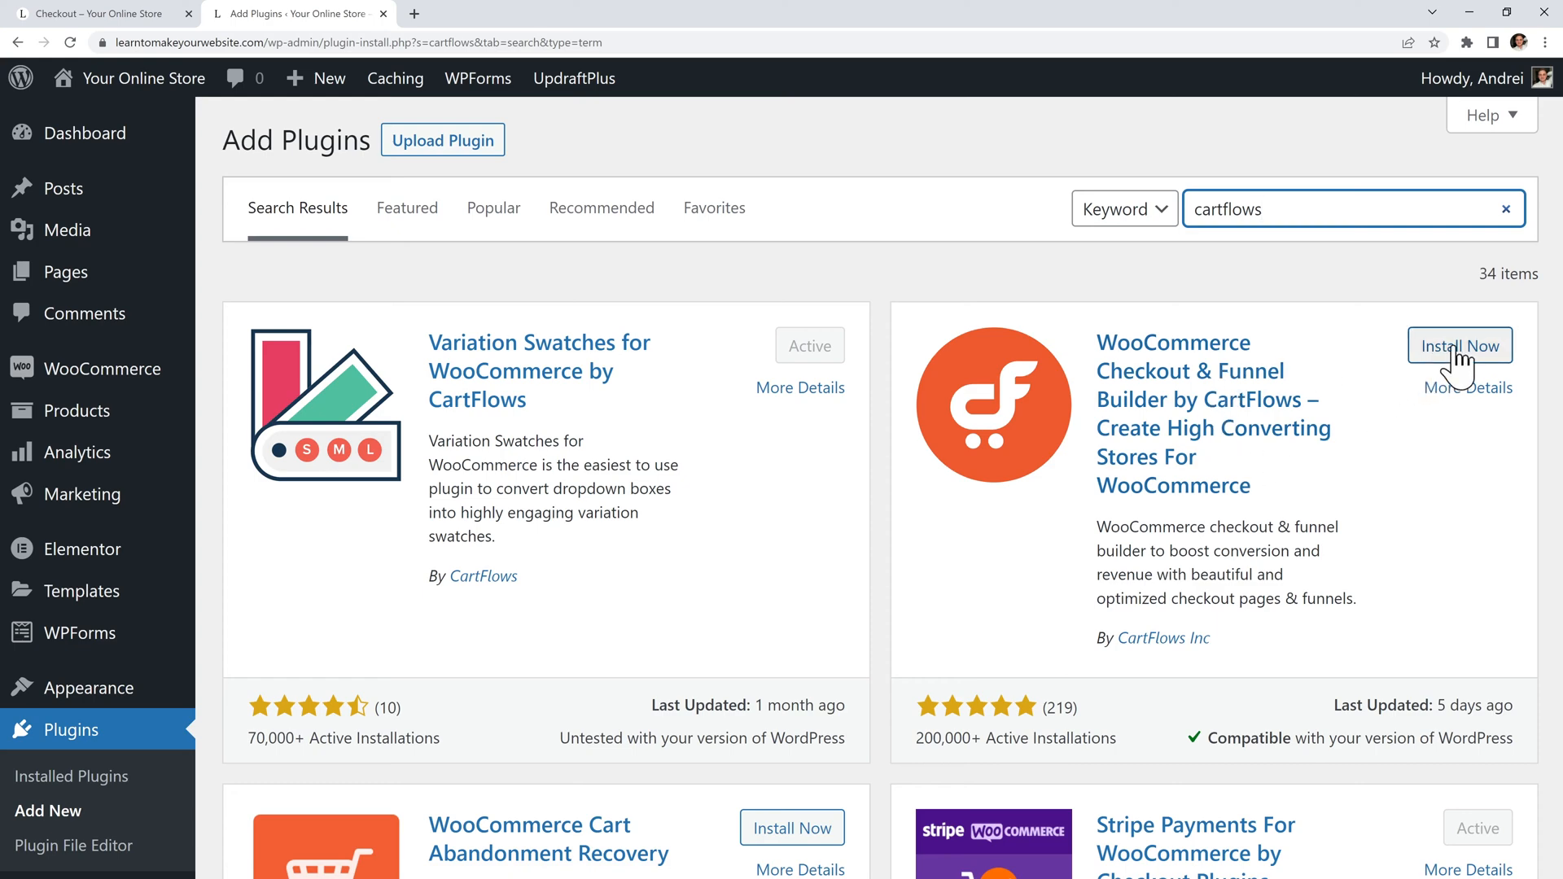
left_click(1459, 345)
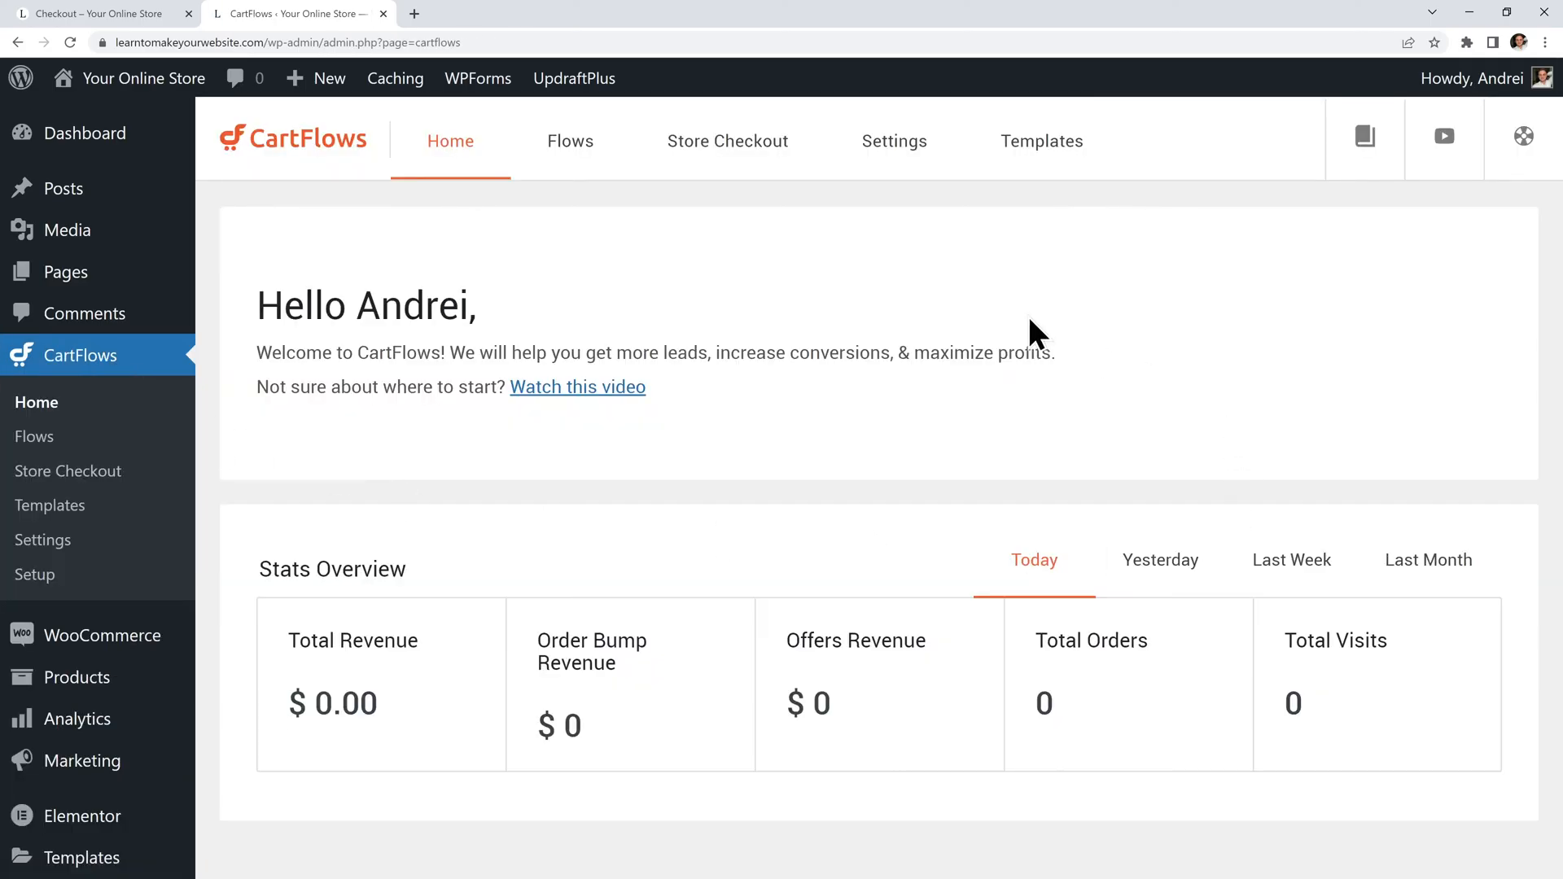
mouse_move(746, 463)
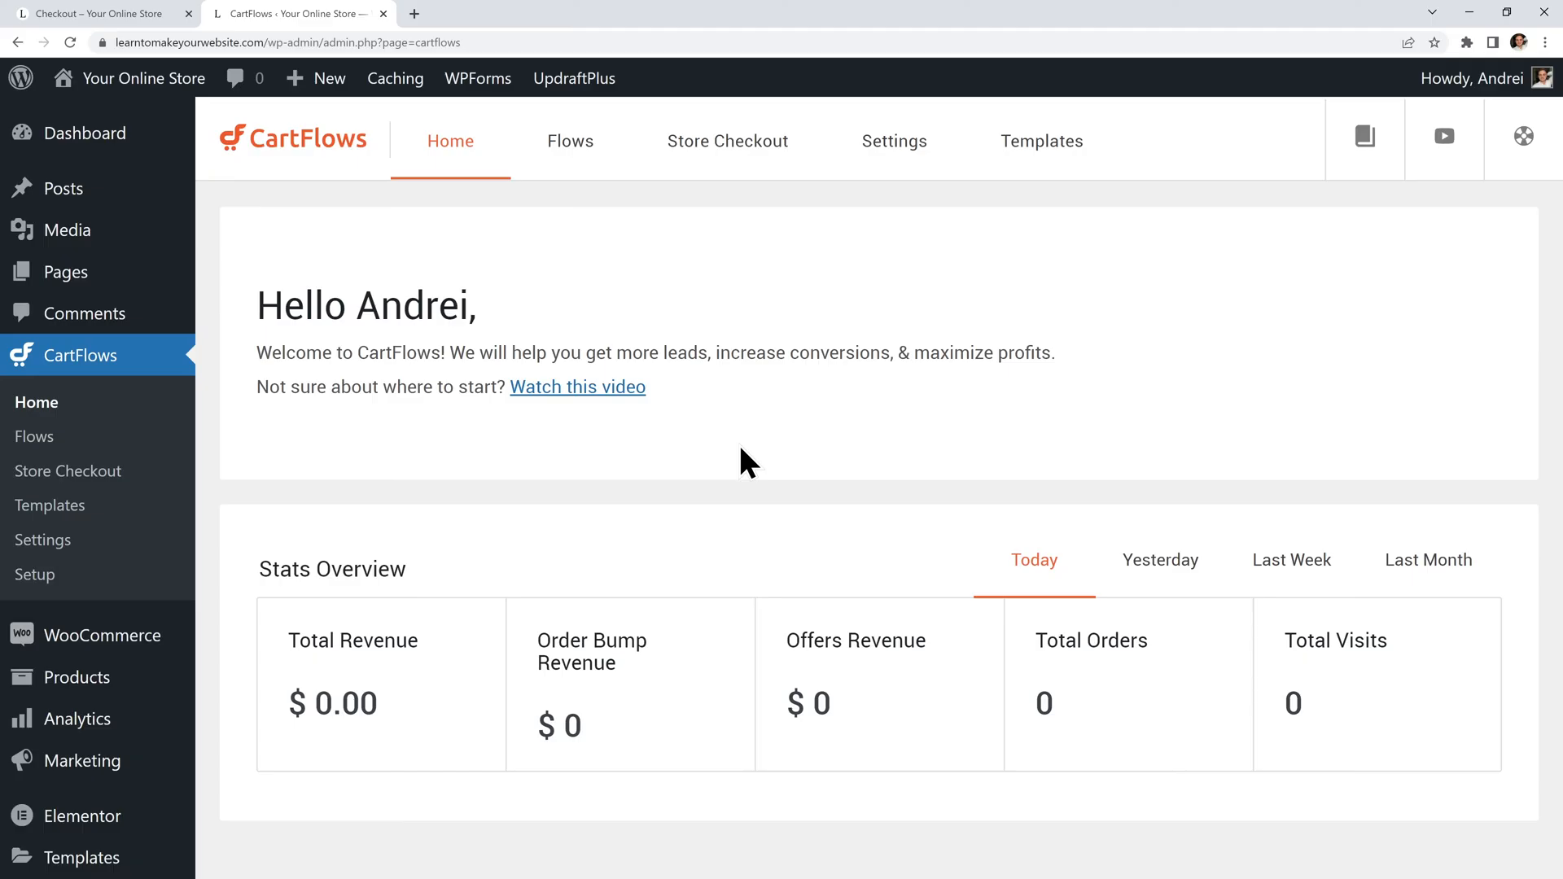
Import a ready Store Checkout template containing checkout and thank-you steps.
left_click(728, 141)
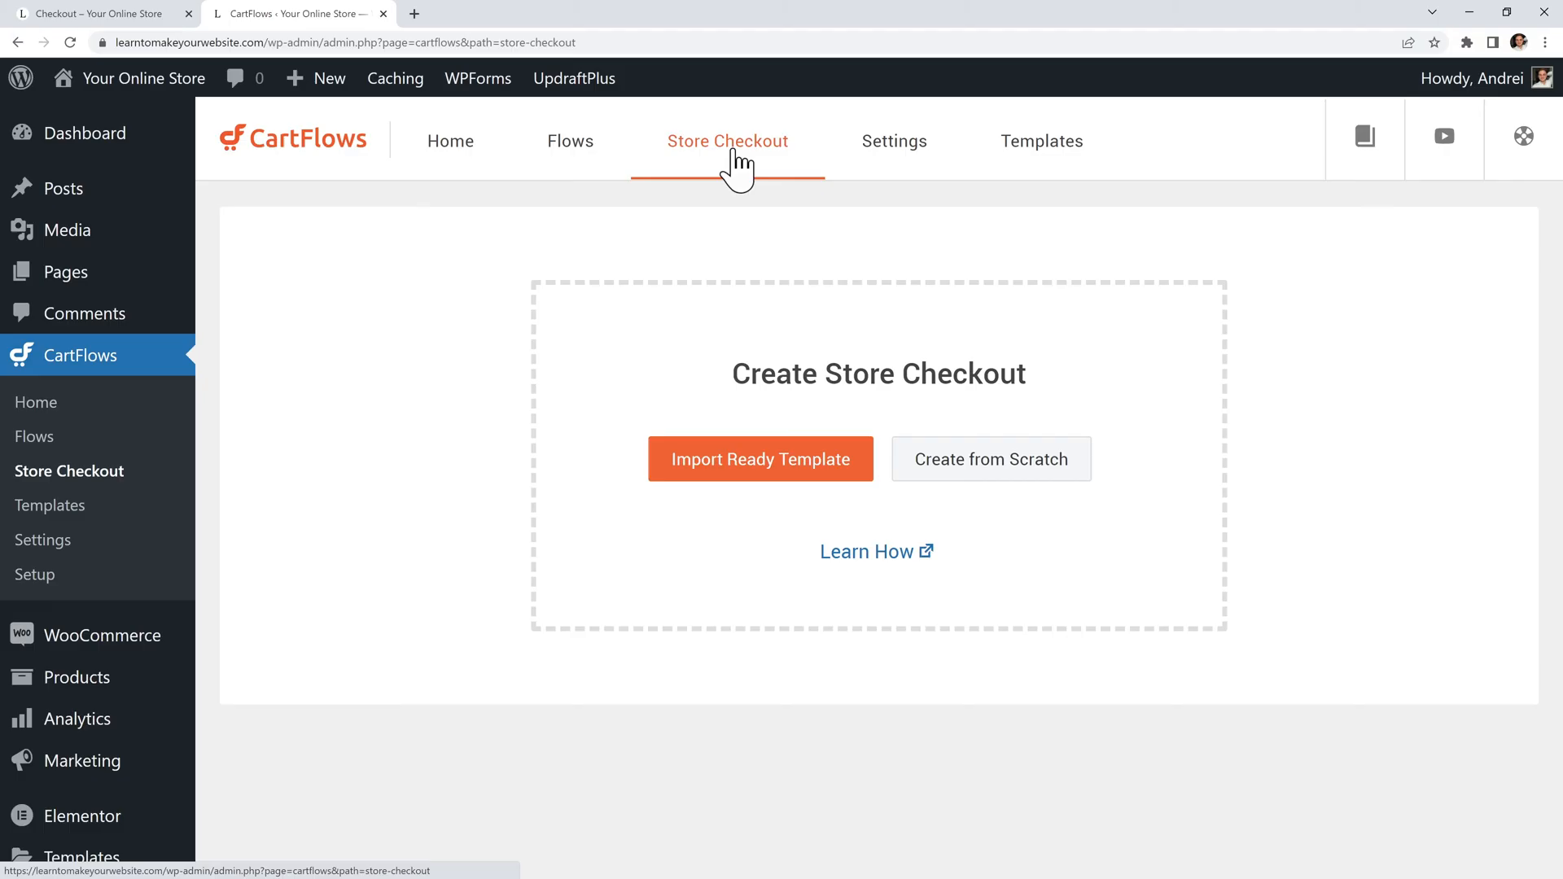
left_click(760, 460)
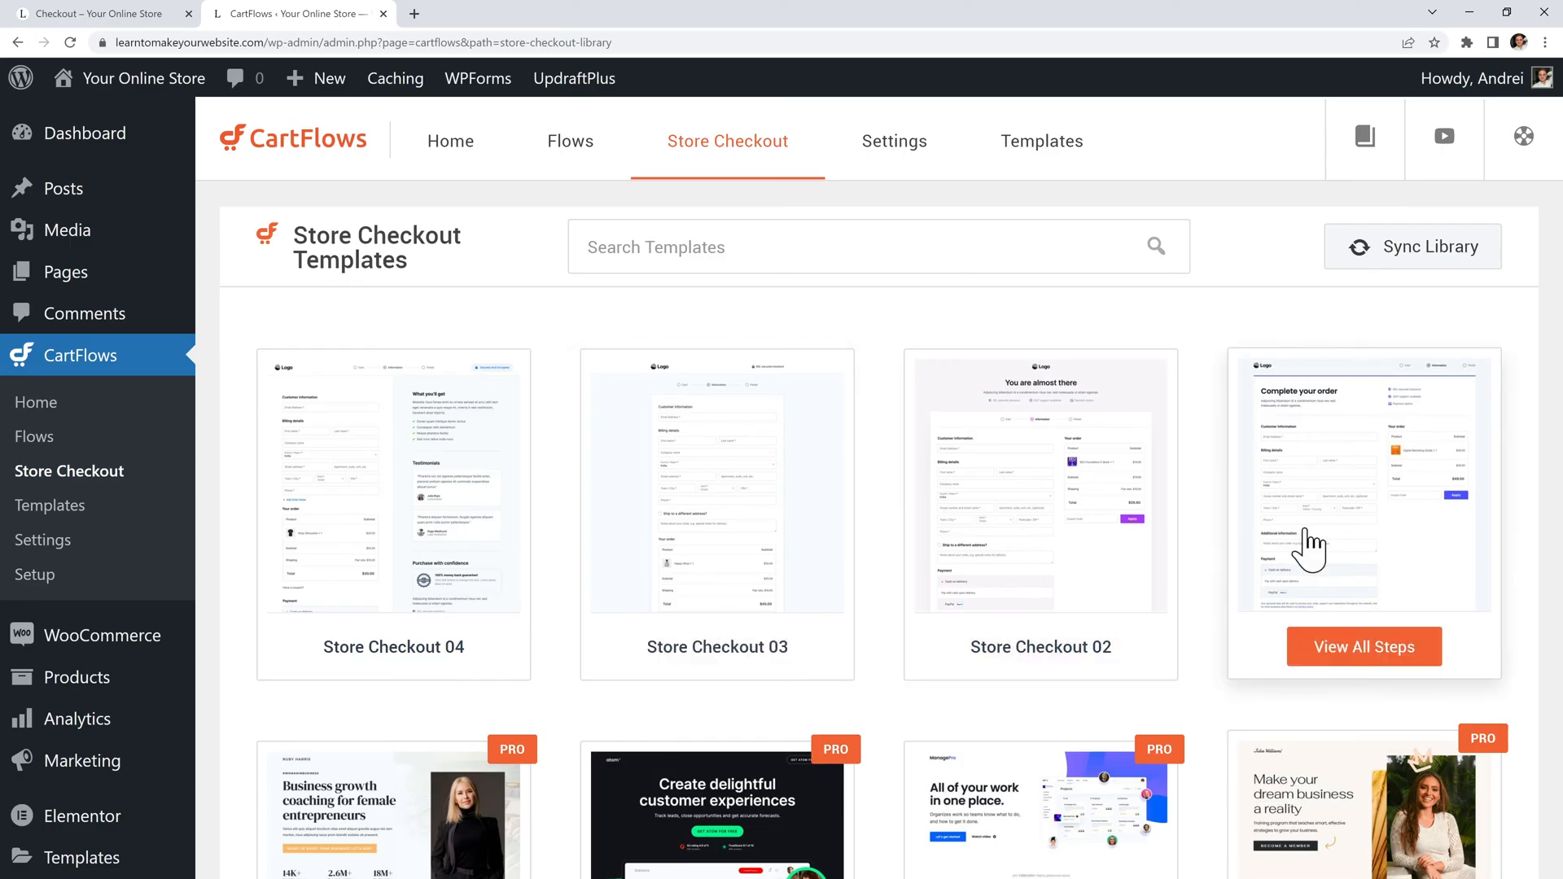
left_click(1362, 646)
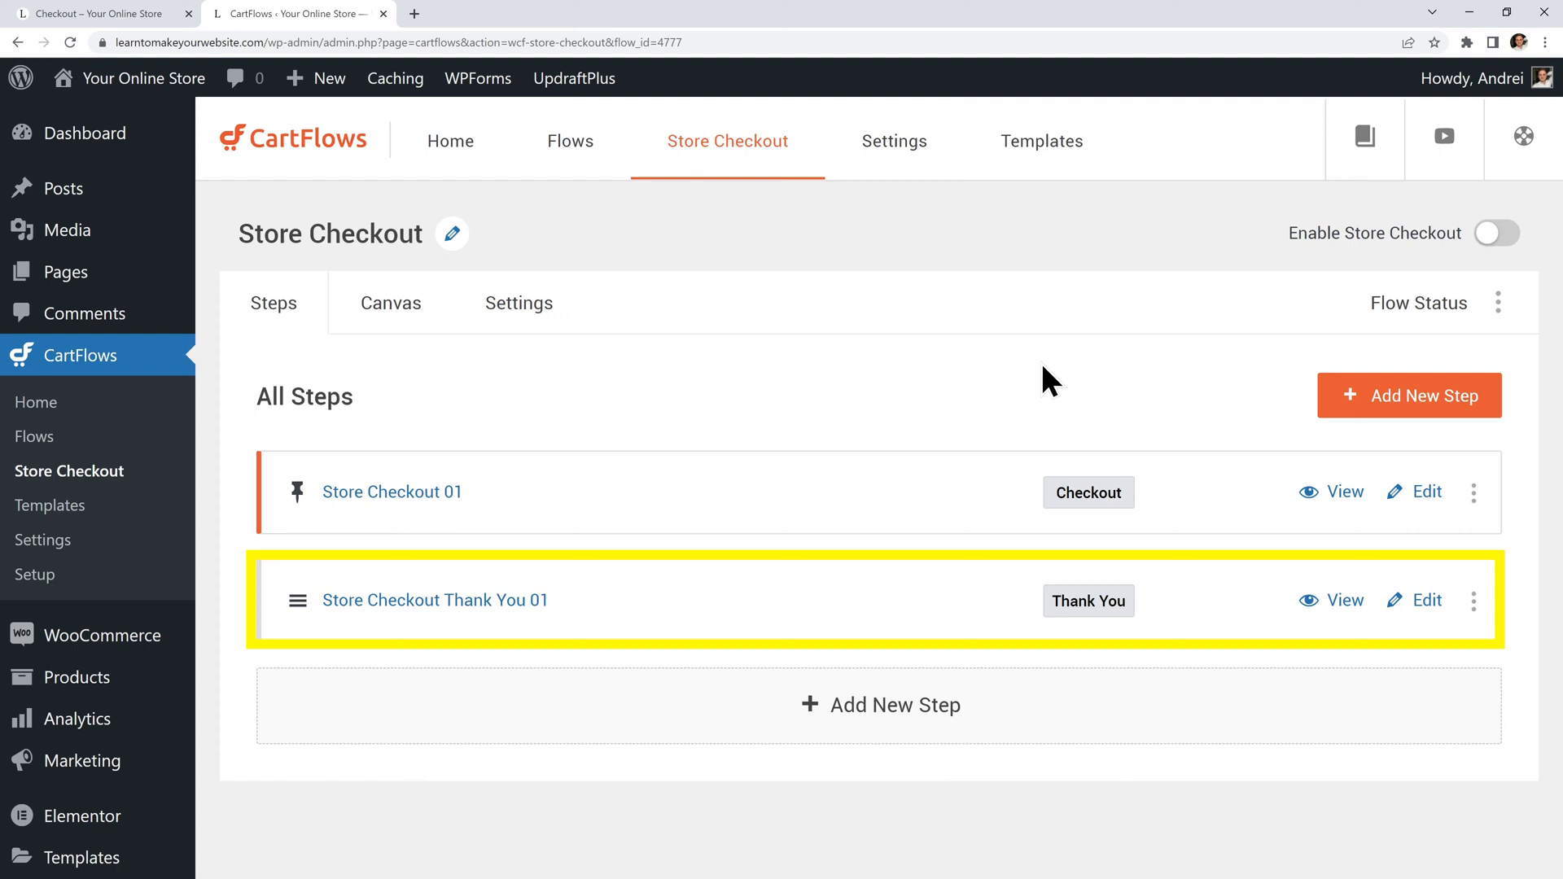
Rename the checkout step to 'Checkout' and open its design in Elementor.
right_click(1425, 489)
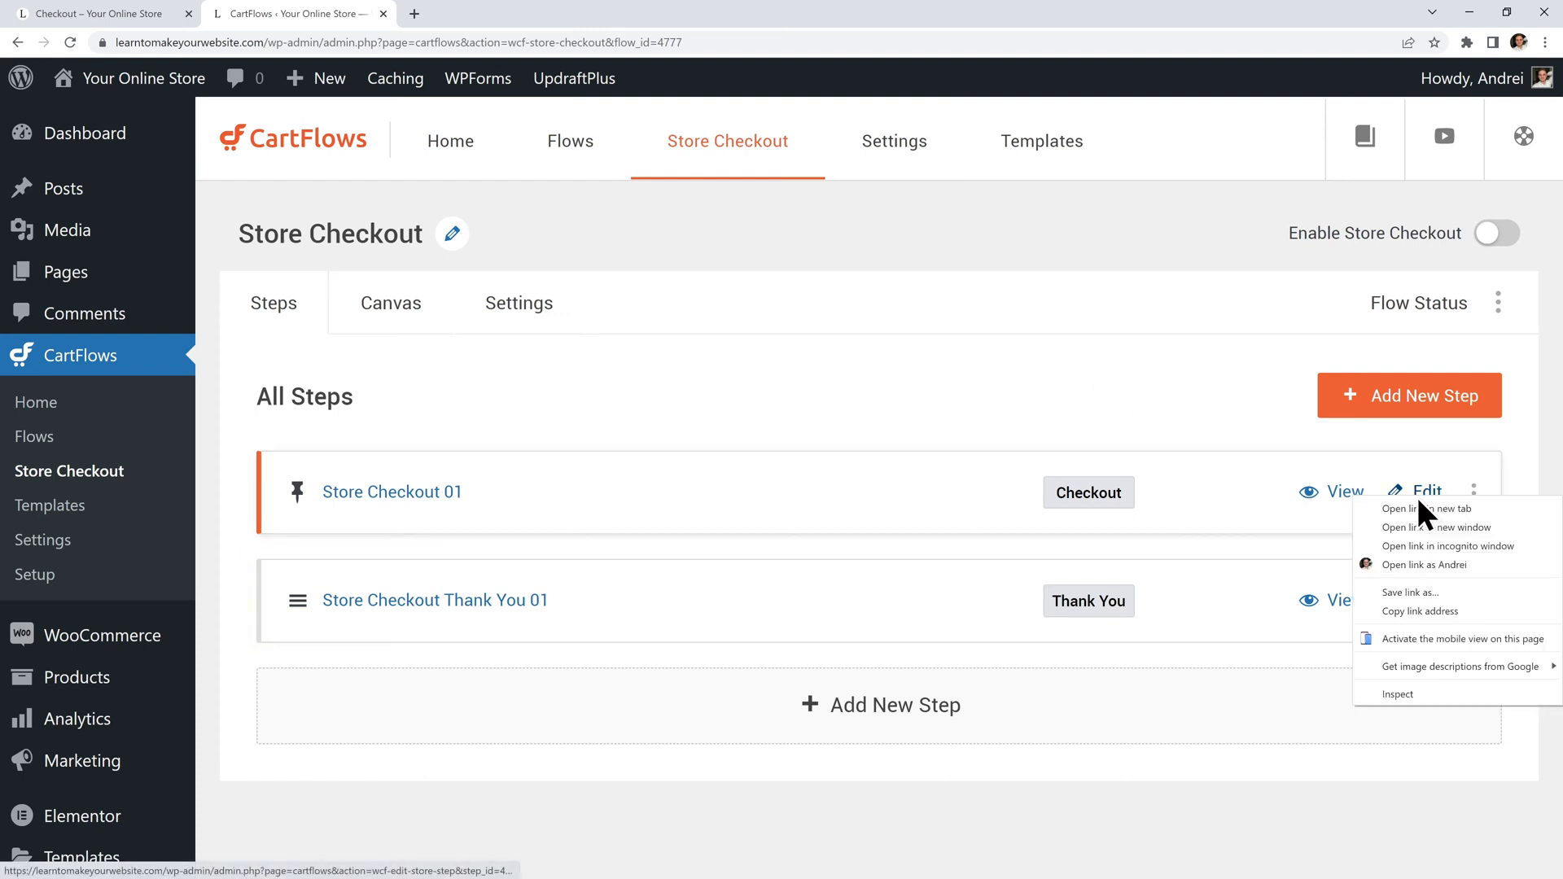
left_click(1421, 508)
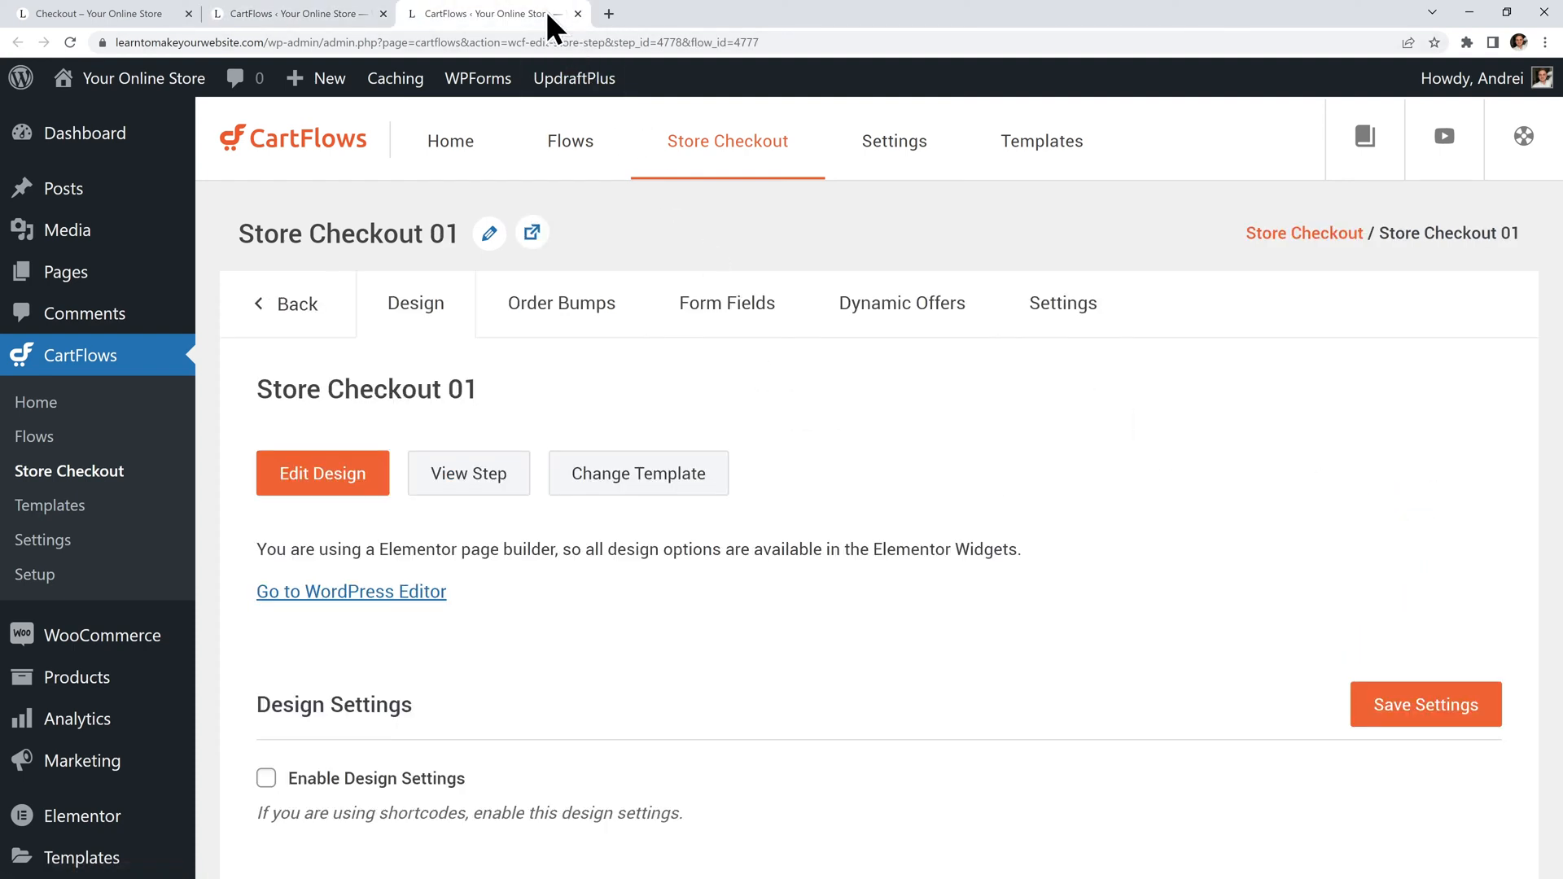
left_click(488, 233)
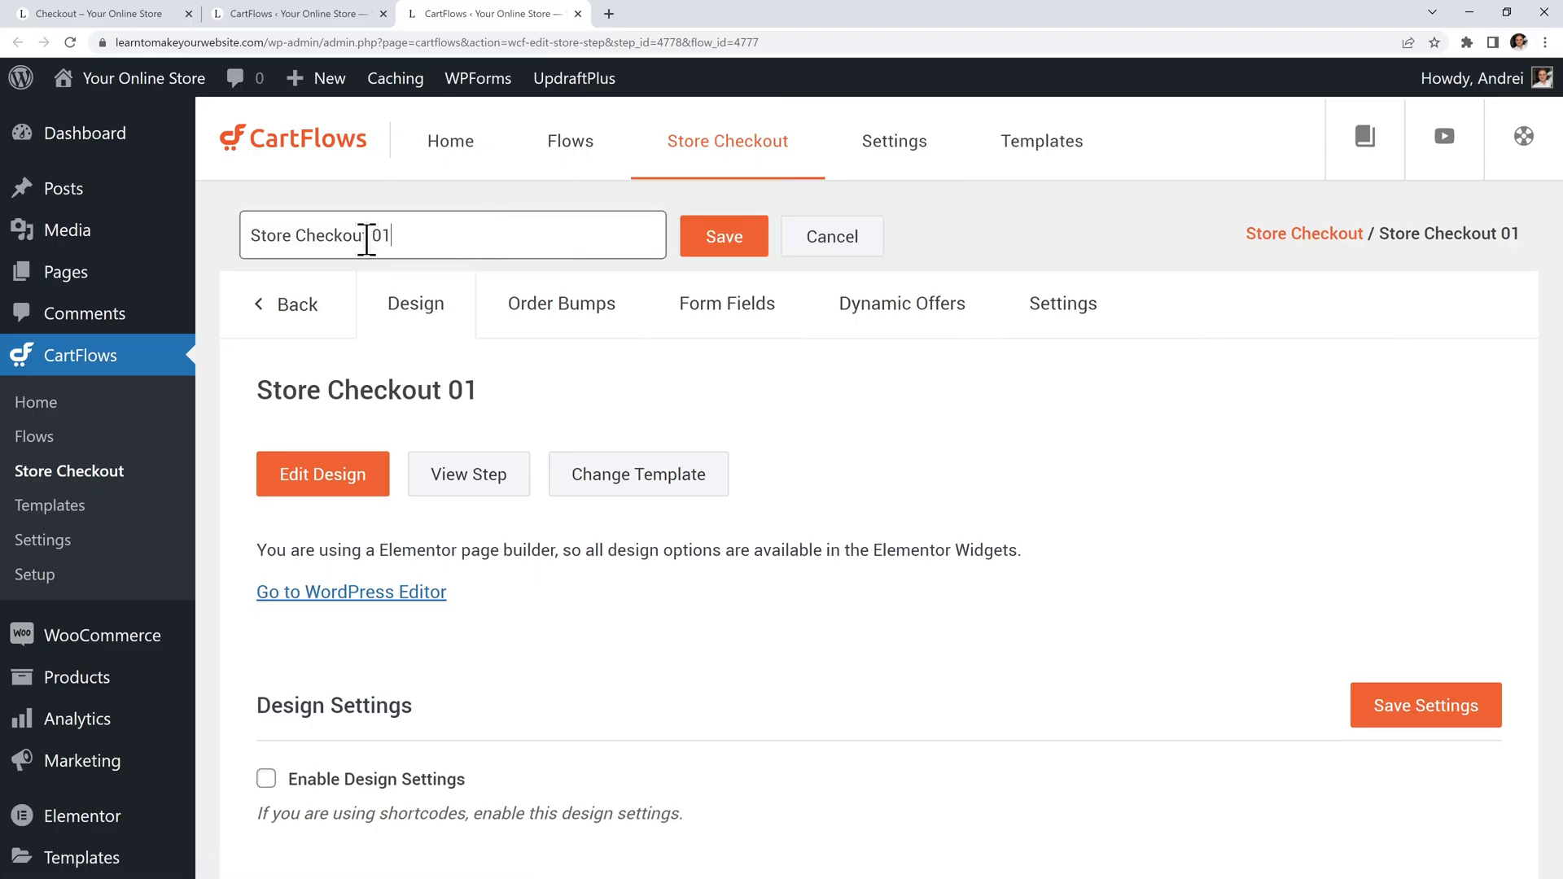
type("Checkout")
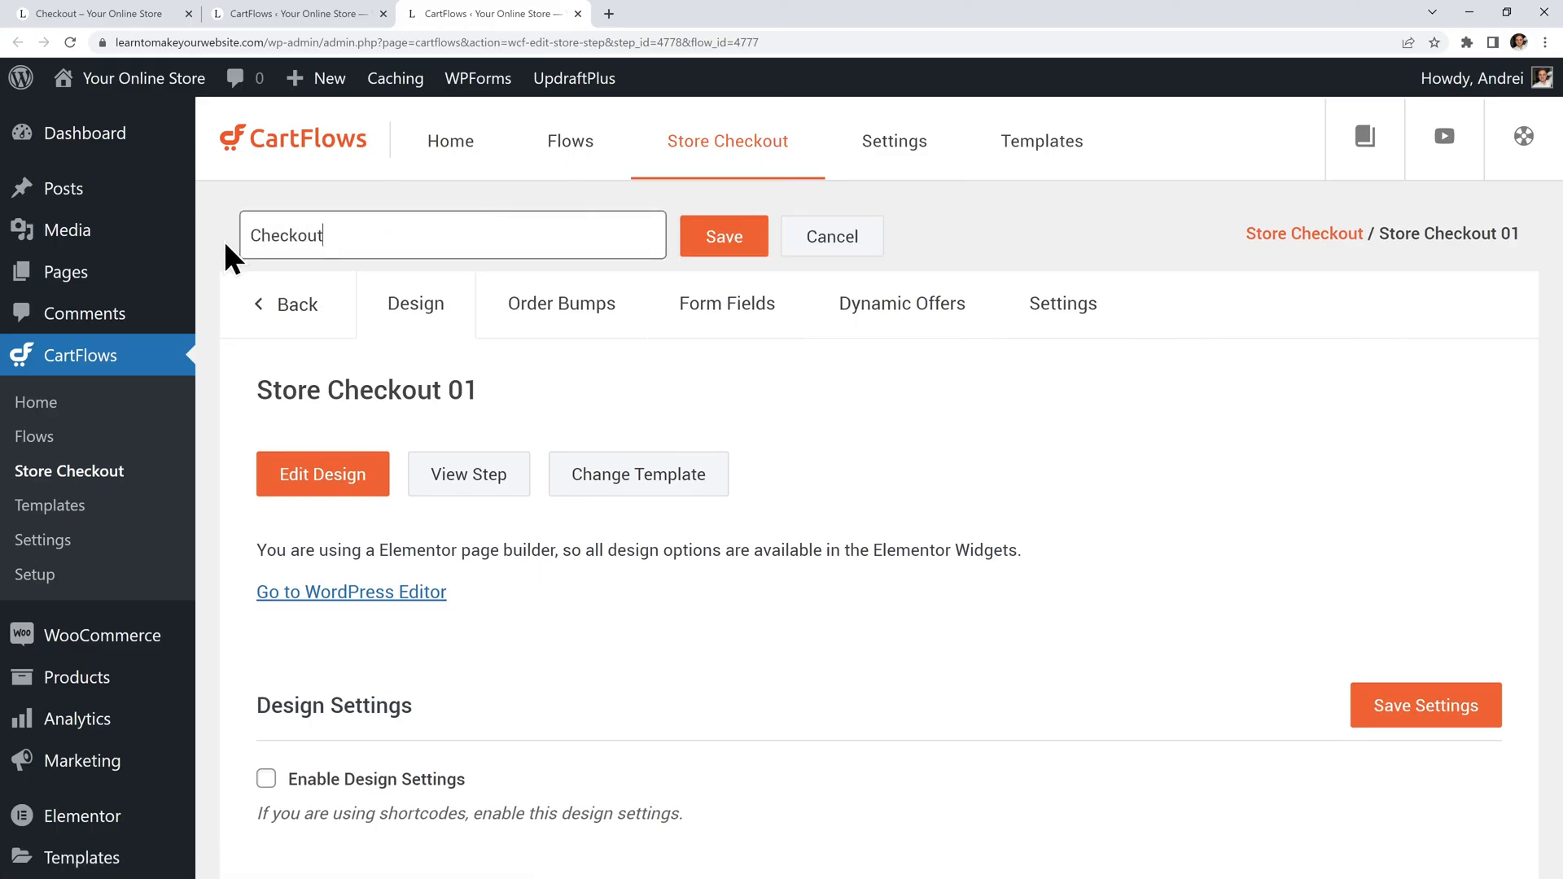
left_click(723, 236)
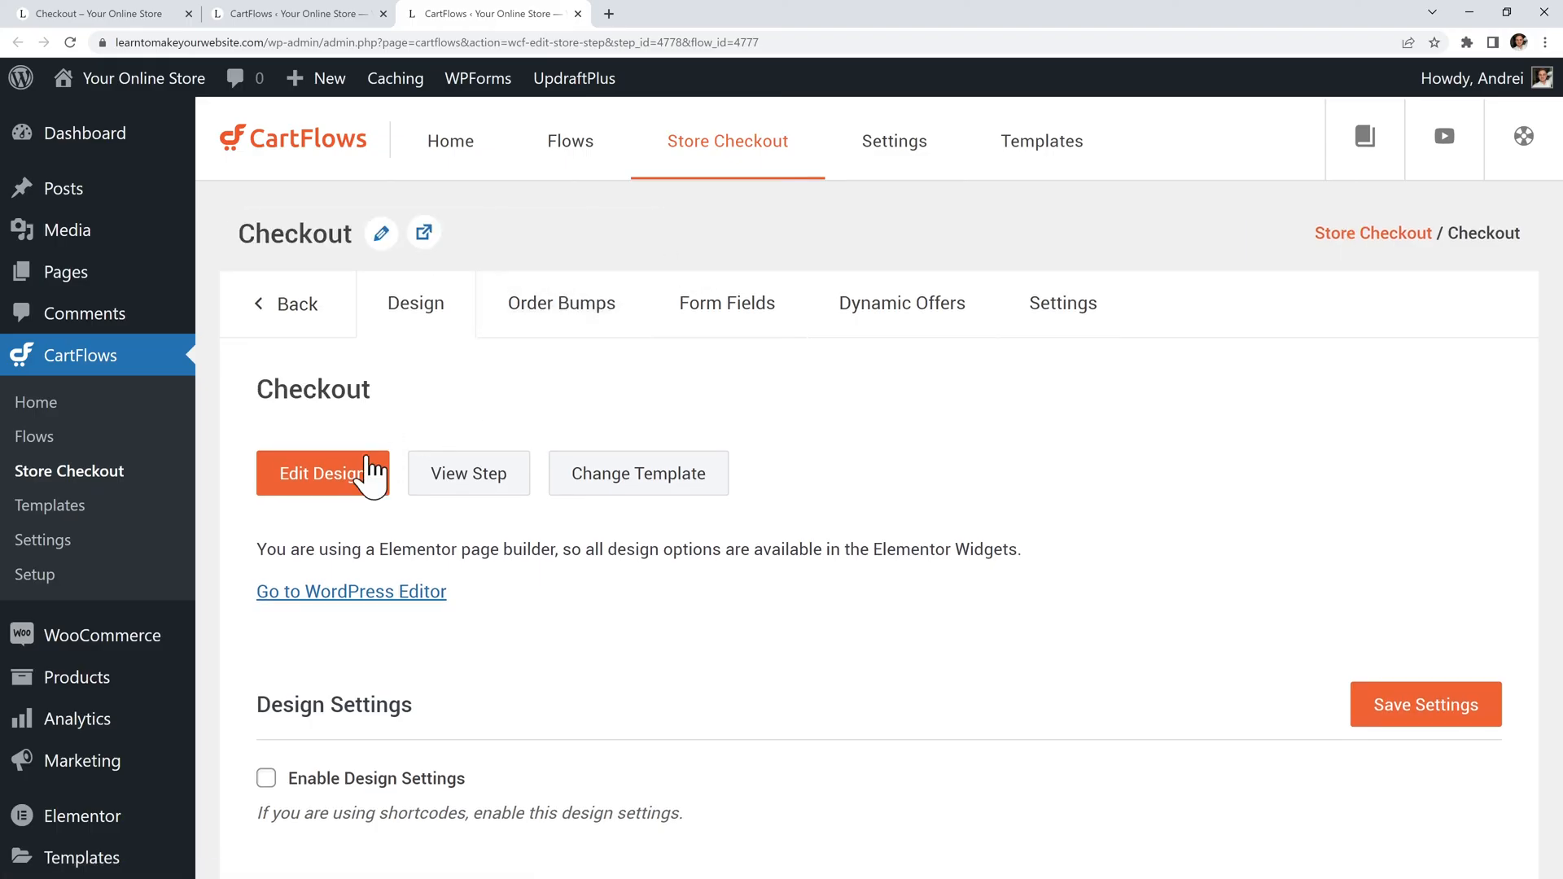
left_click(321, 473)
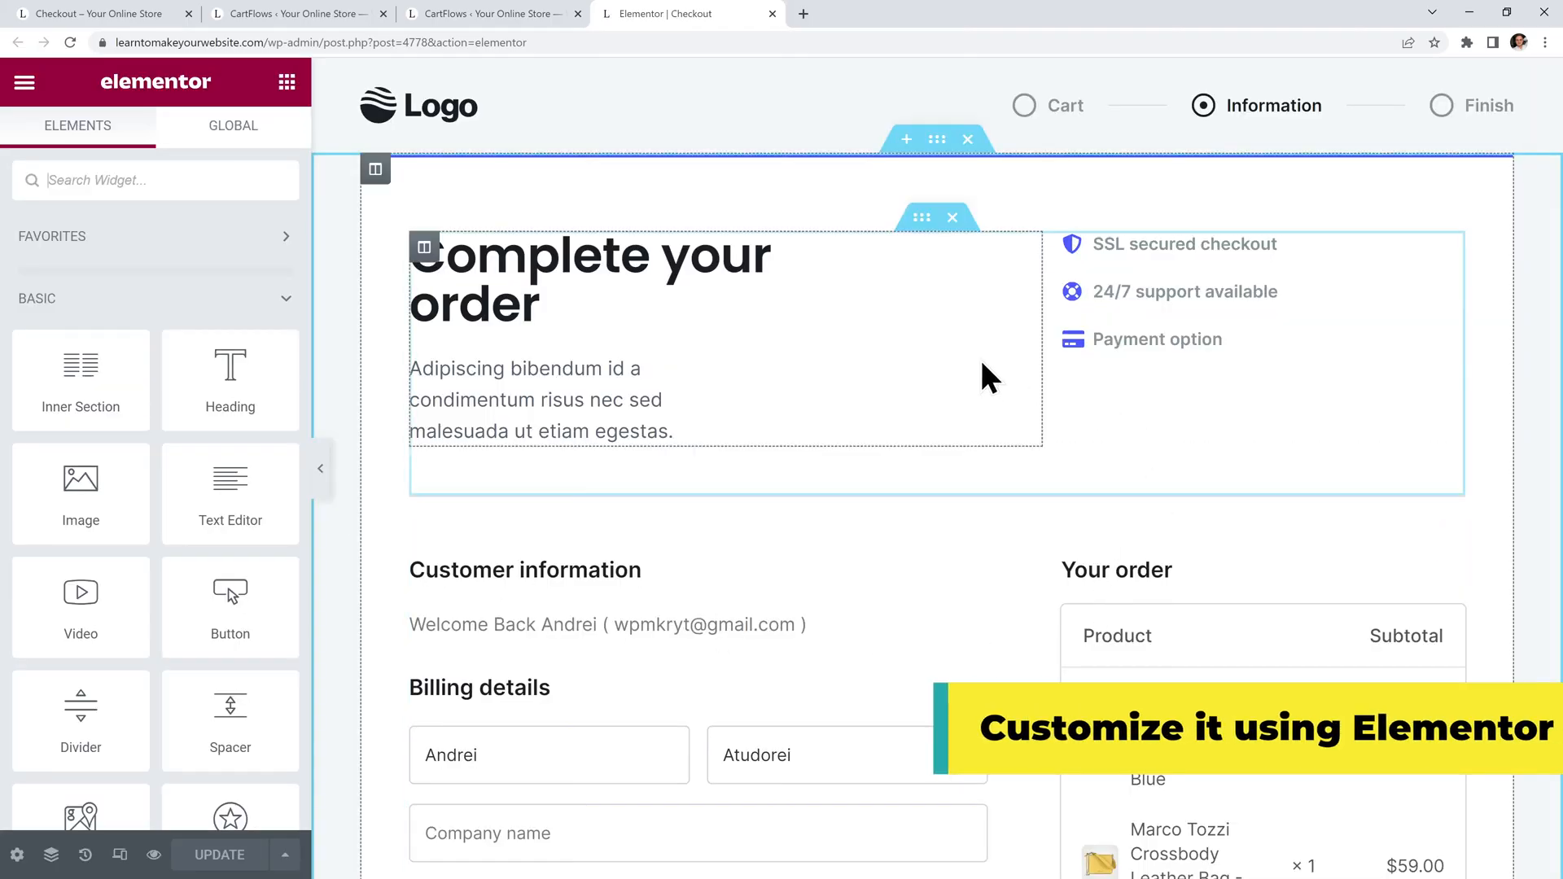
mouse_move(812, 453)
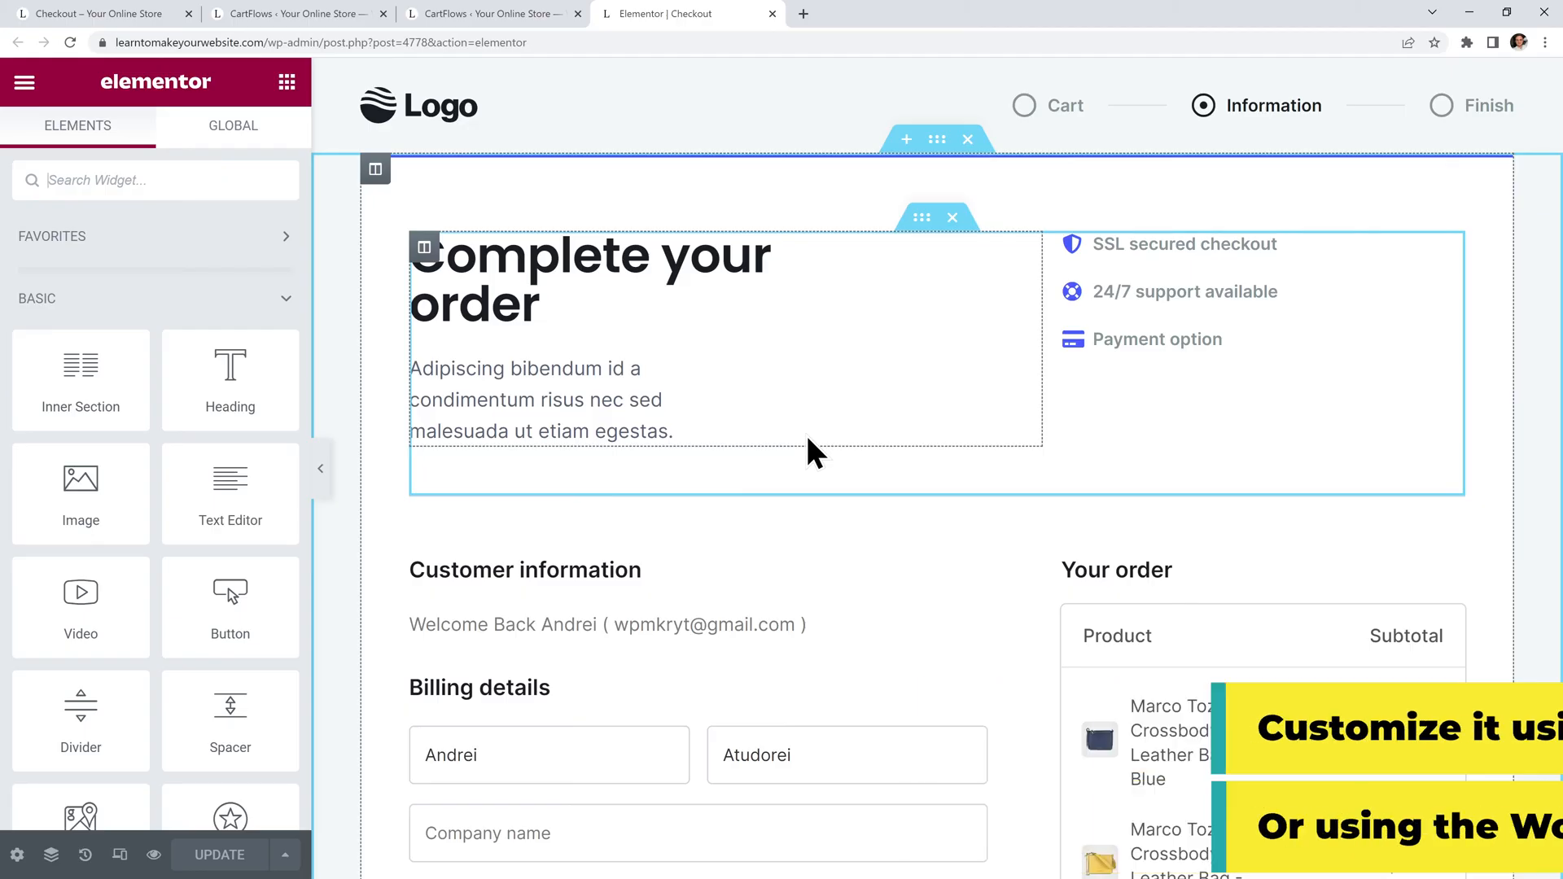
Swap the placeholder logo for the LUNA image with width 120 px.
left_click(418, 106)
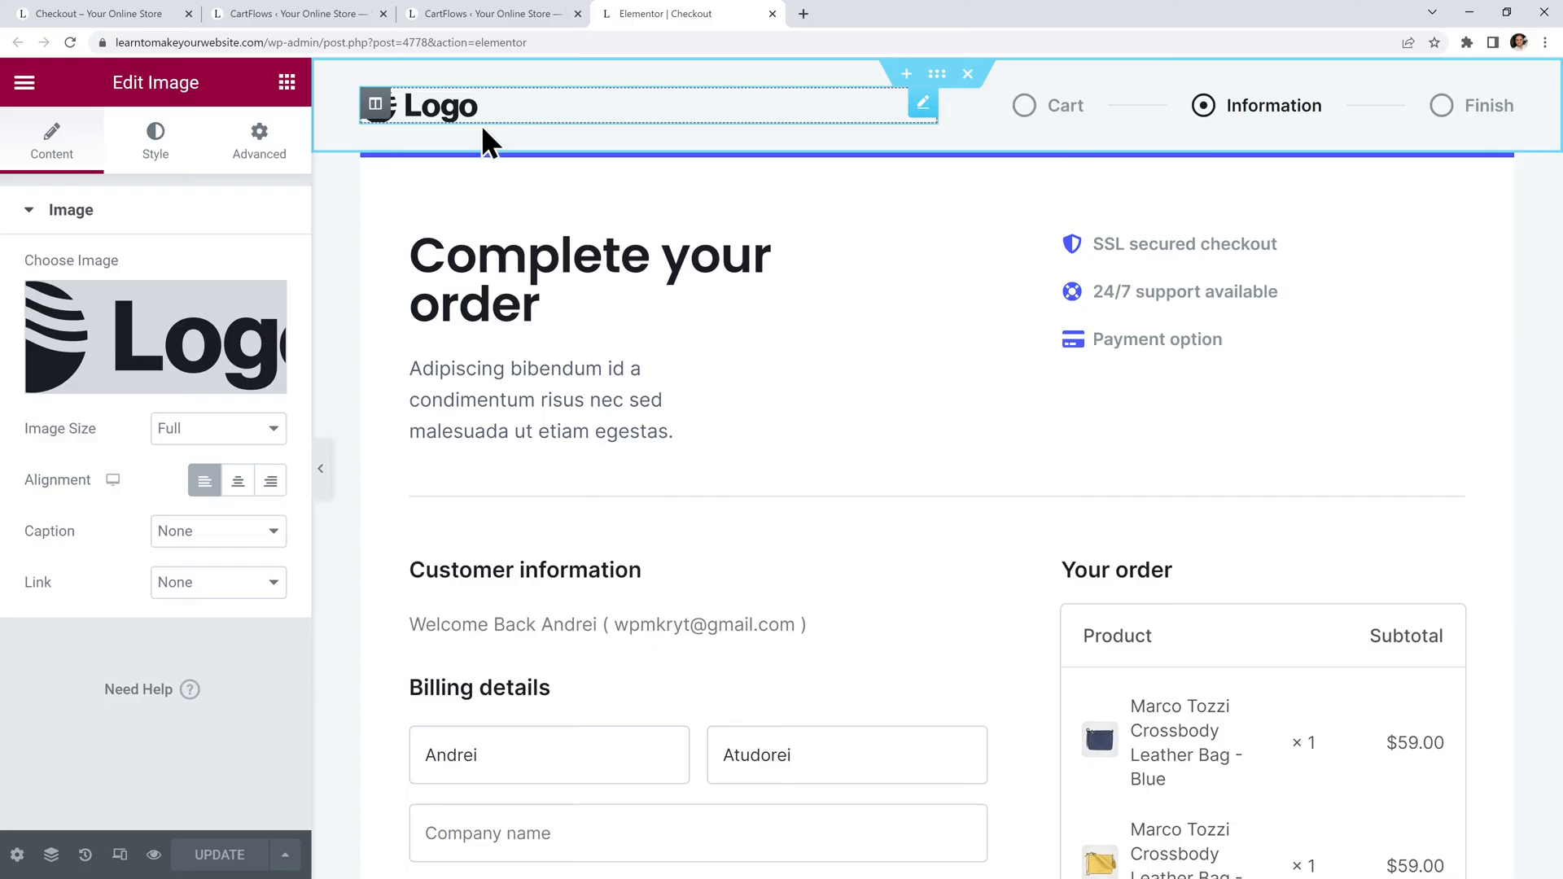
left_click(154, 336)
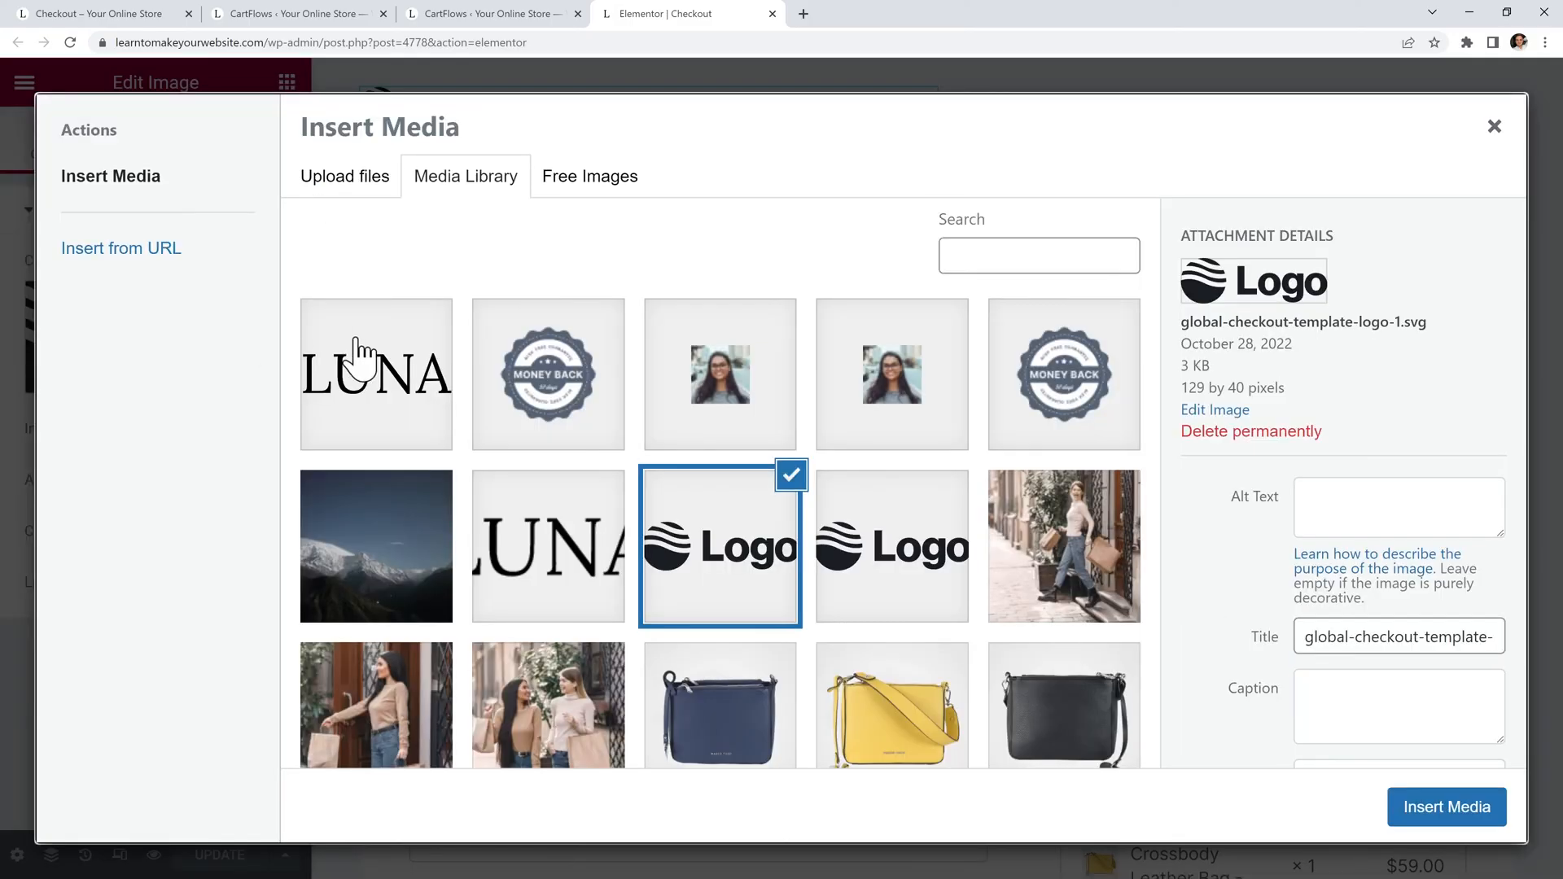
left_click(1444, 806)
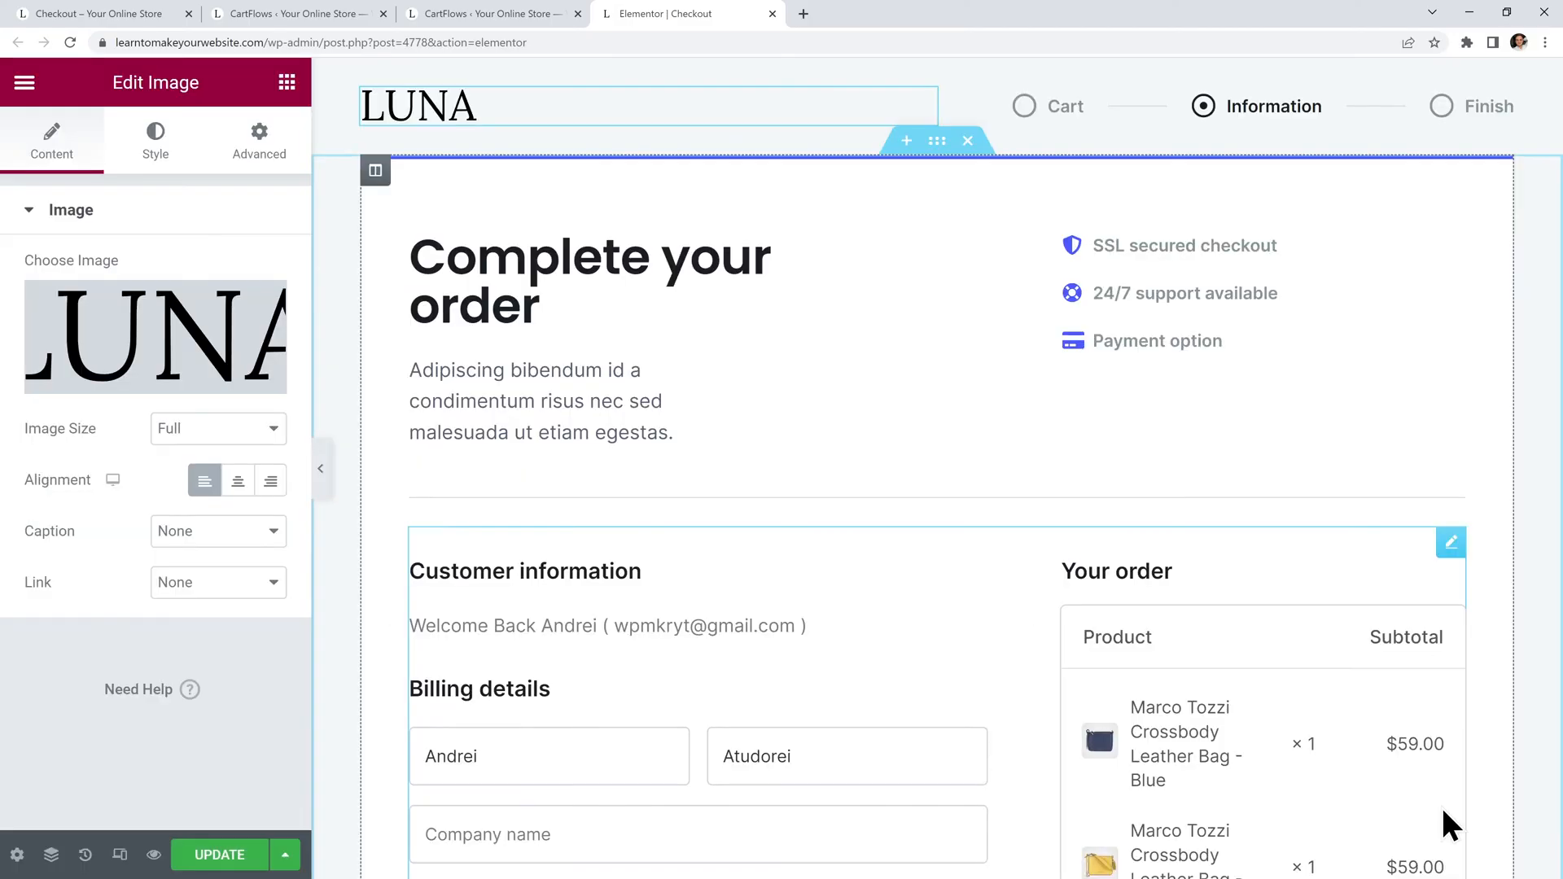
left_click(155, 139)
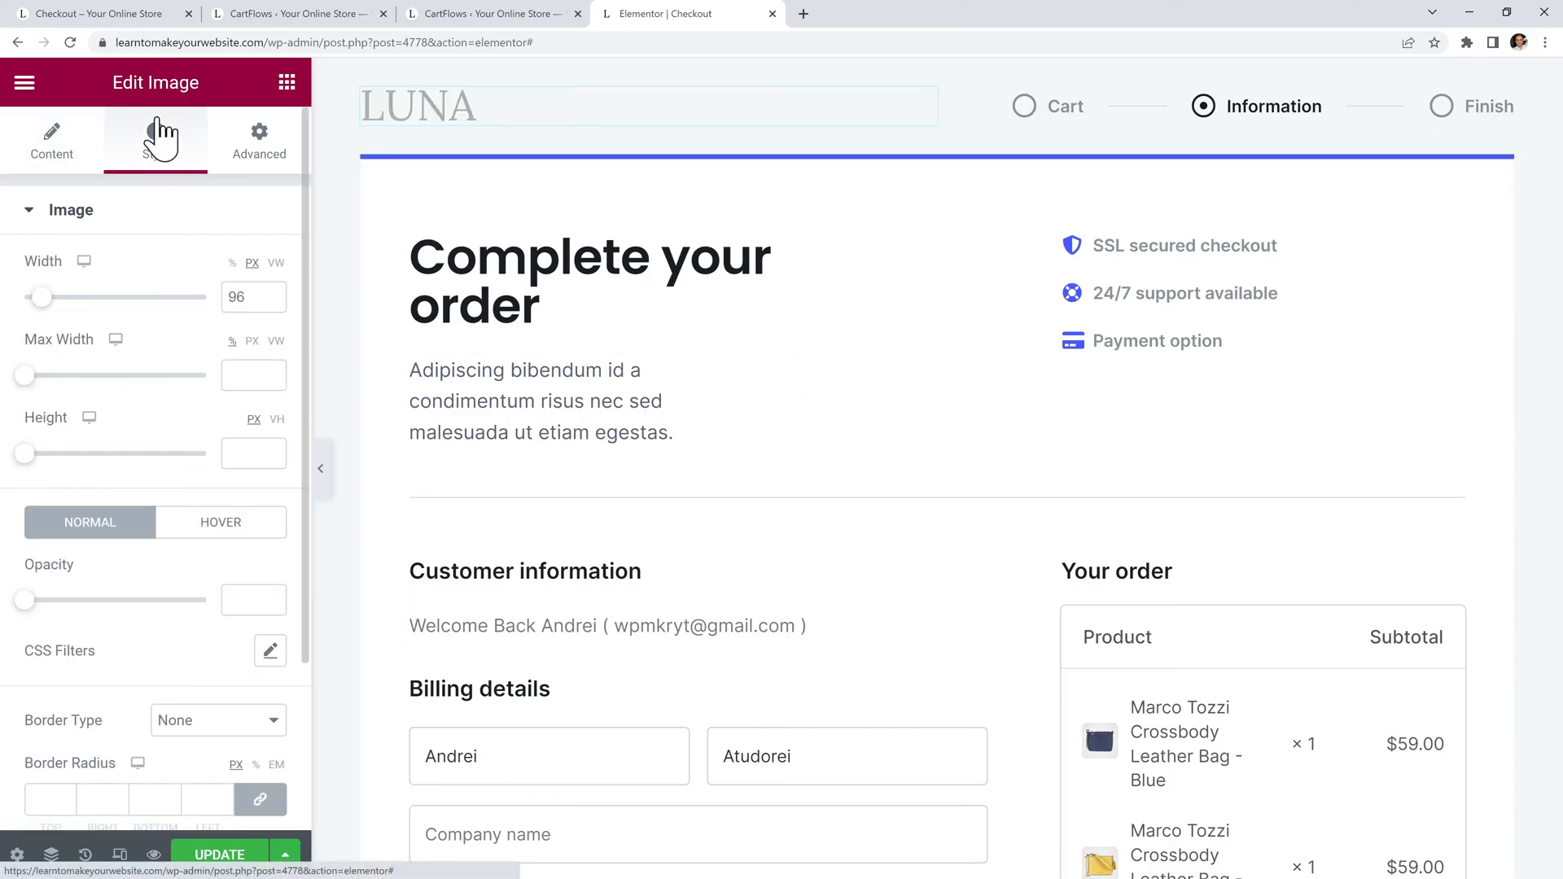
type("120")
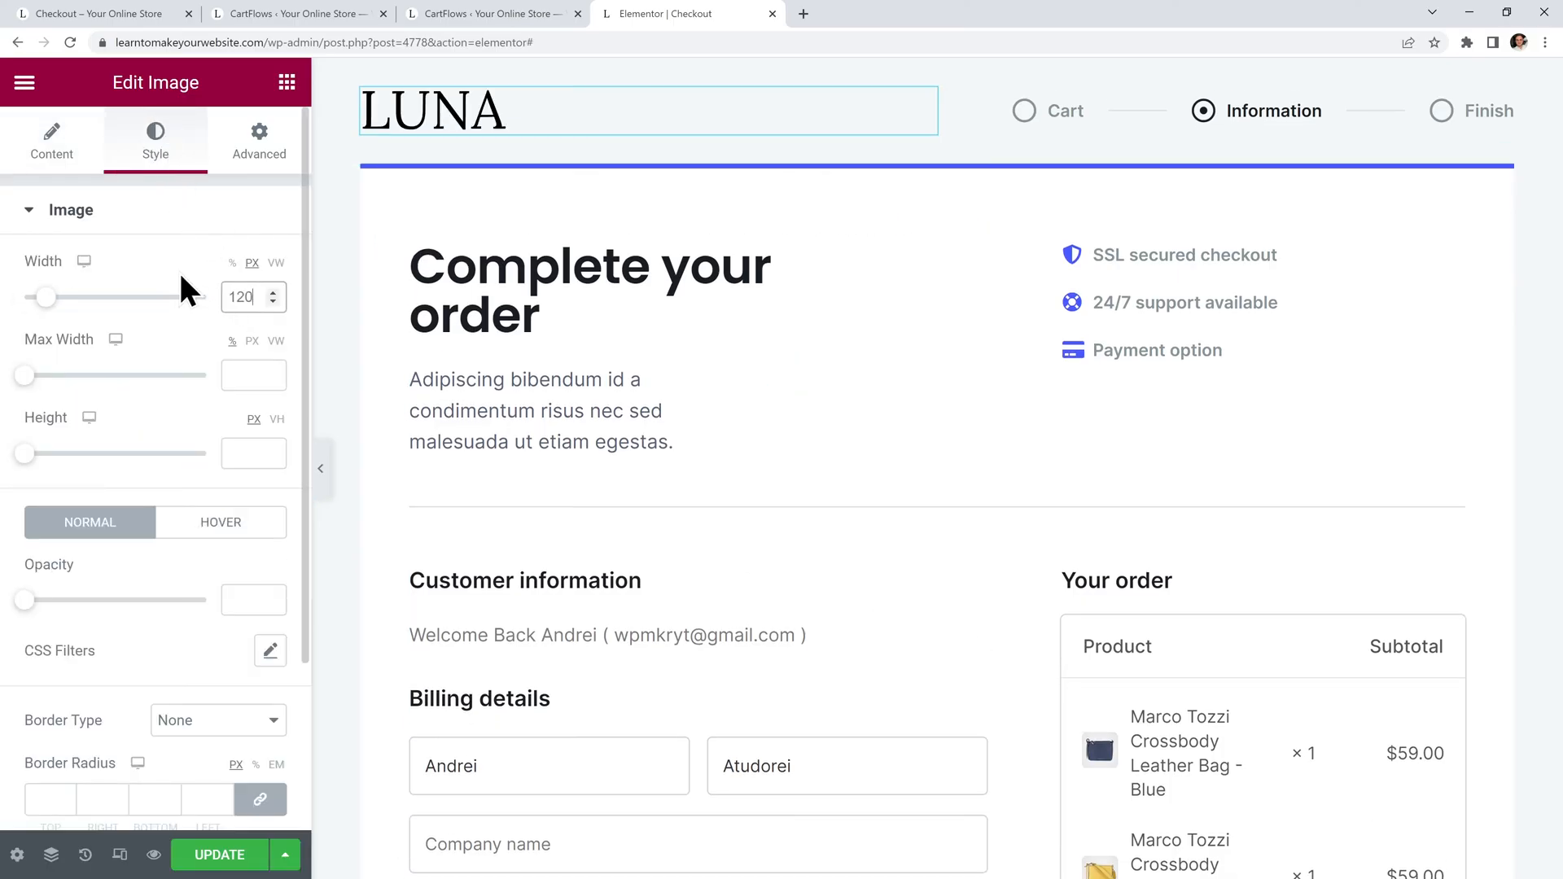
left_click(535, 410)
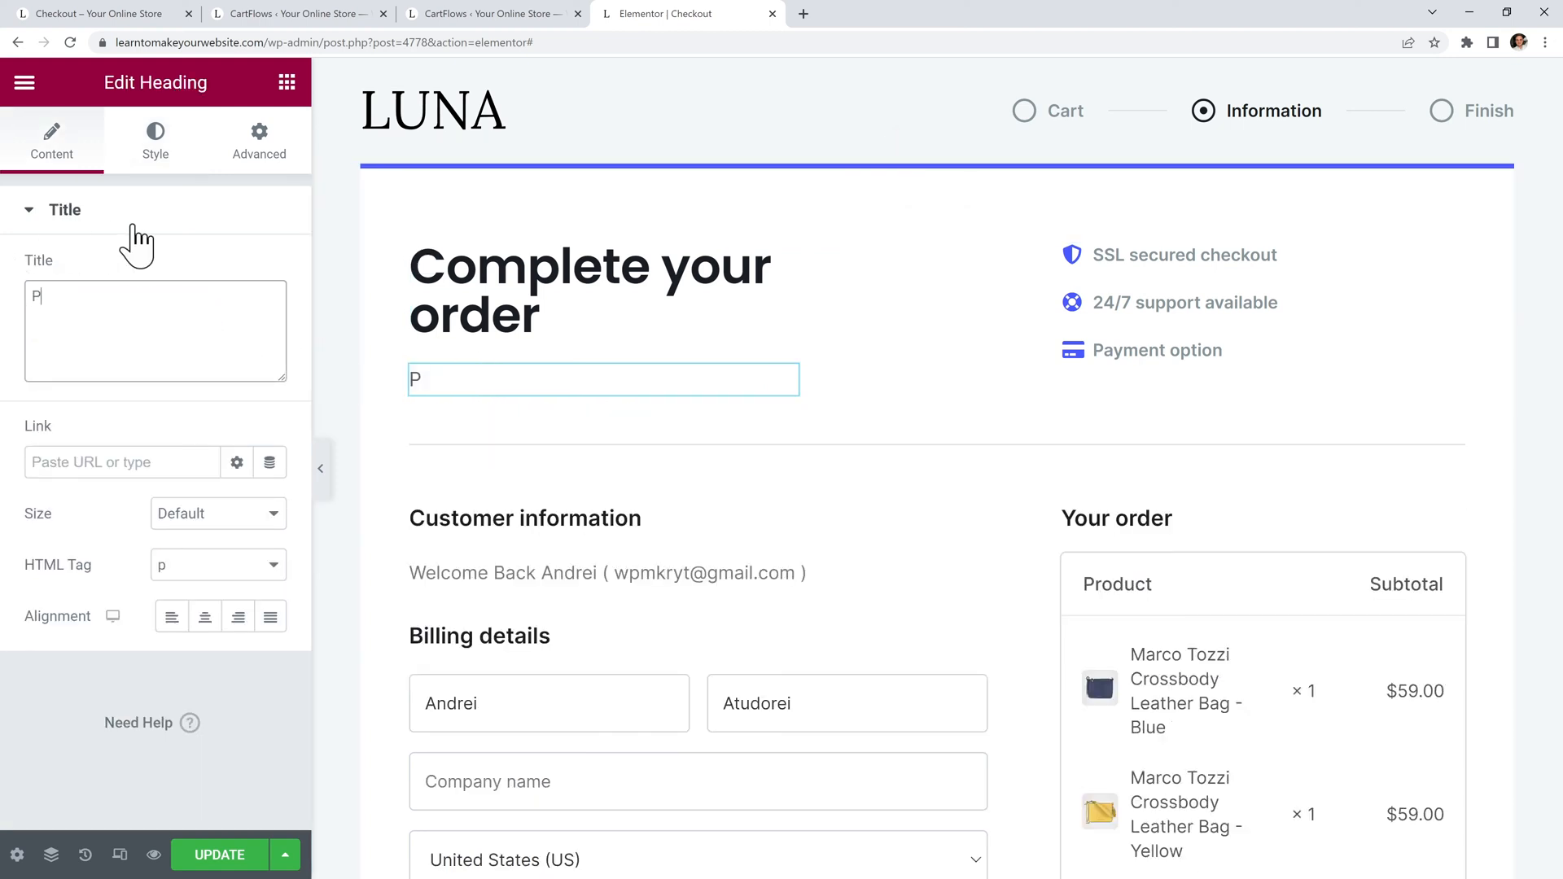
Change the subheading to 'Please fill in your order details below' and a badge to 'Stripe card payments'.
type("lease fill in your order details below.")
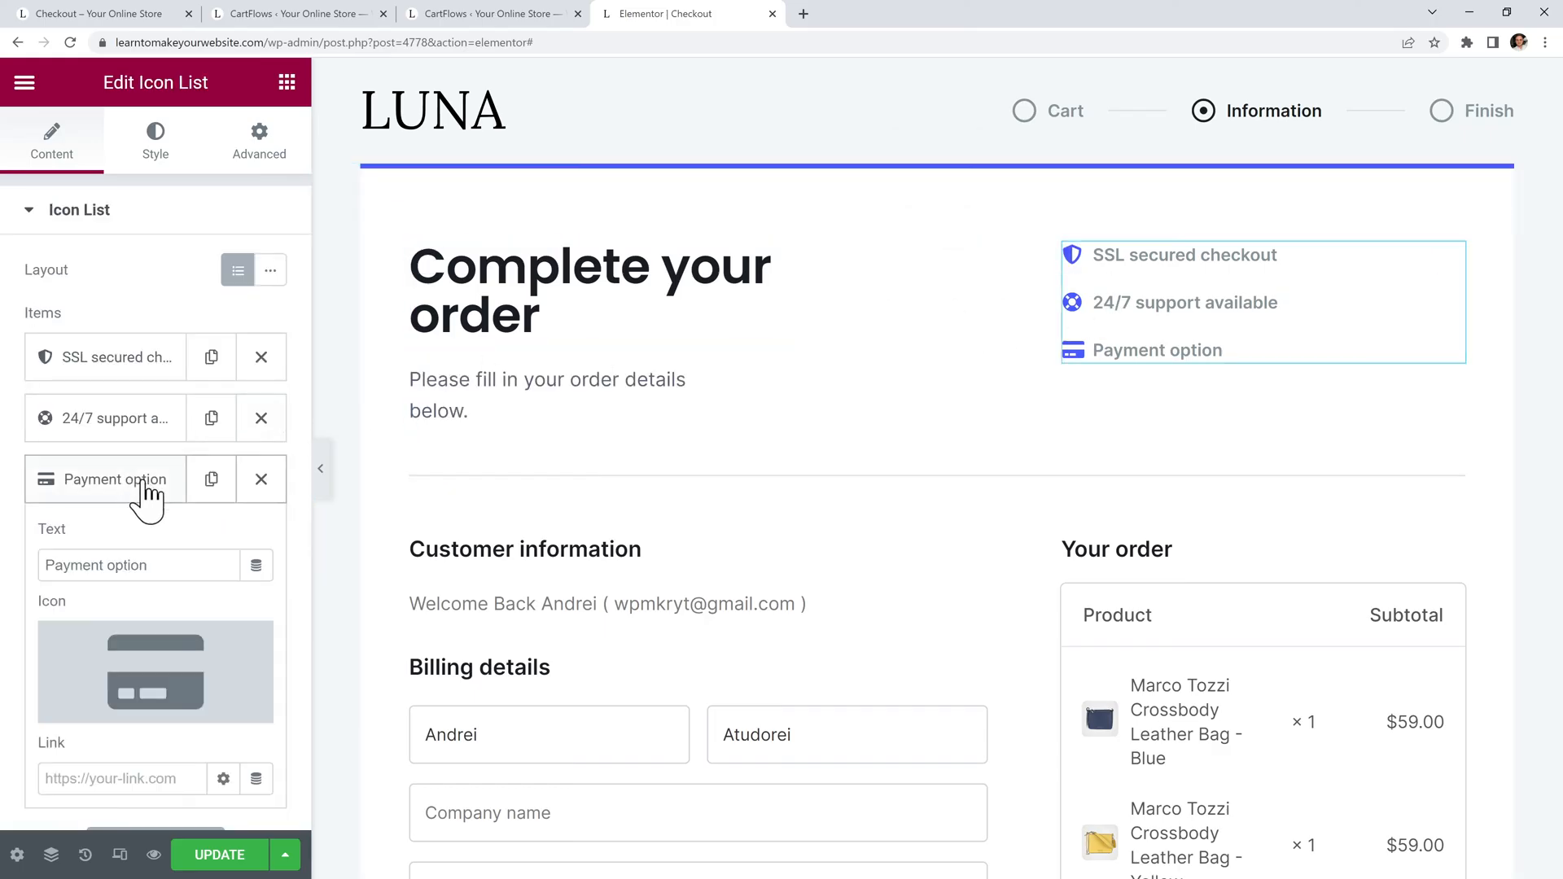
type("Stripe card payments")
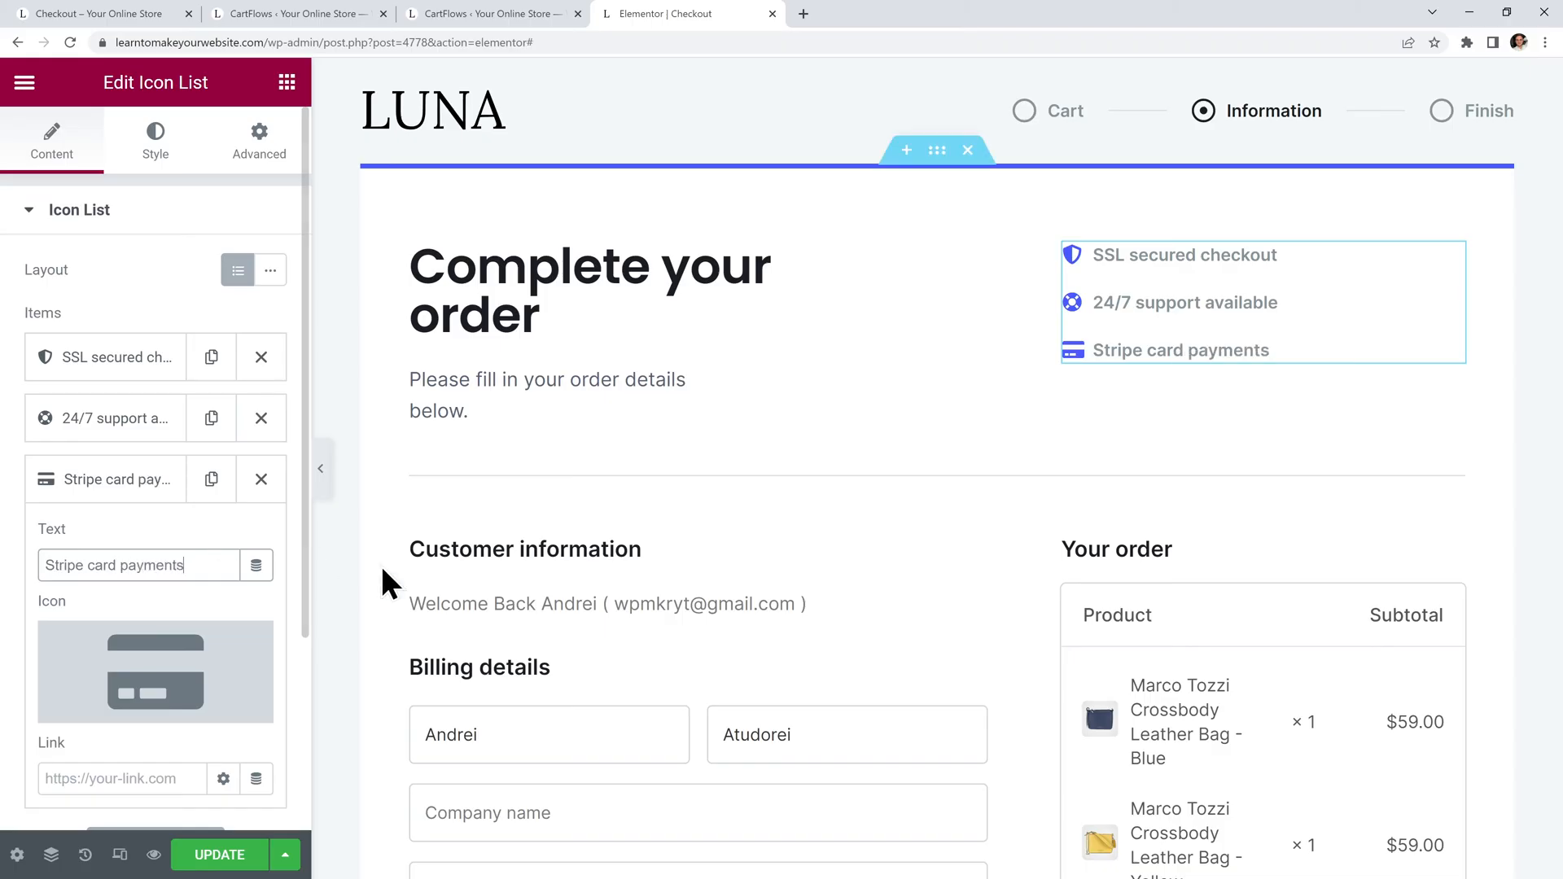
scroll("down", 3)
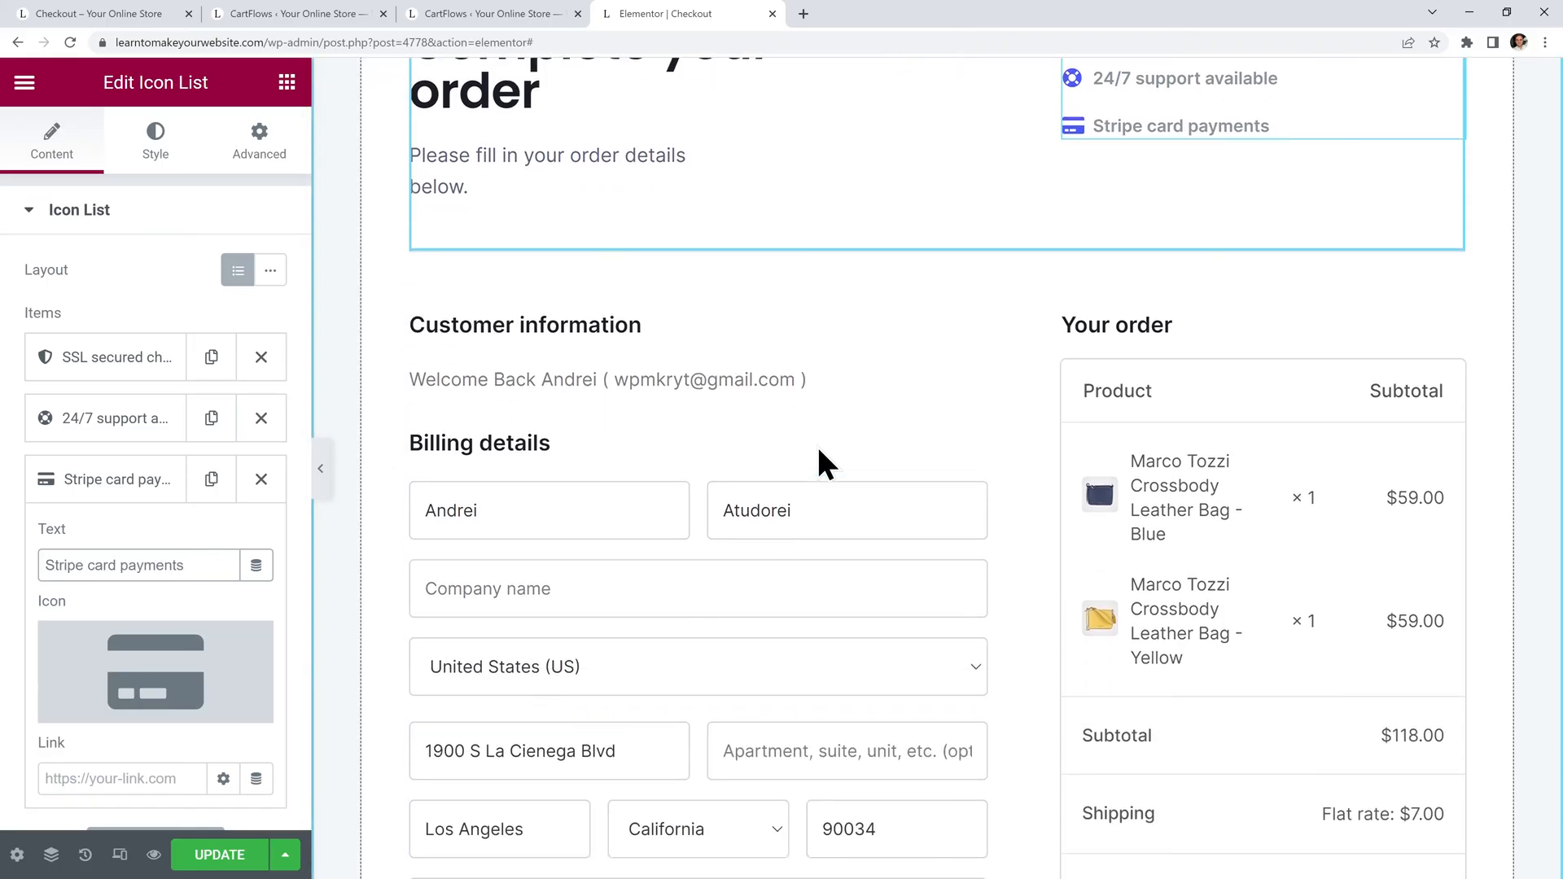
scroll("down", 3)
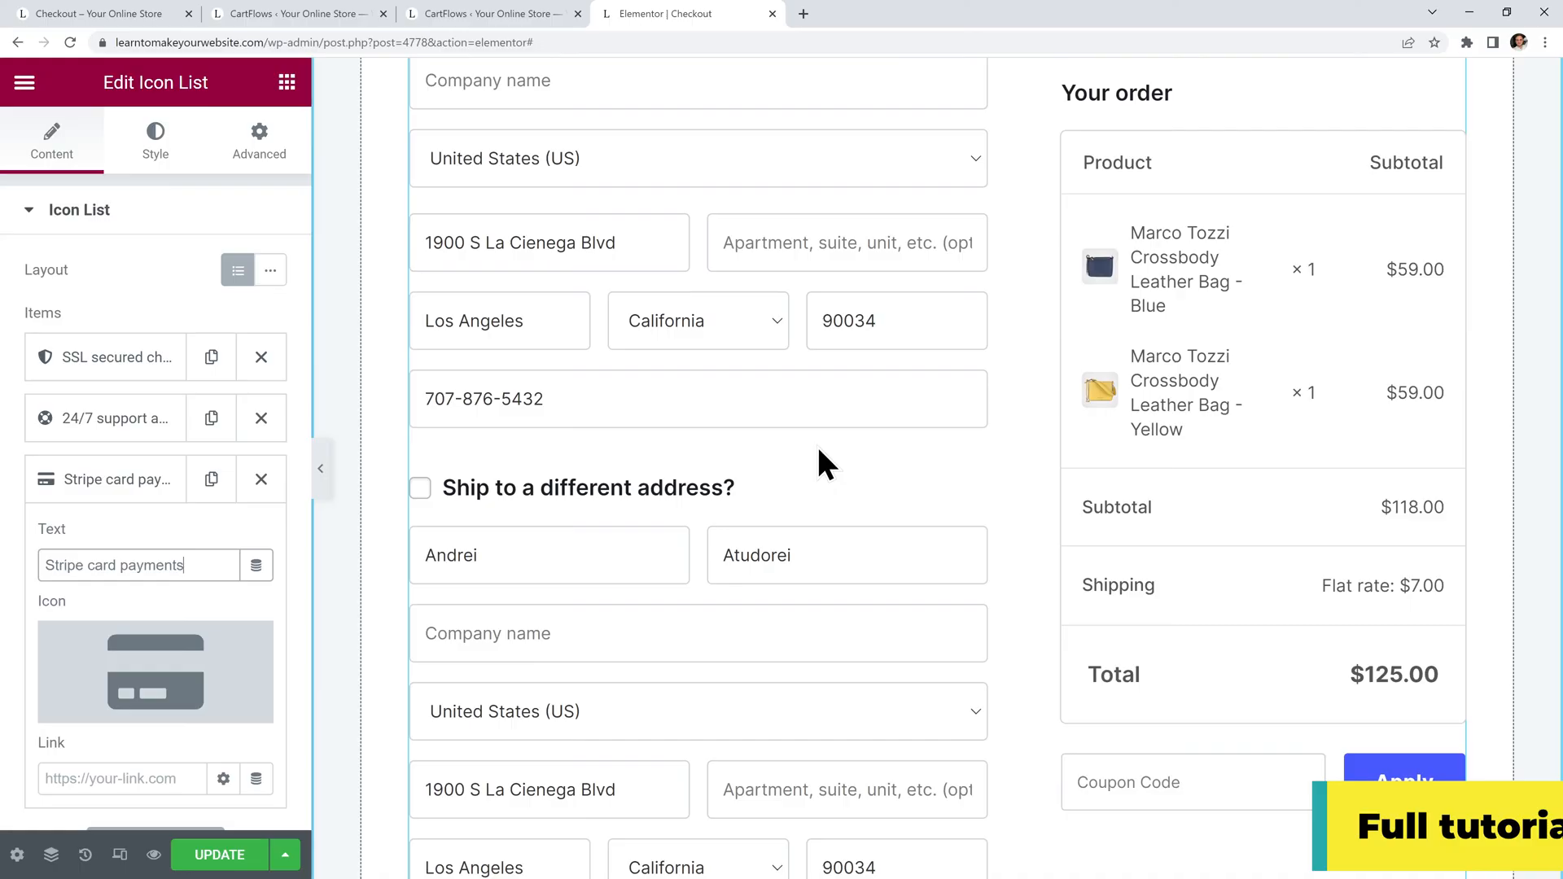
scroll("down", 3)
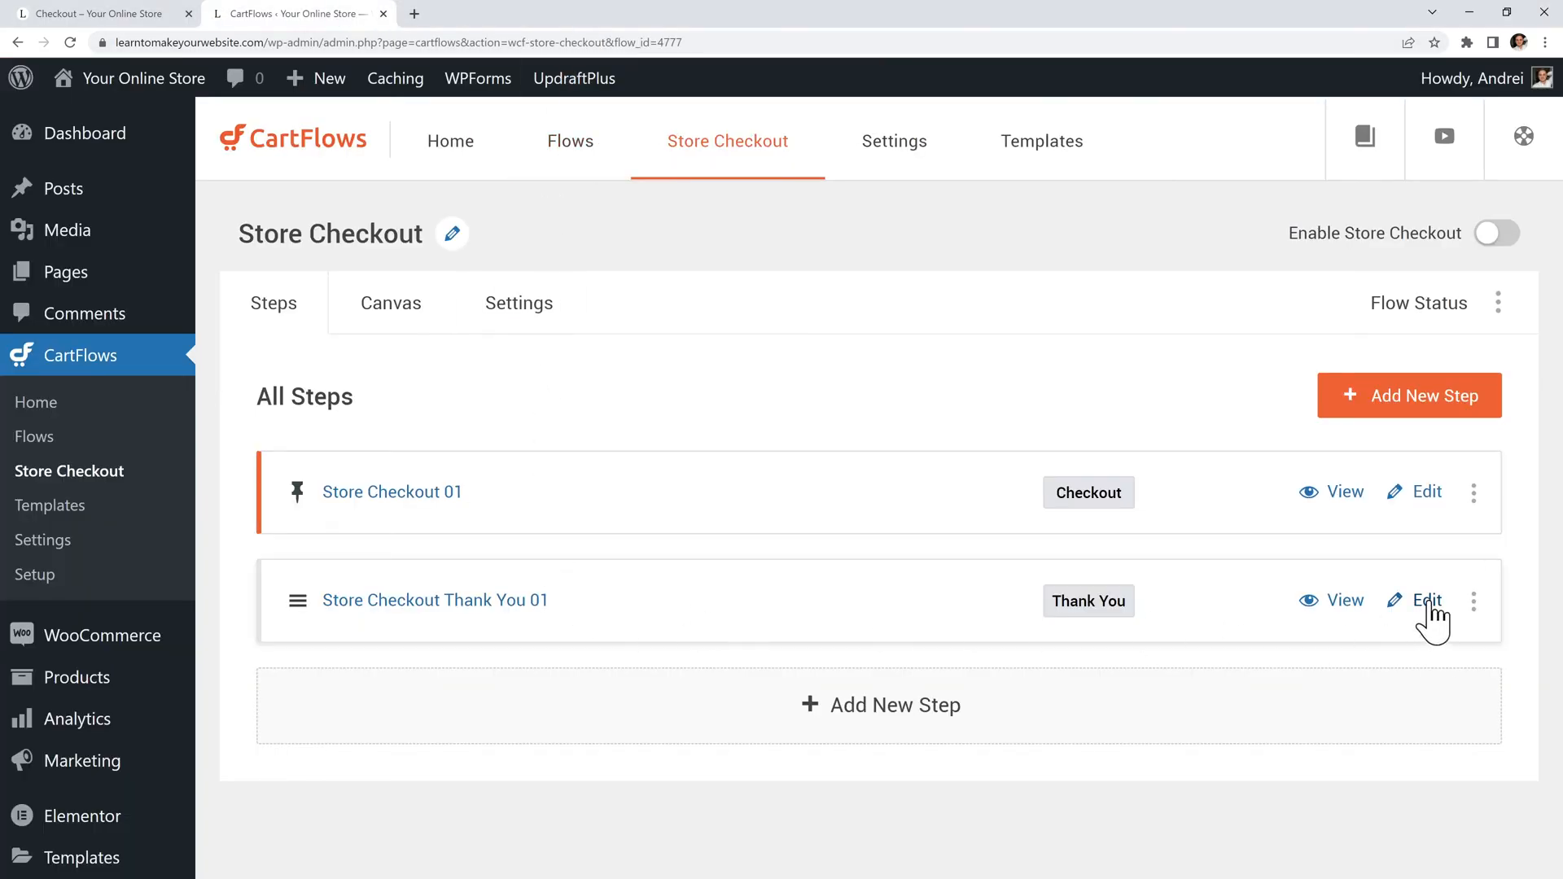
Open the Store Checkout Thank You 01 step's design in Elementor.
left_click(1426, 600)
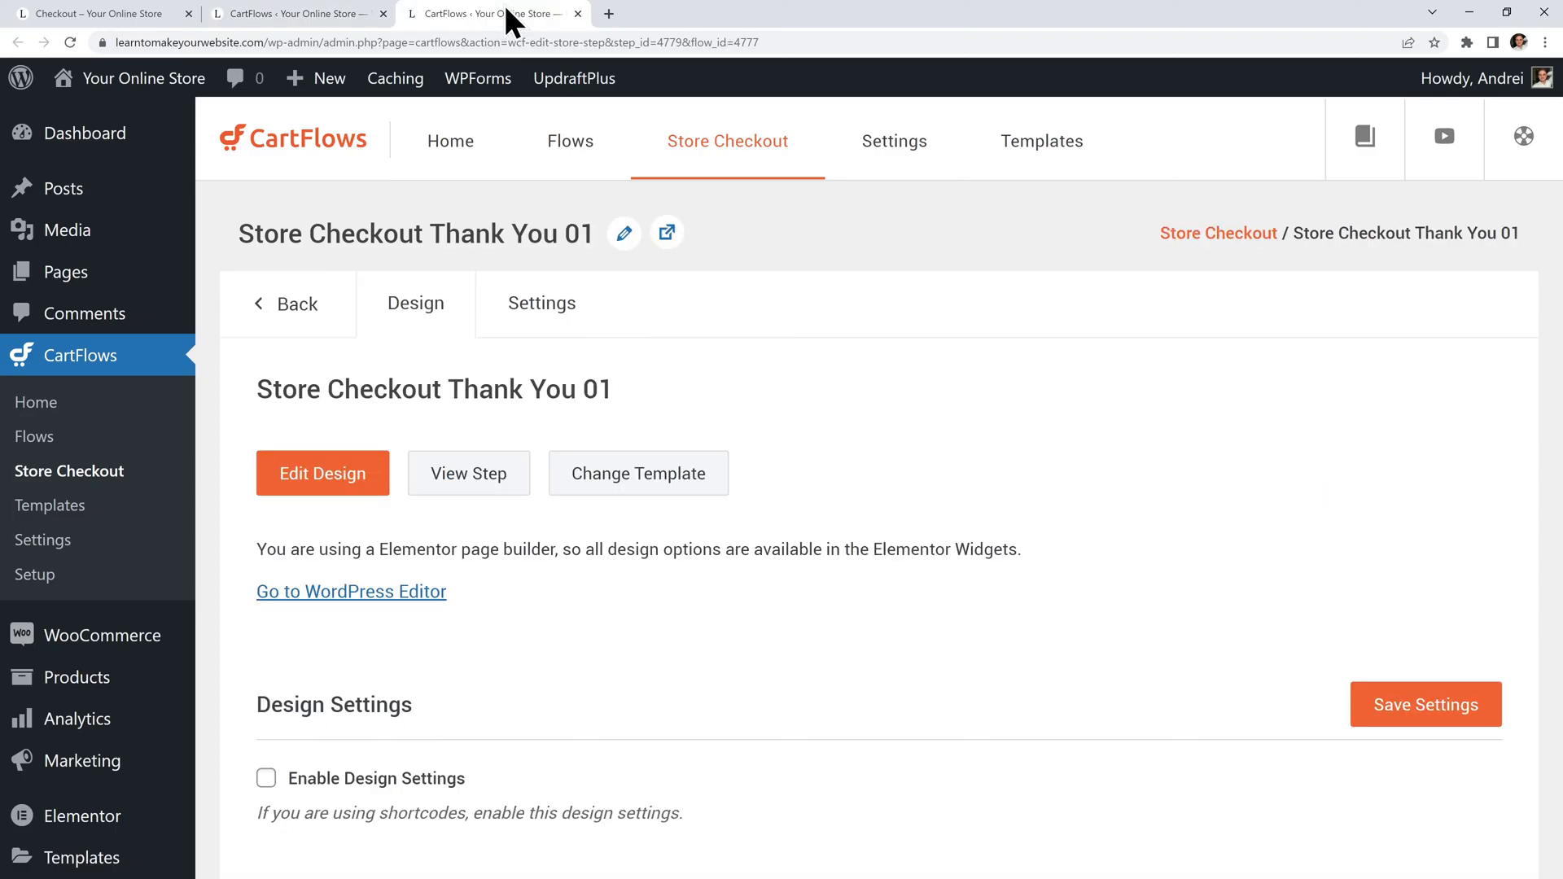
left_click(622, 232)
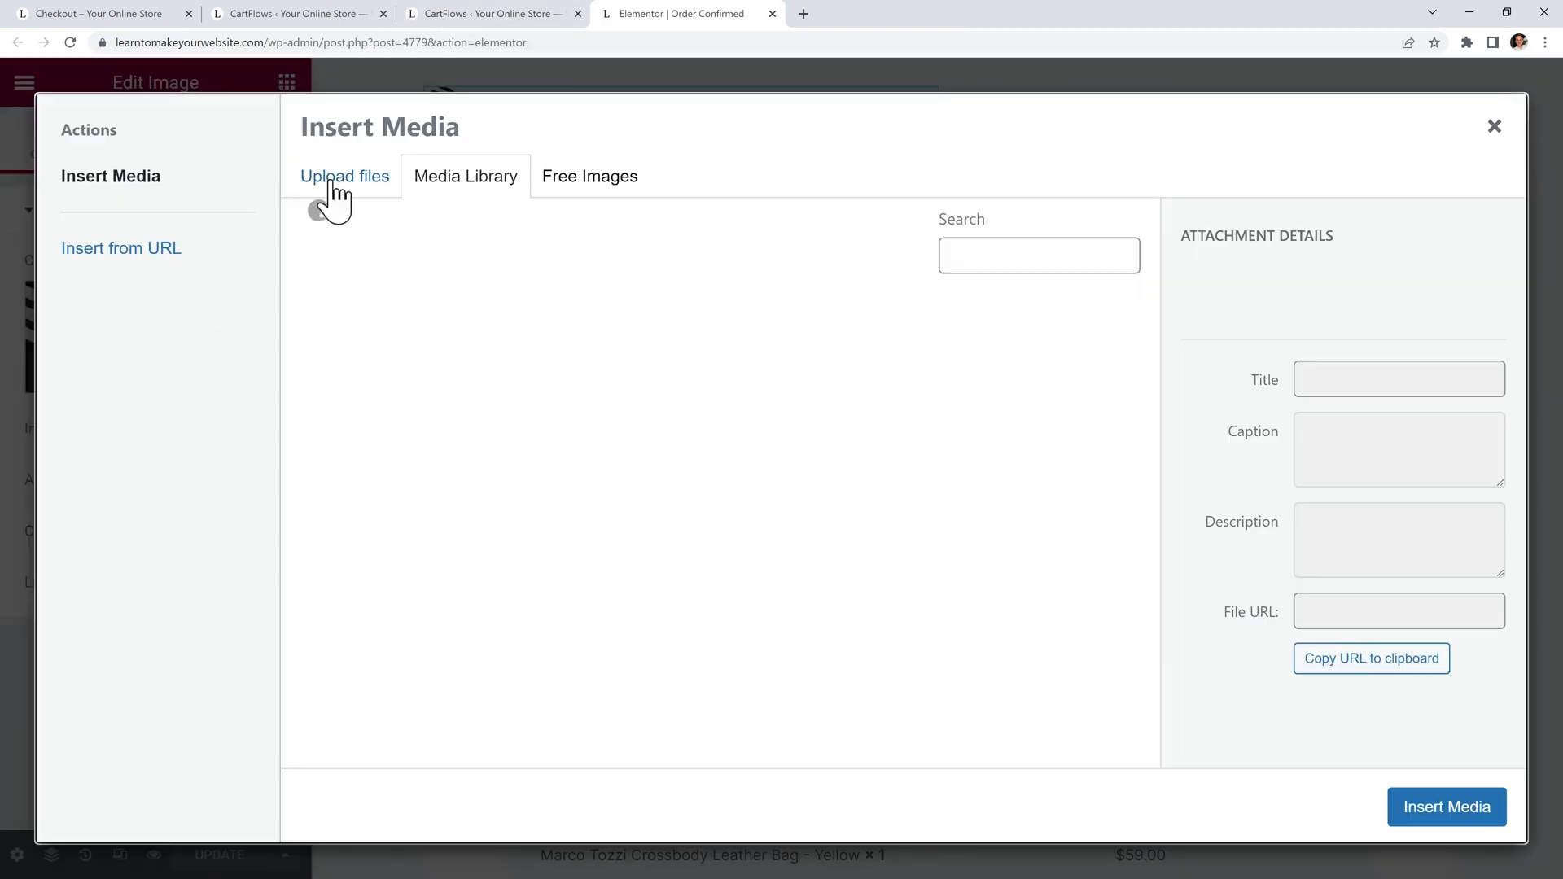
Insert the LUNA logo image into the thank-you page header.
left_click(1494, 126)
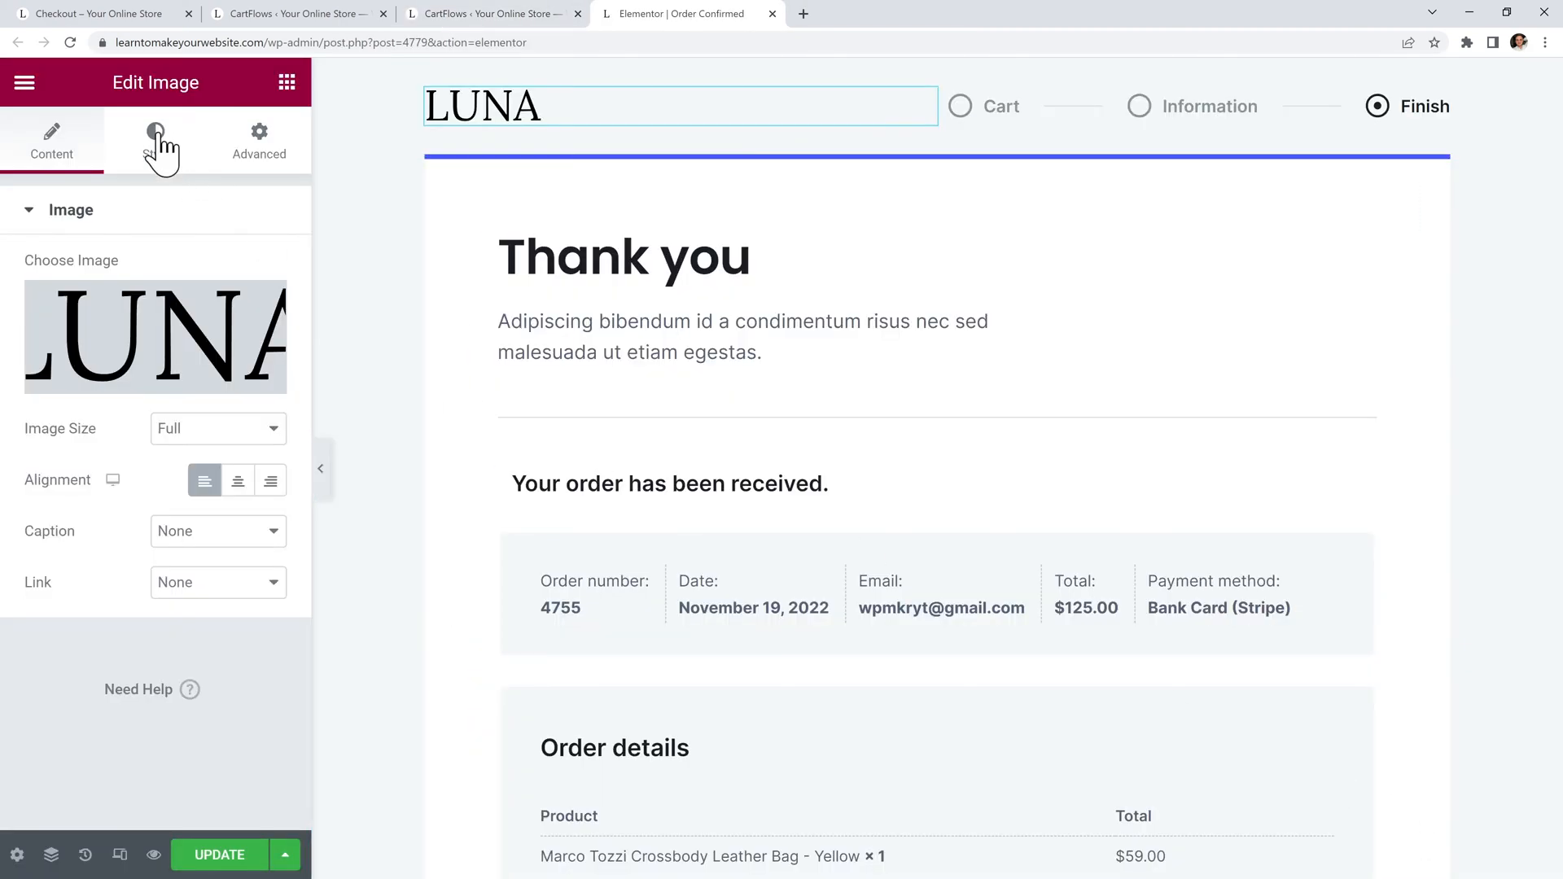
left_click(155, 139)
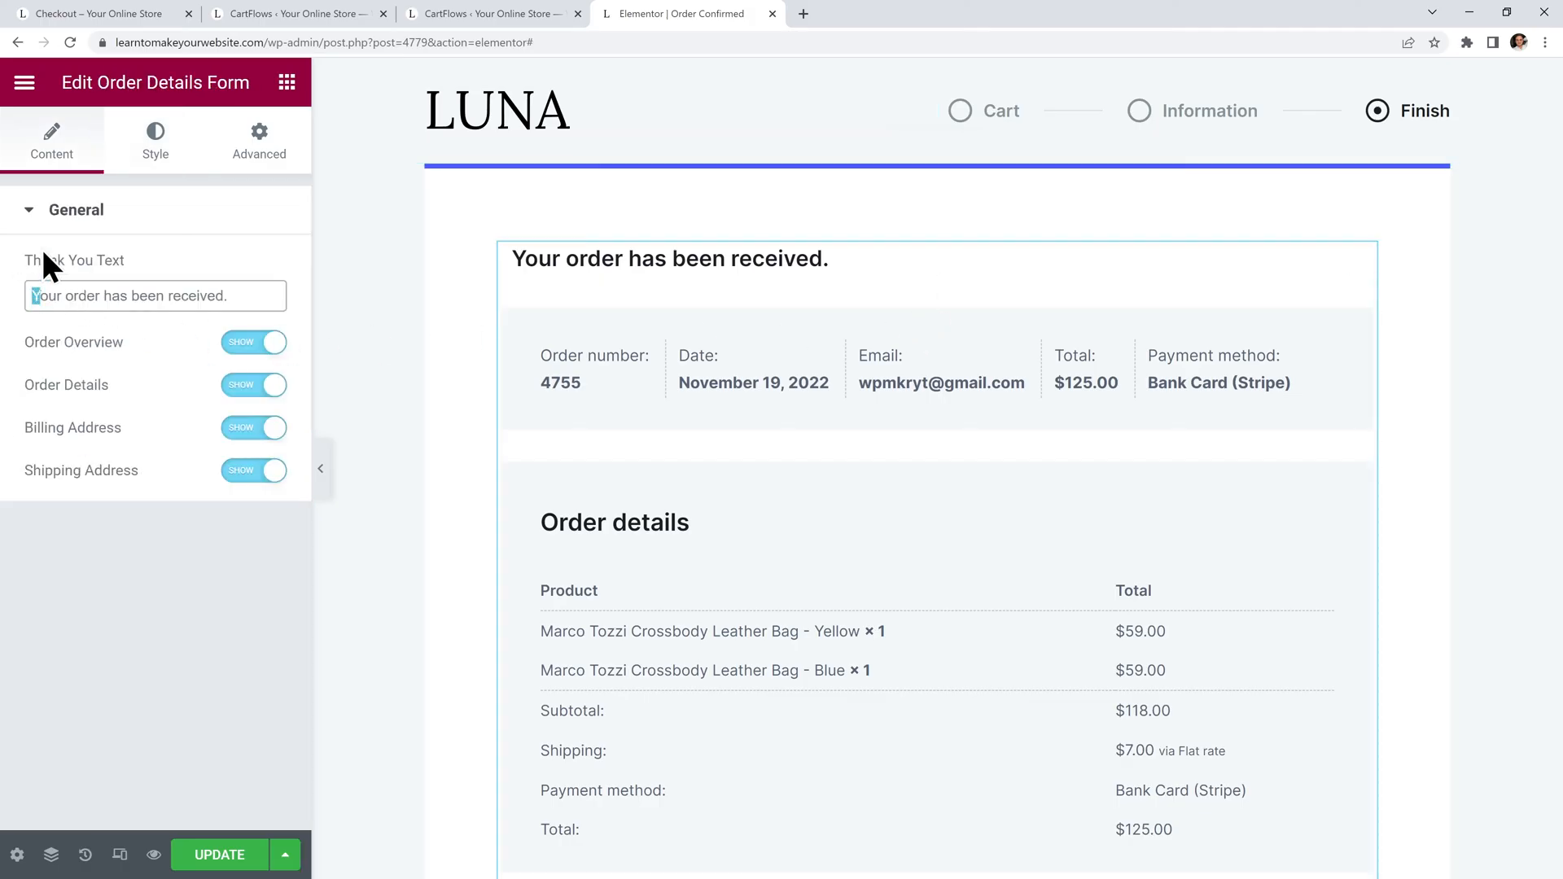
Set the thank-you text to 'Thank you, your order has been received!' and update the page.
type("Thank you, your order has been received!")
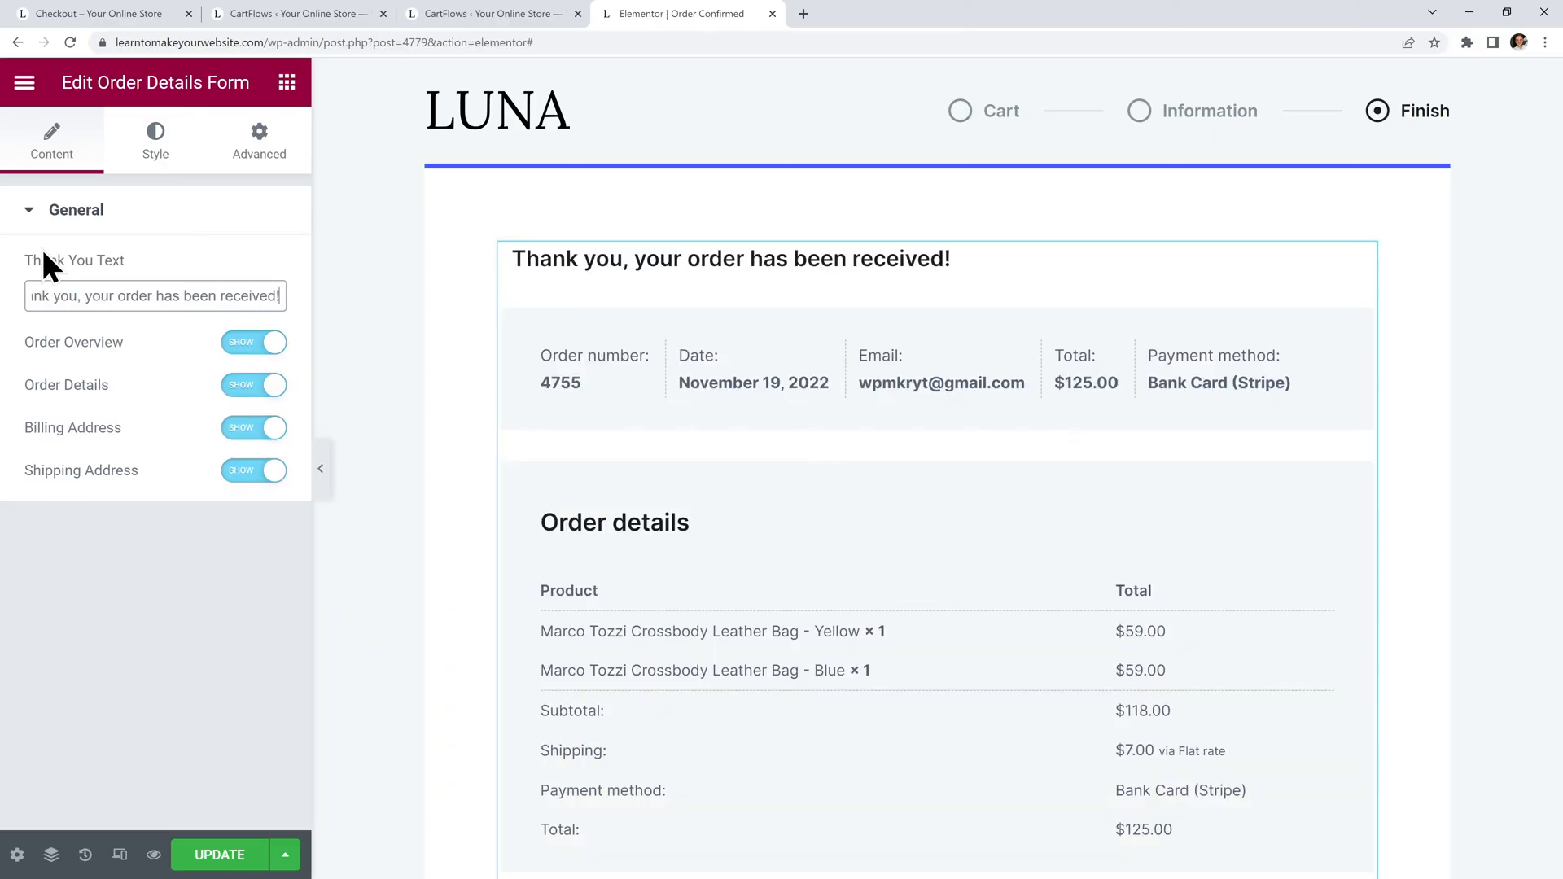
scroll("down", 3)
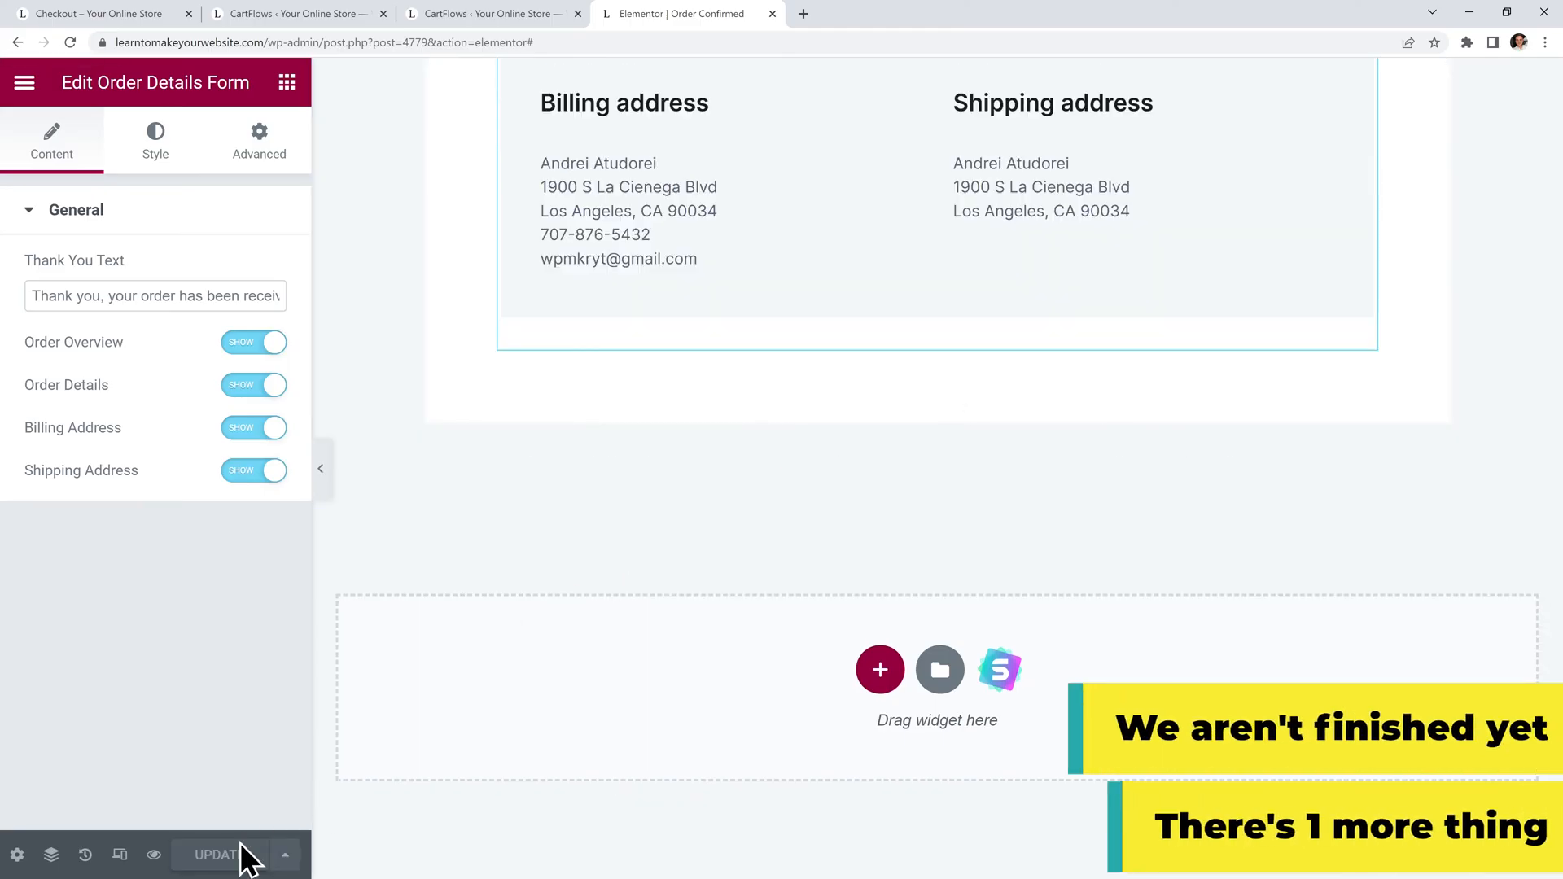
left_click(772, 13)
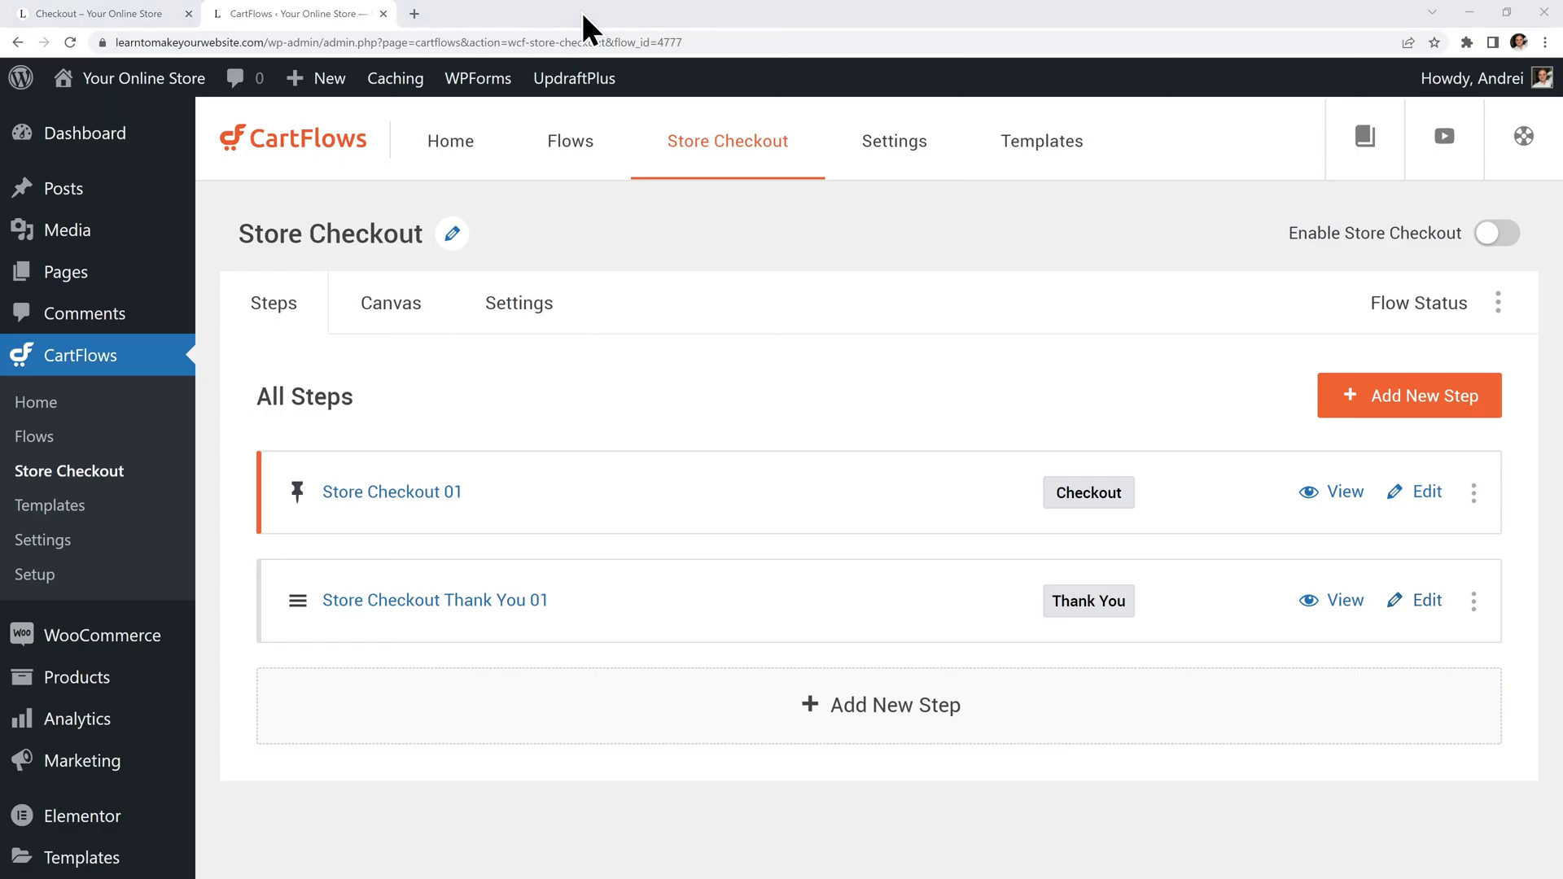
mouse_move(1080, 297)
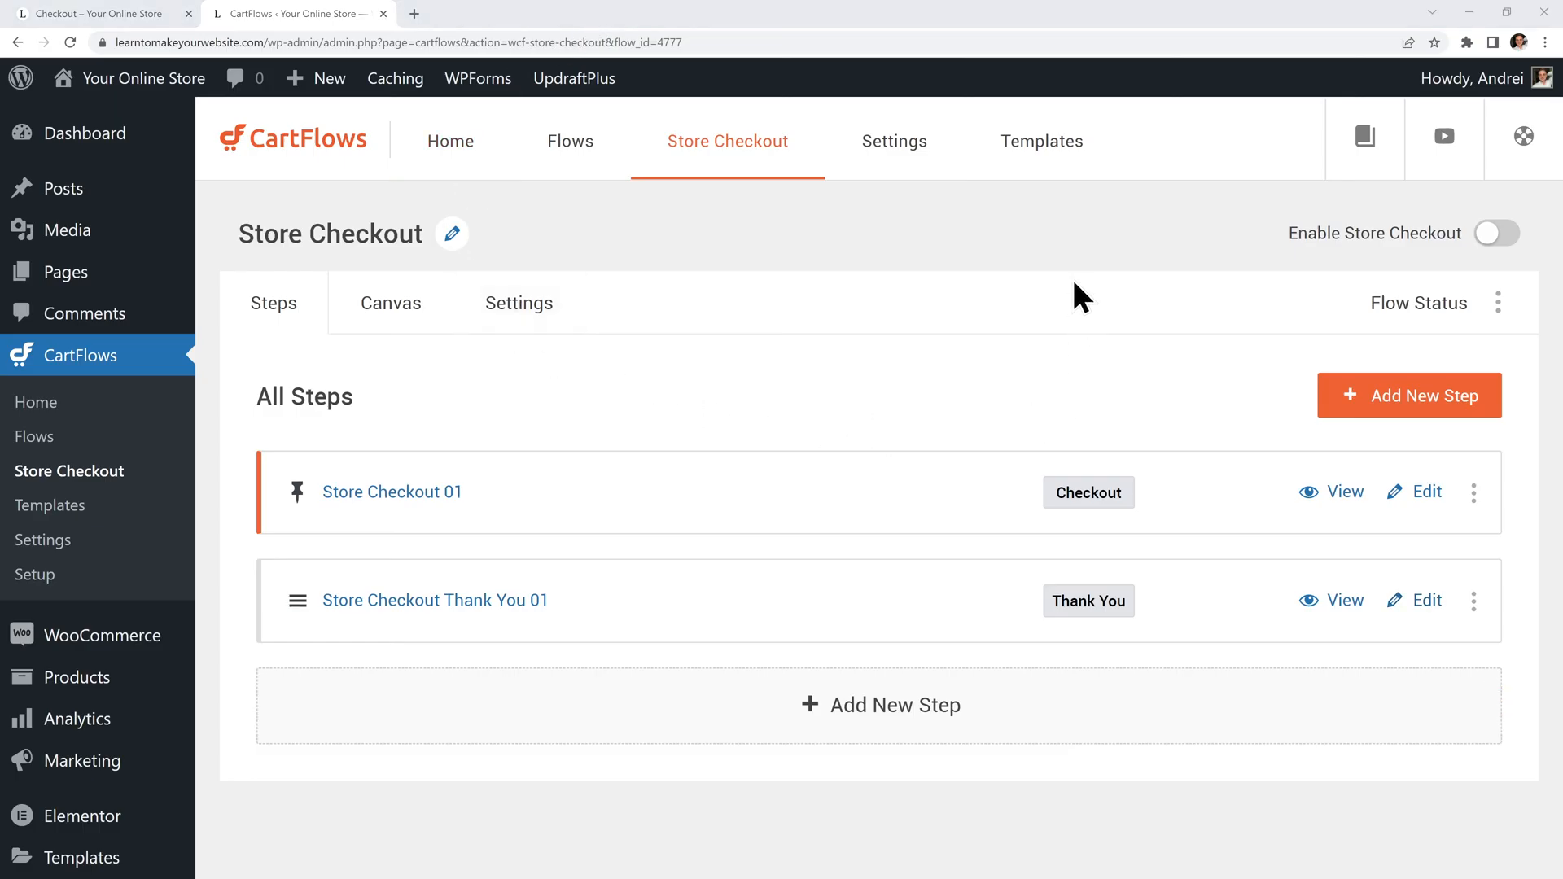
mouse_move(1323, 267)
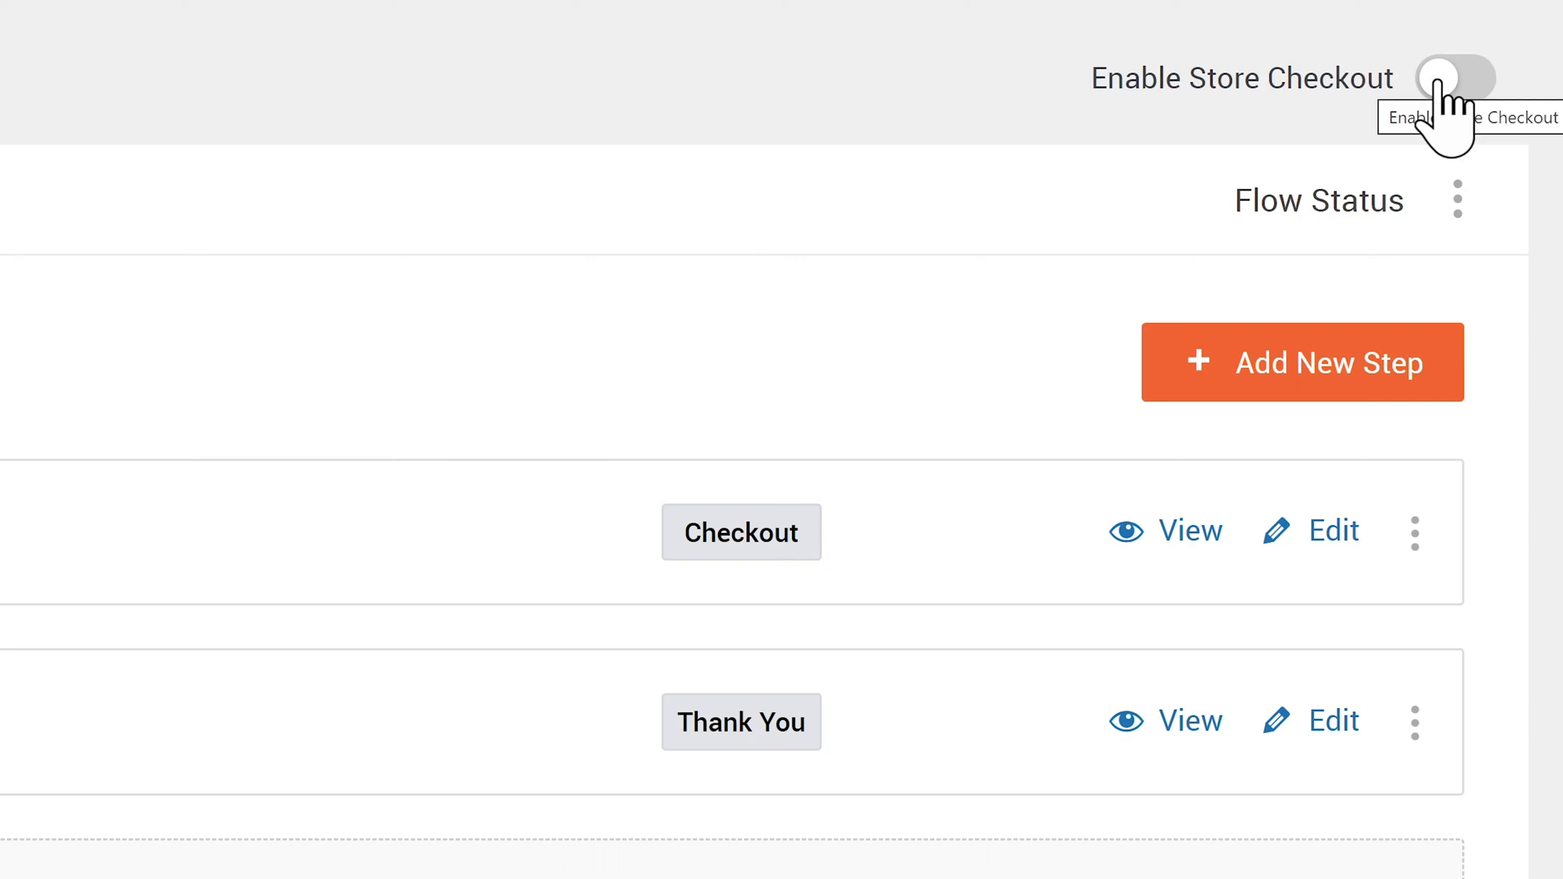
Switch on the Enable Store Checkout toggle on the Store Checkout page.
left_click(1457, 78)
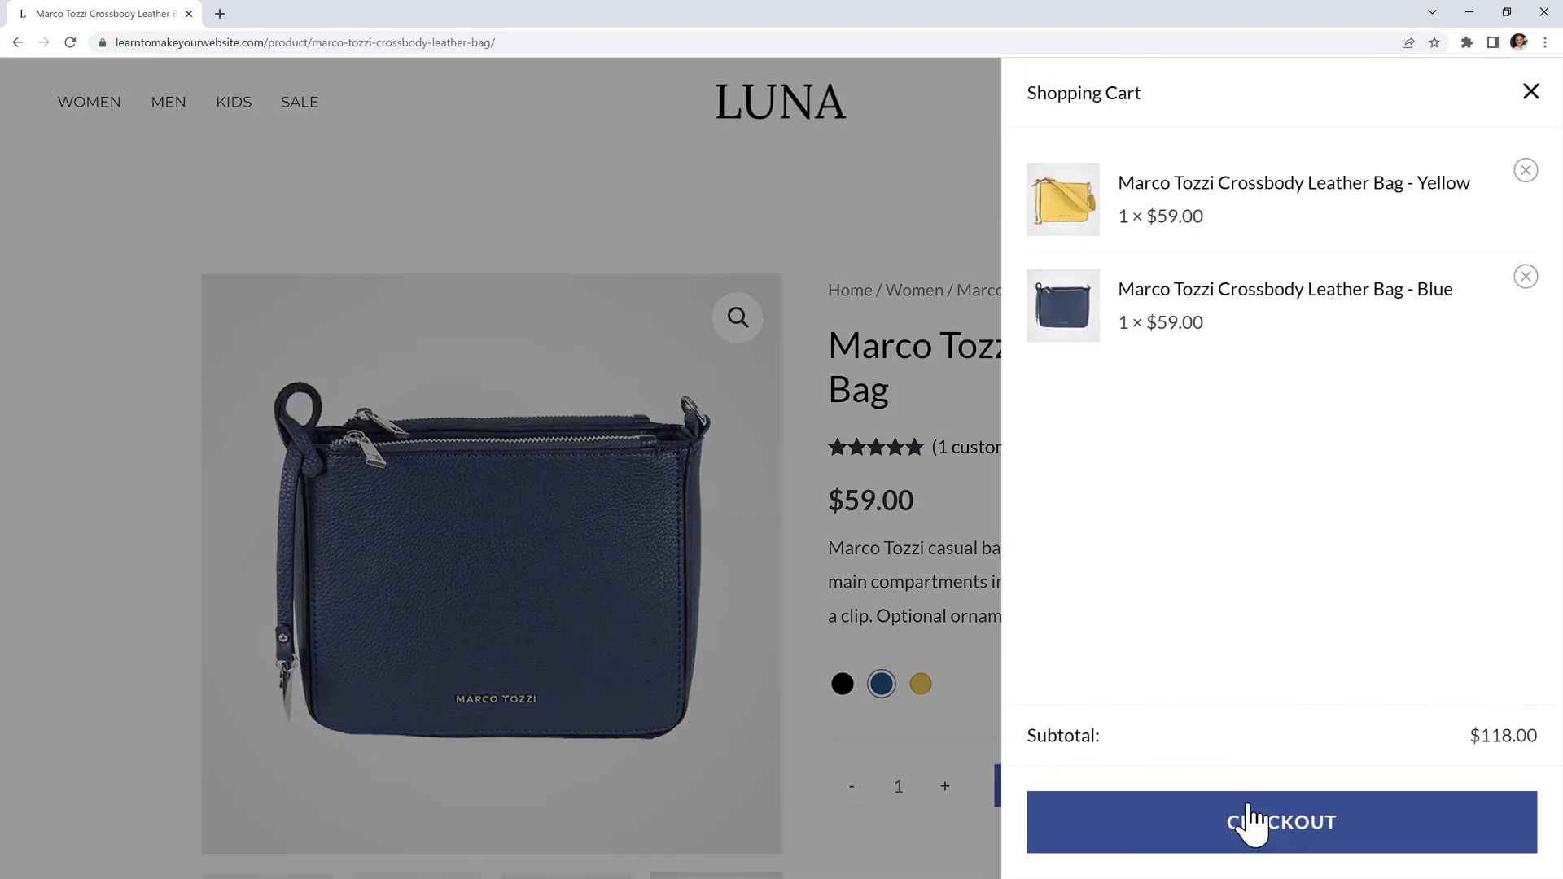
Check out the yellow and blue bags with Stripe test card 4242 4242, placing the $125.00 order.
left_click(1281, 822)
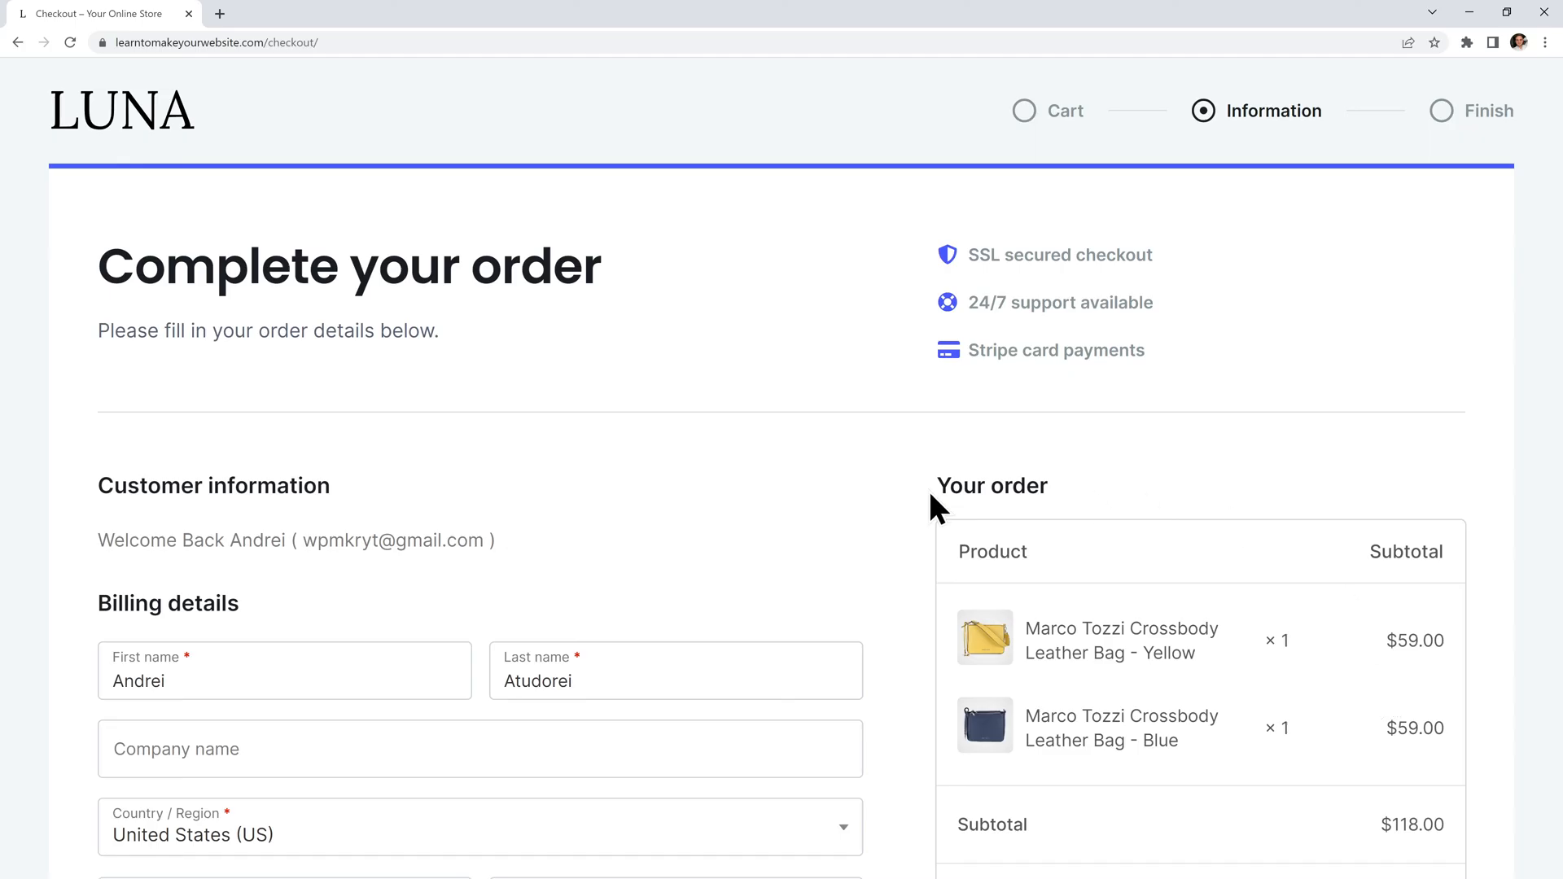
scroll("down", 3)
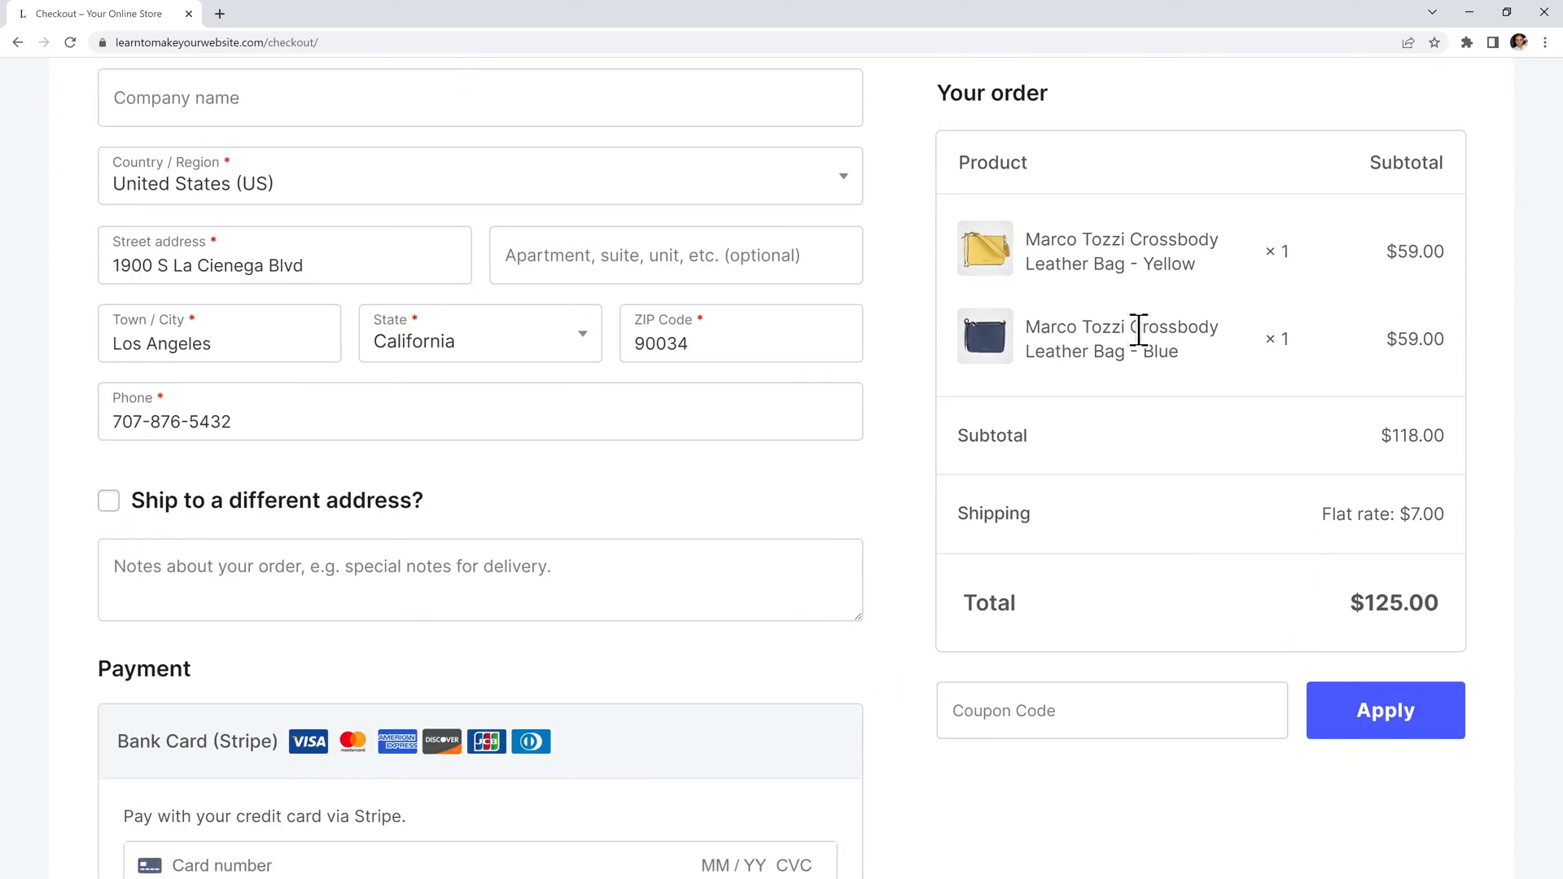
scroll("down", 3)
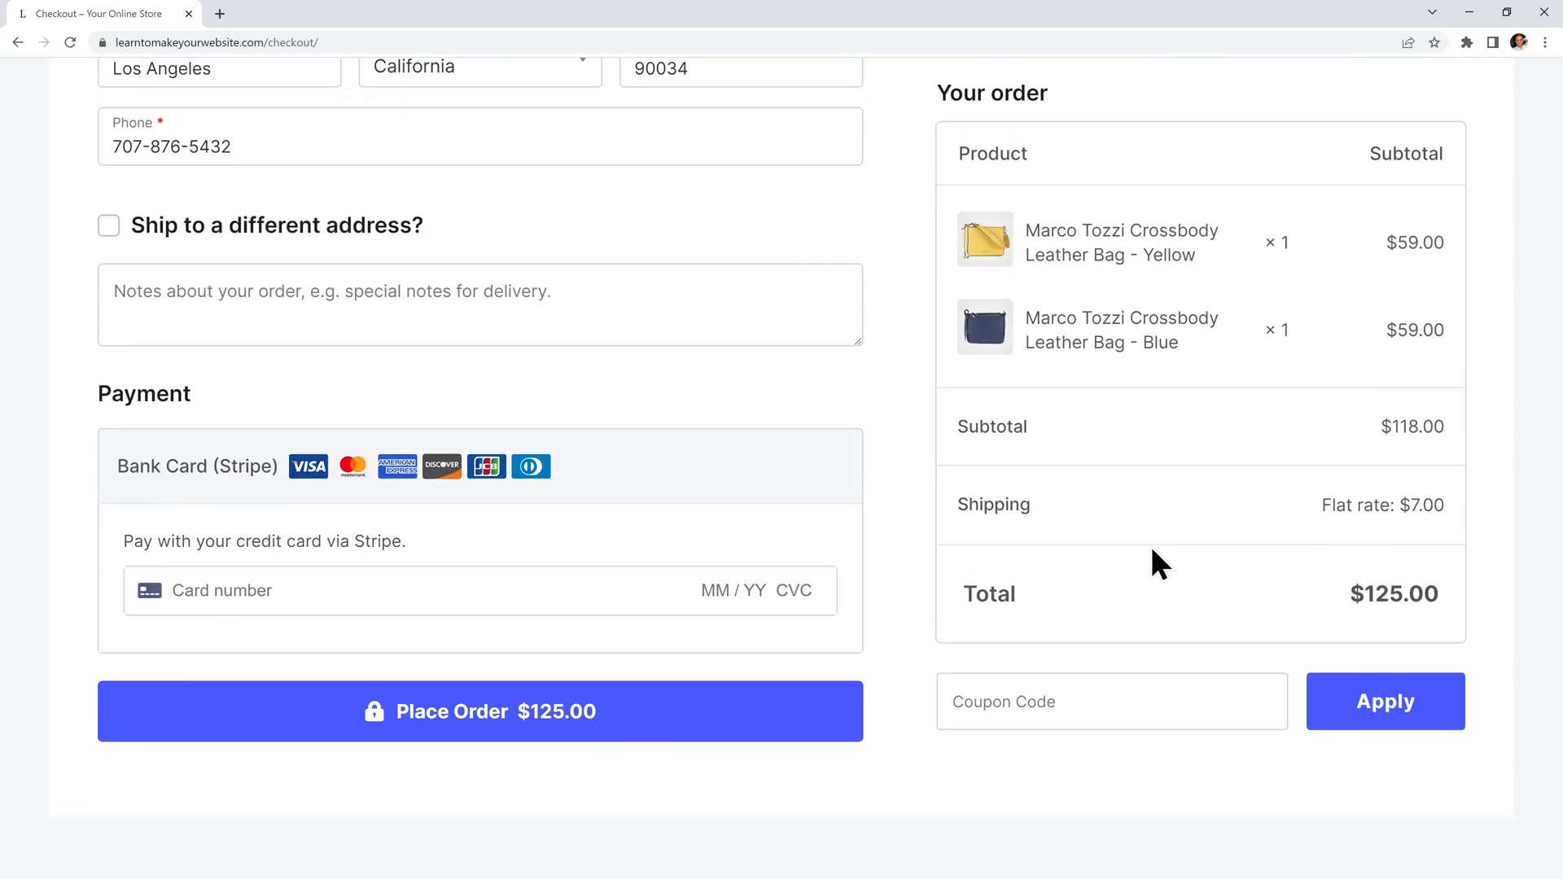
type("4242 4242 4242 4242")
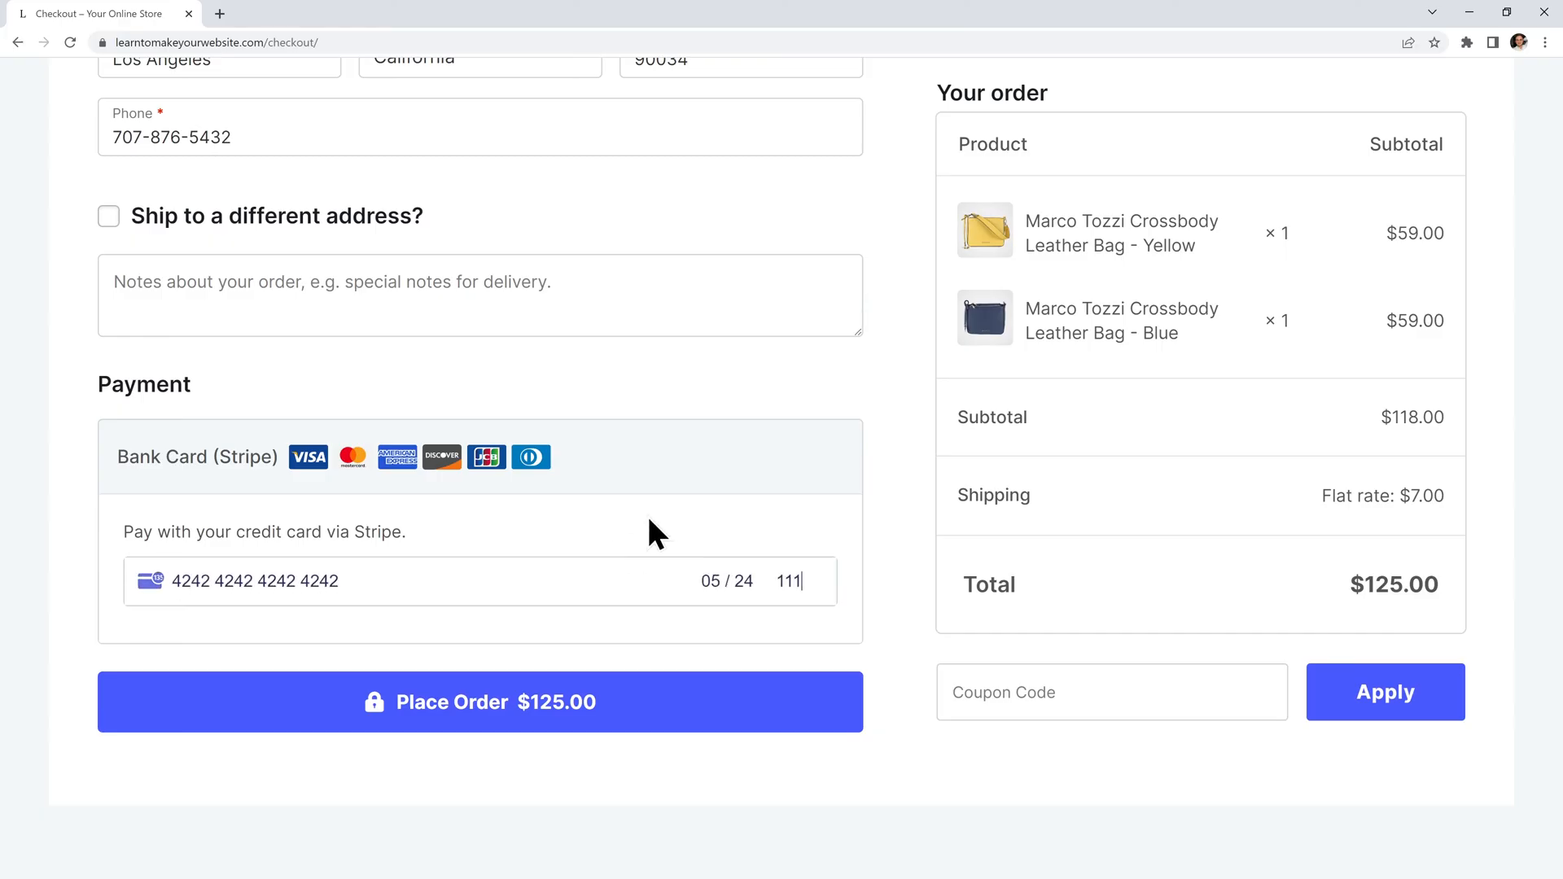
left_click(479, 701)
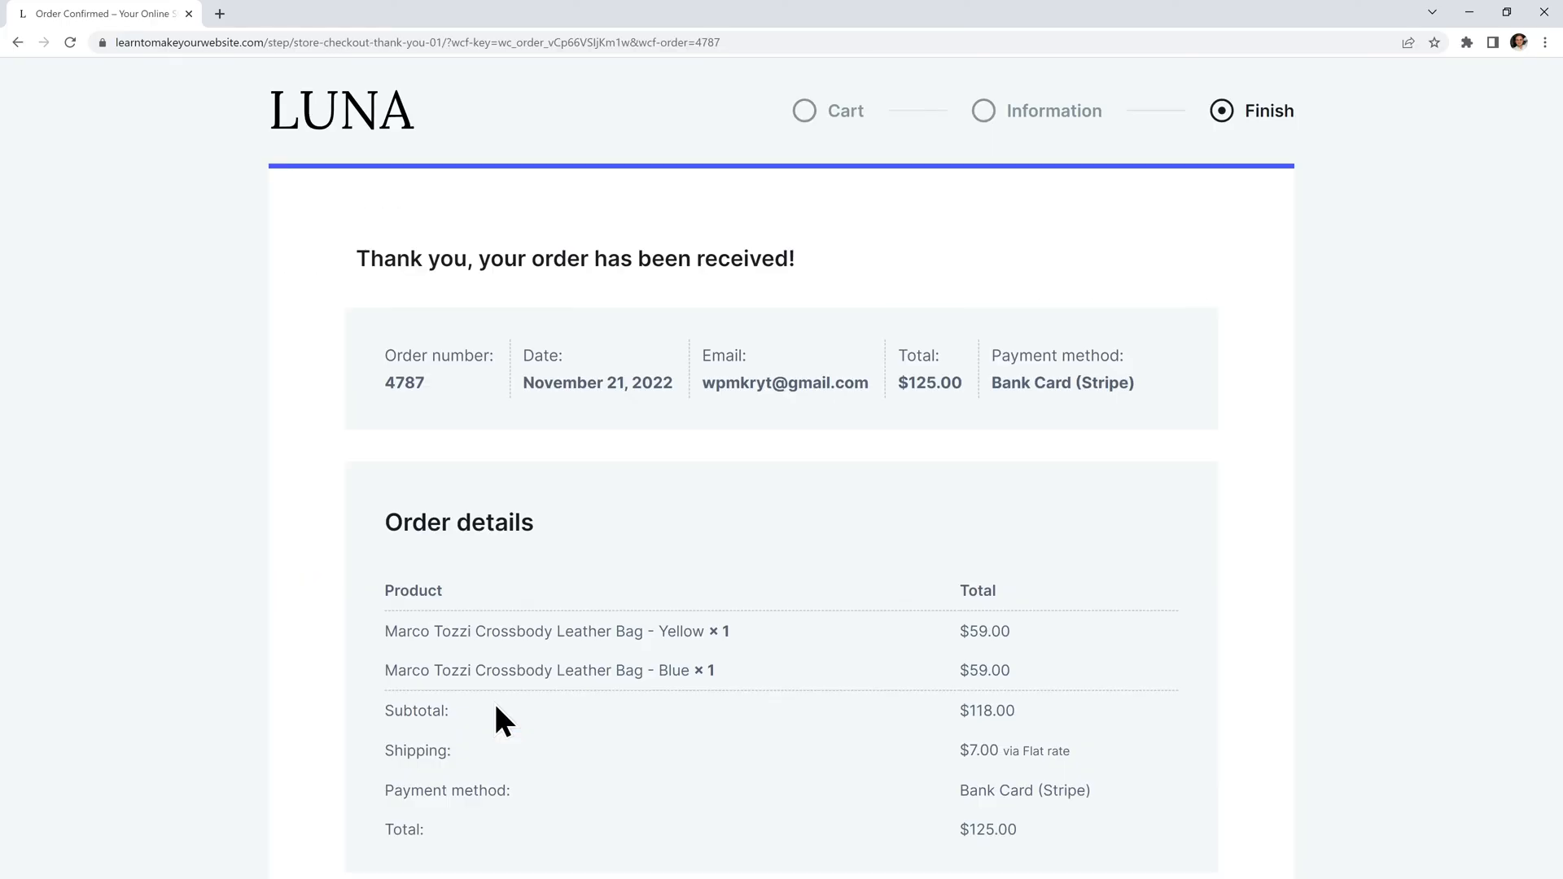
scroll("down", 3)
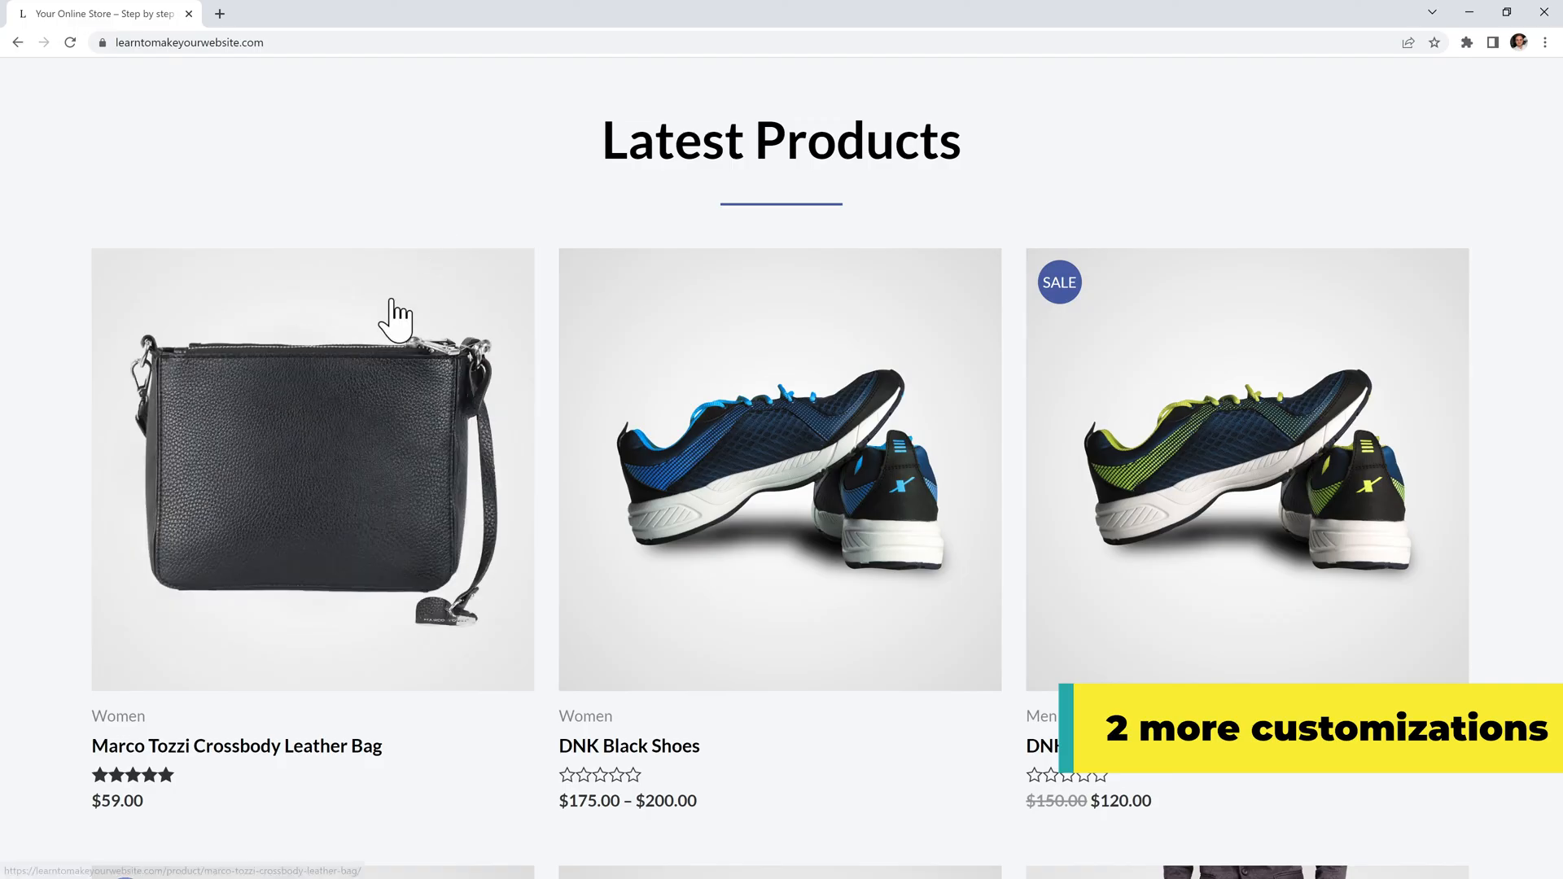
Add the Marco Tozzi Crossbody Leather Bag to the cart and open its $66 checkout.
left_click(312, 469)
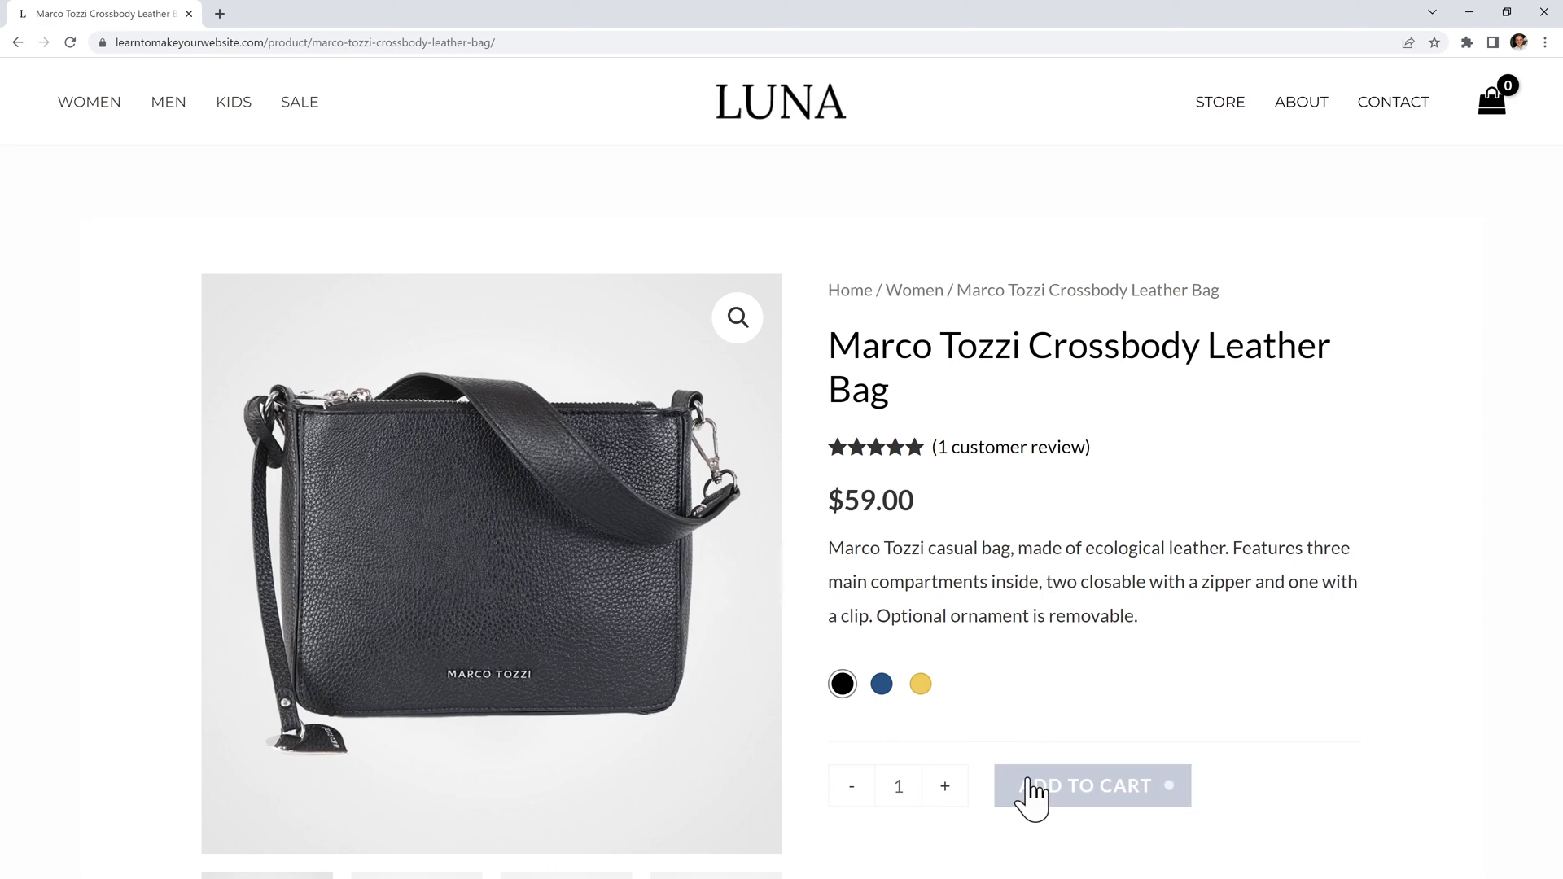
left_click(1090, 786)
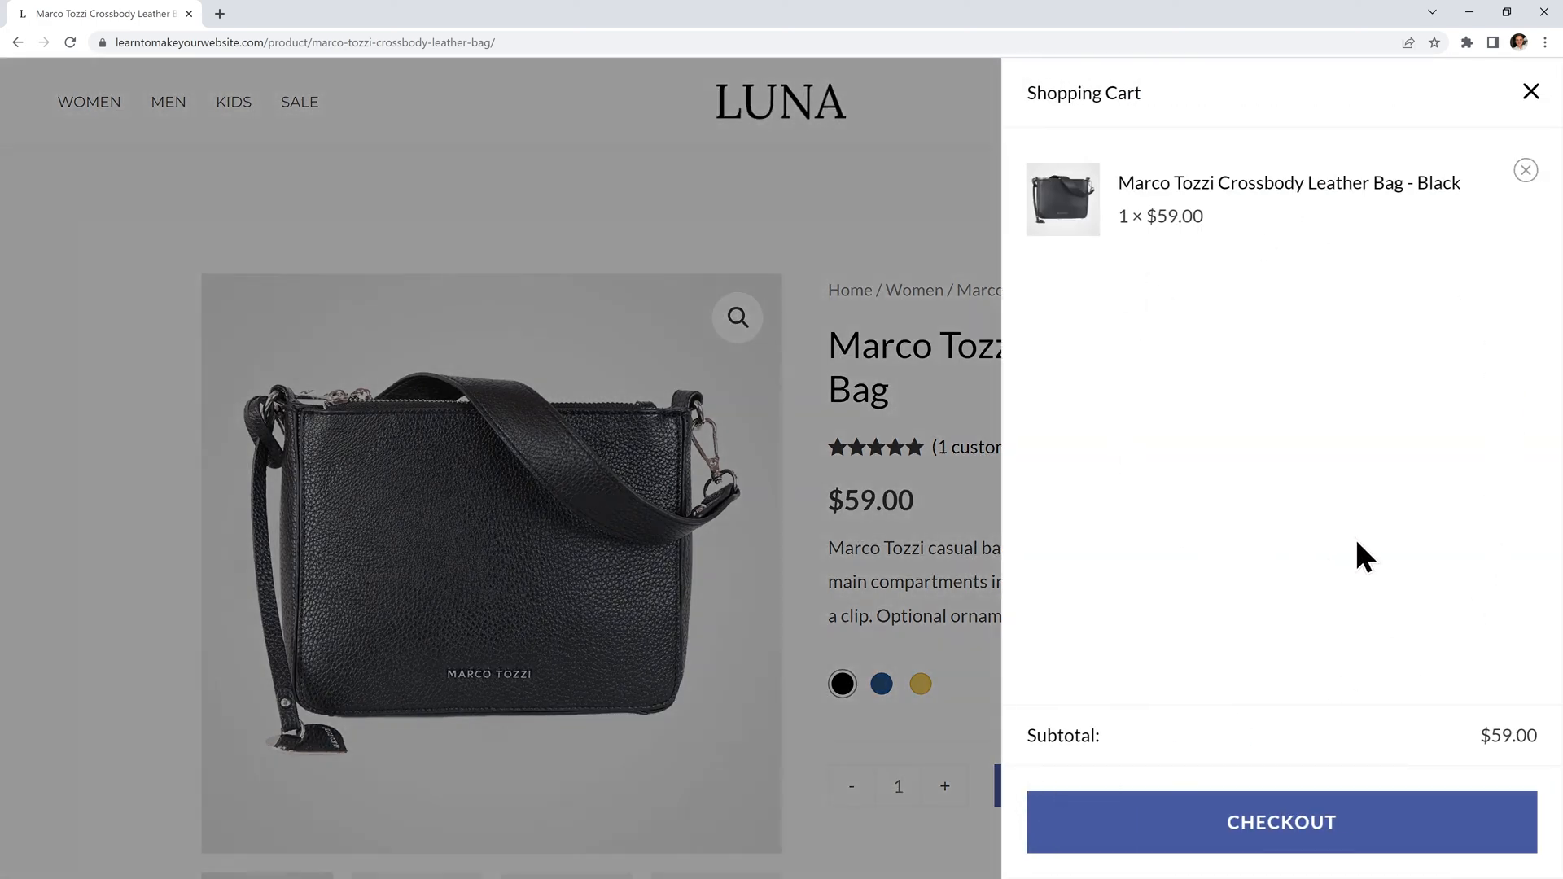
mouse_move(1115, 747)
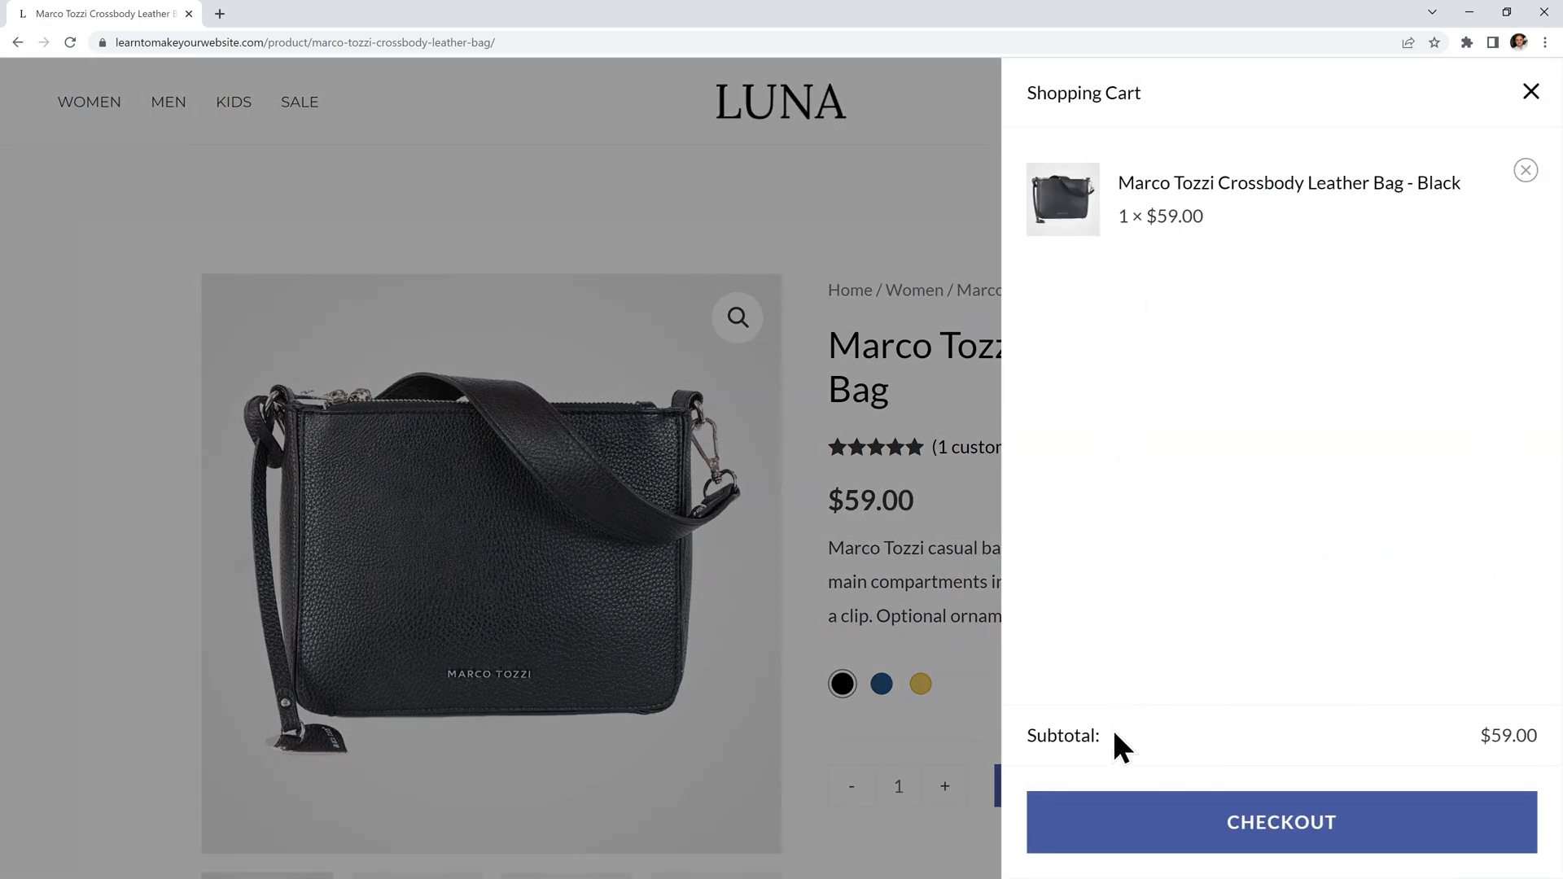
mouse_move(1163, 737)
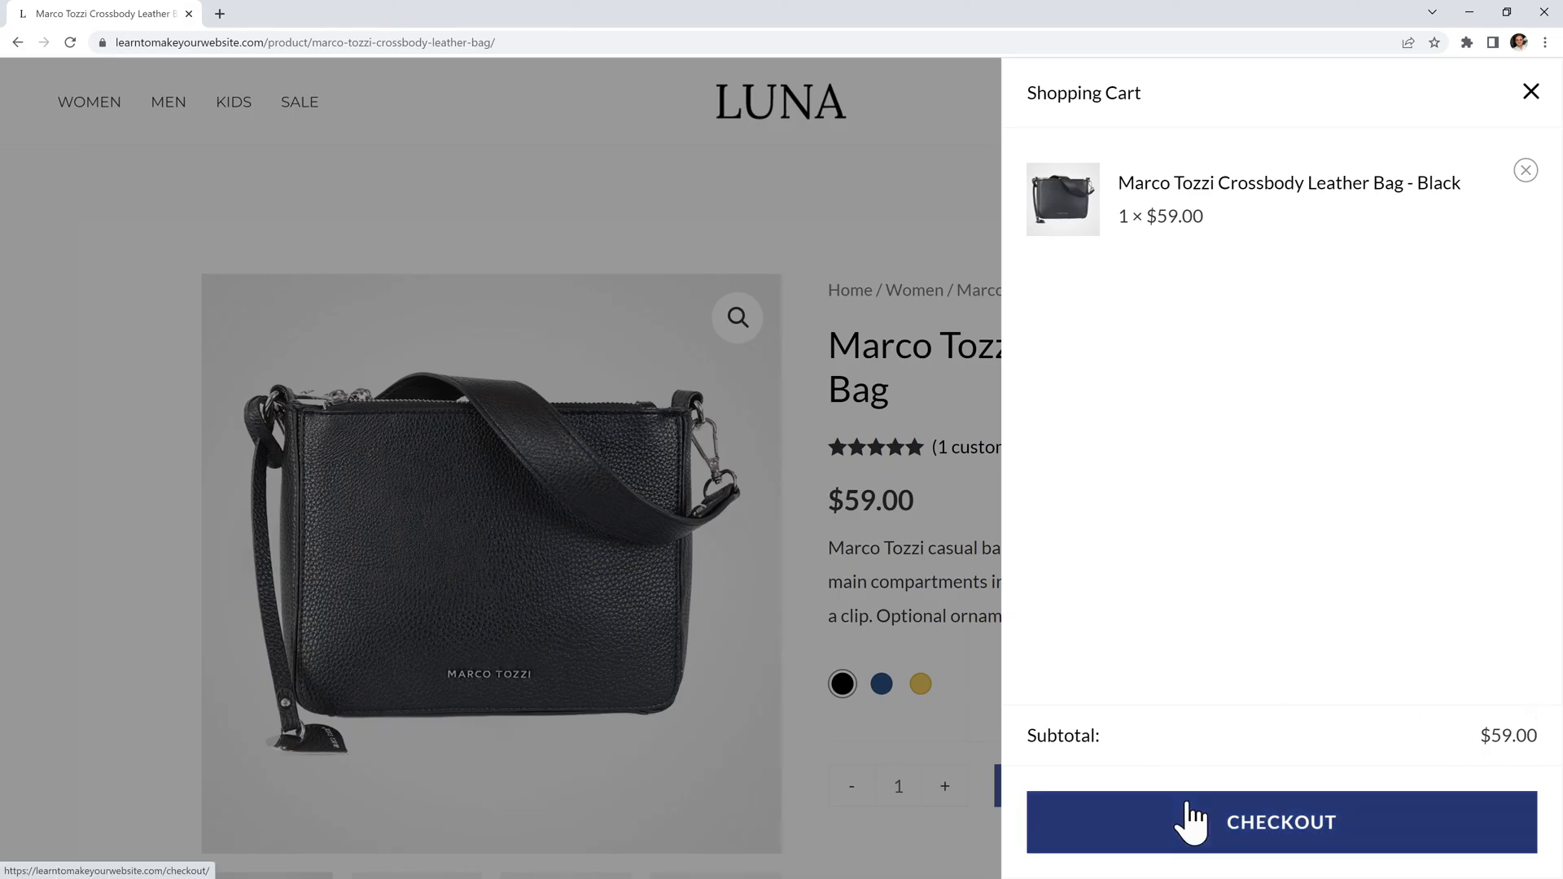
left_click(1281, 822)
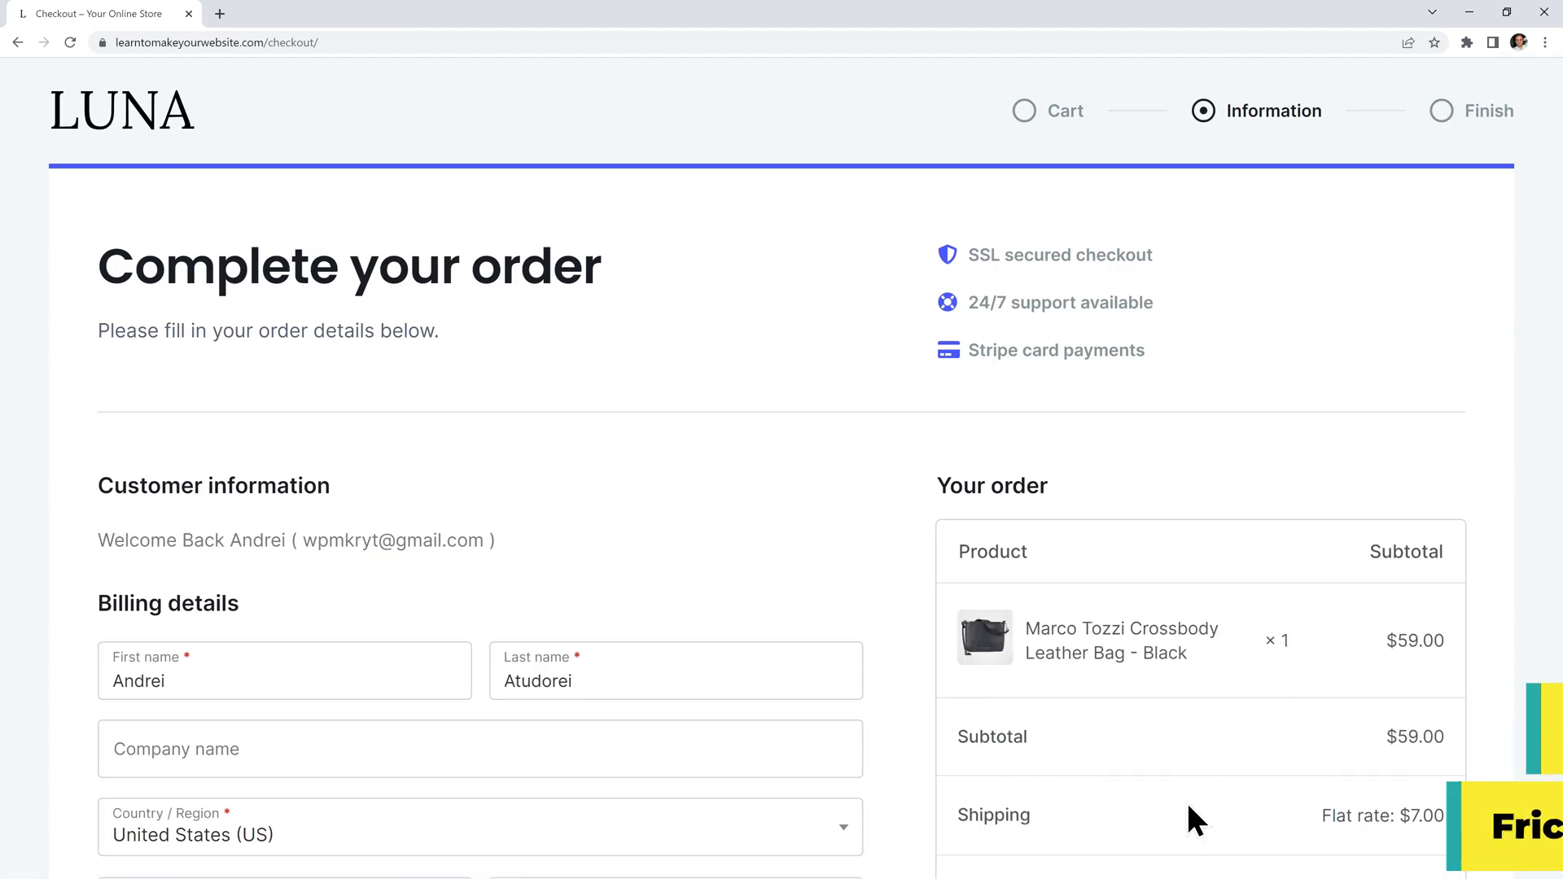
scroll("down", 3)
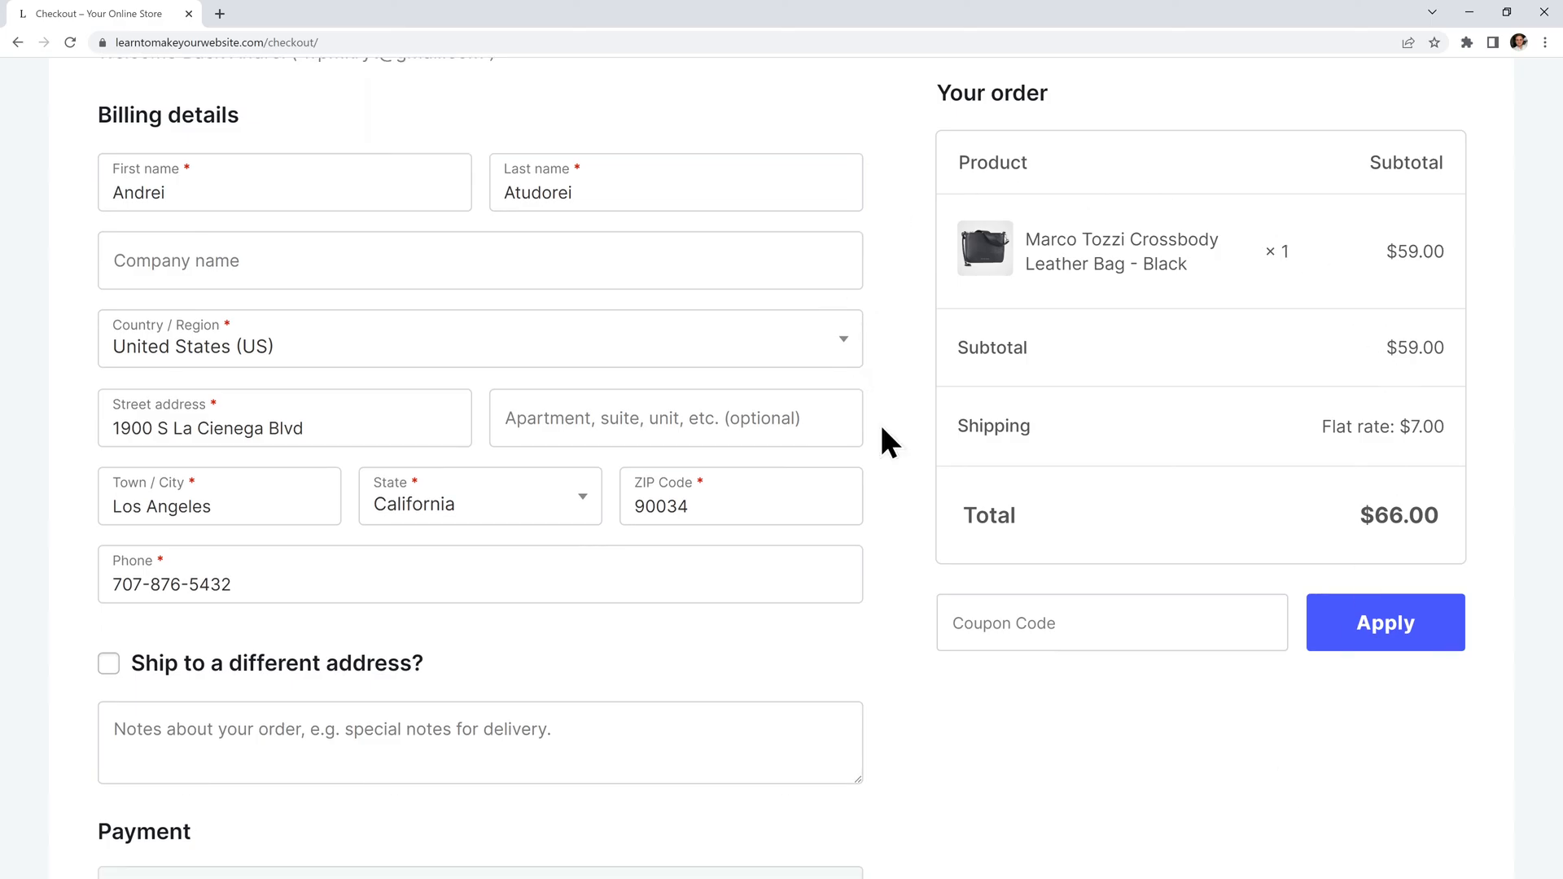
scroll("down", 3)
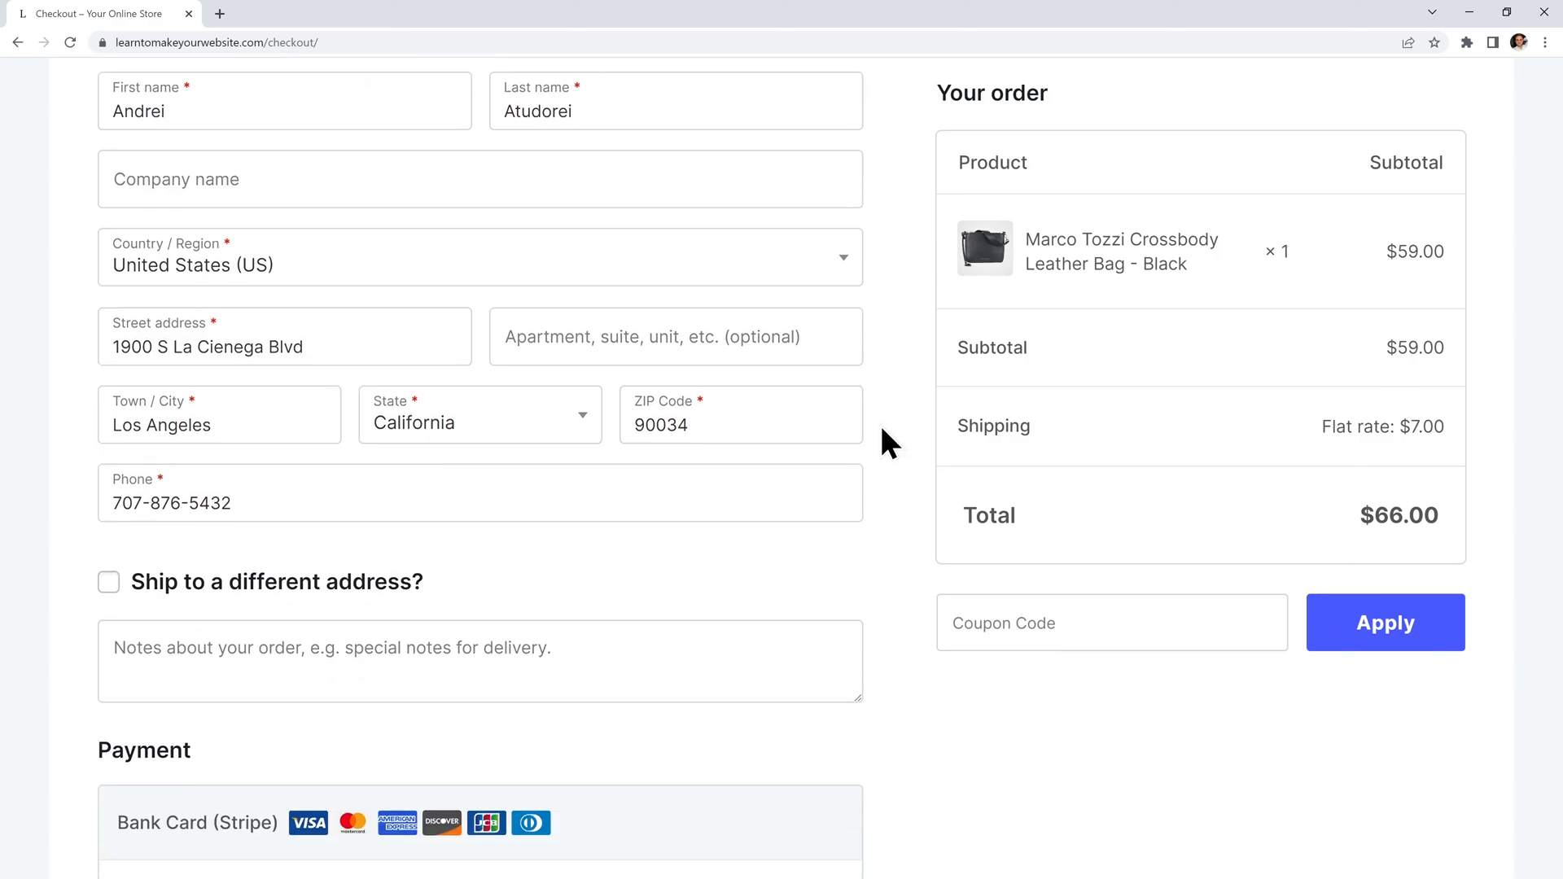